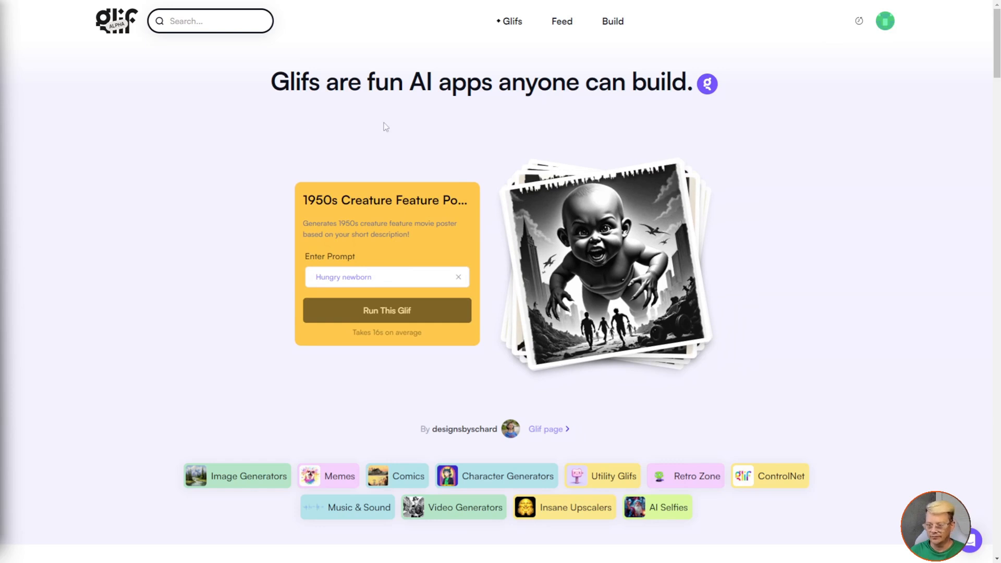
# Try the creature-poster demo prompts, then scroll down to the Featured glifs gallery.
pyautogui.write('auto exec dot bat')
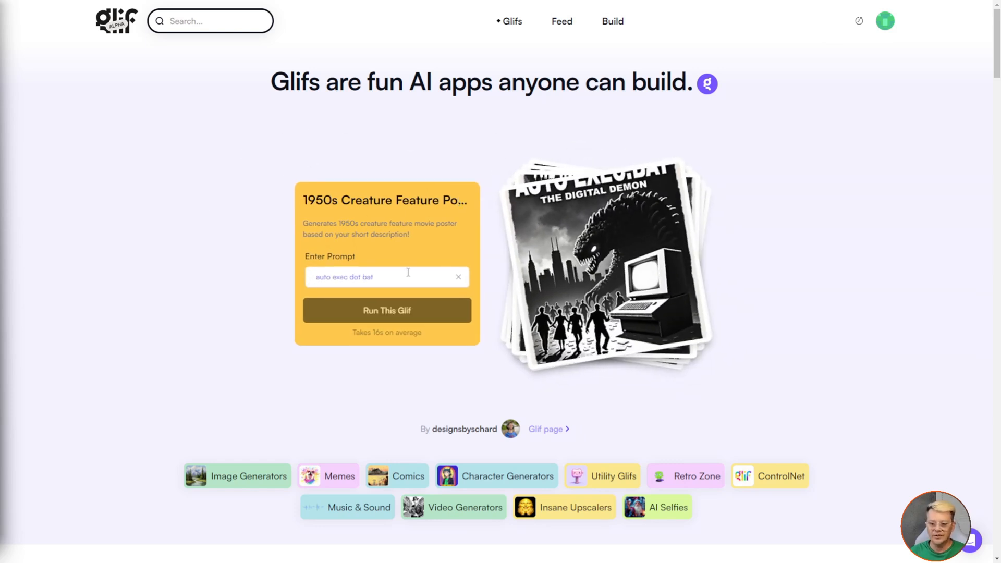
pyautogui.write('An all-consuming vortex made up o')
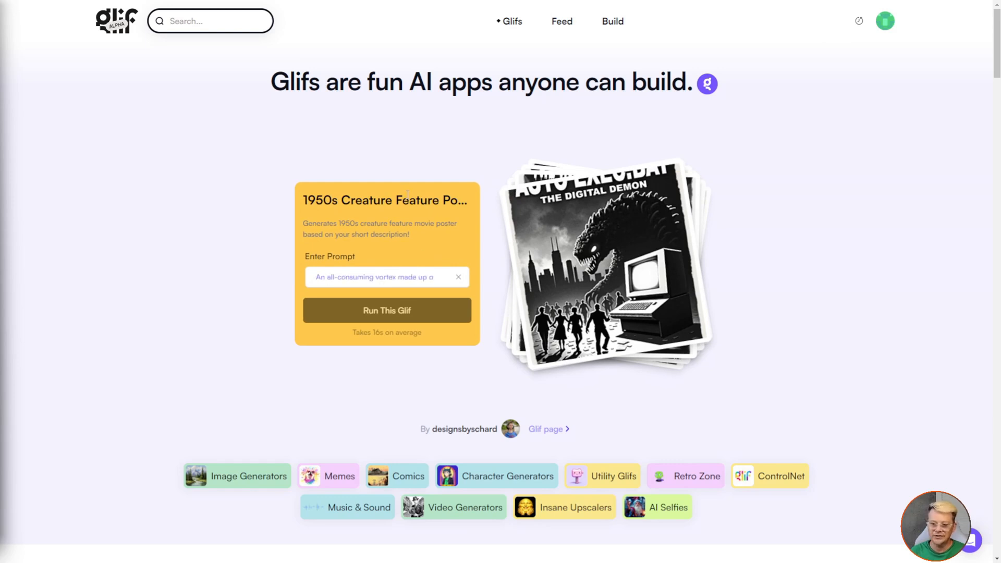
pyautogui.click(386, 310)
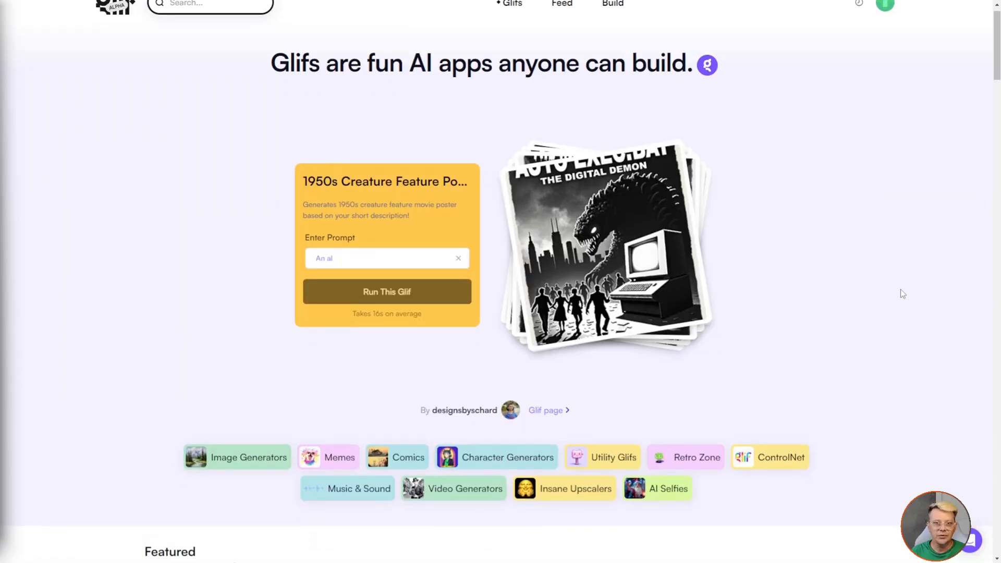
pyautogui.scroll(-3)
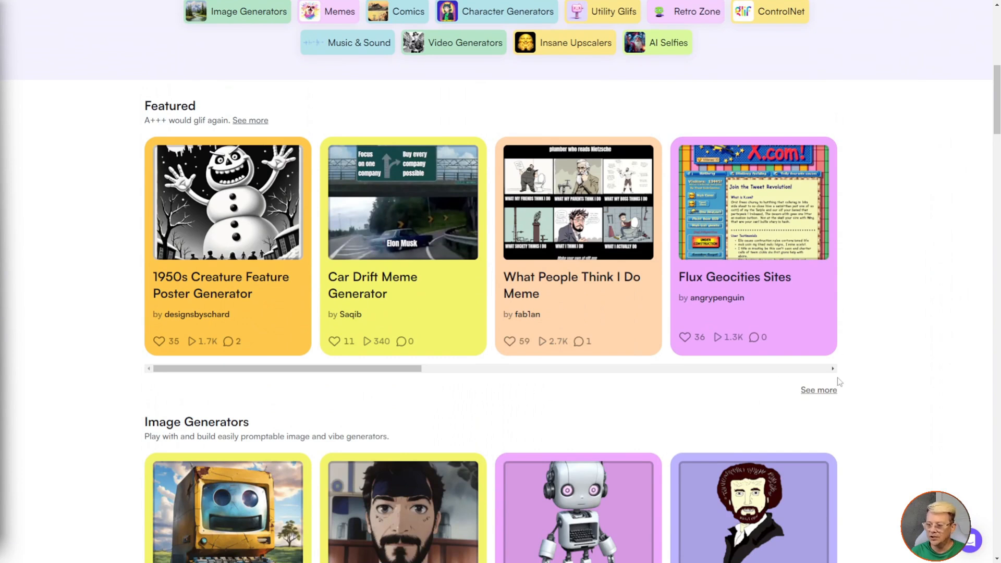
pyautogui.moveTo(852, 292)
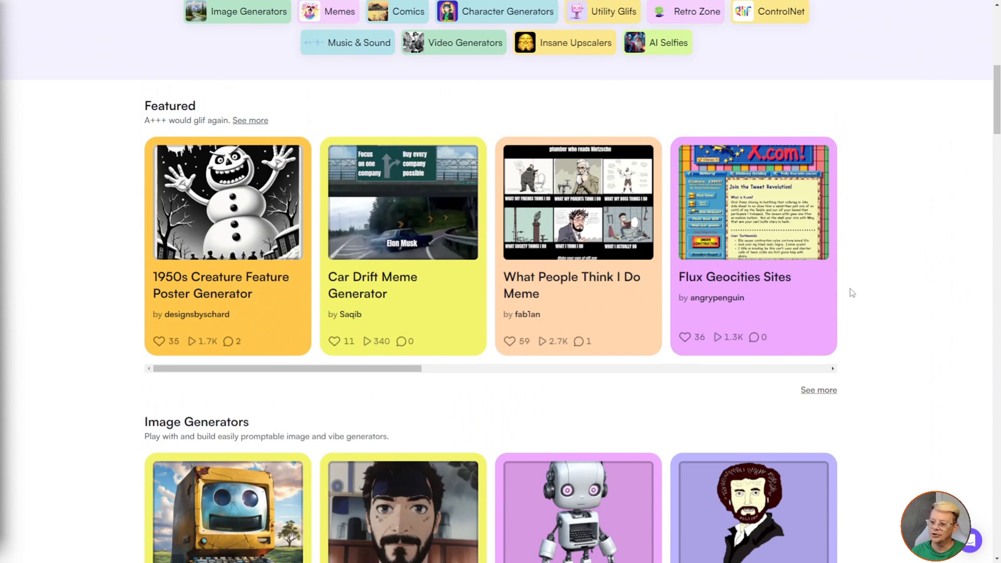
pyautogui.moveTo(870, 292)
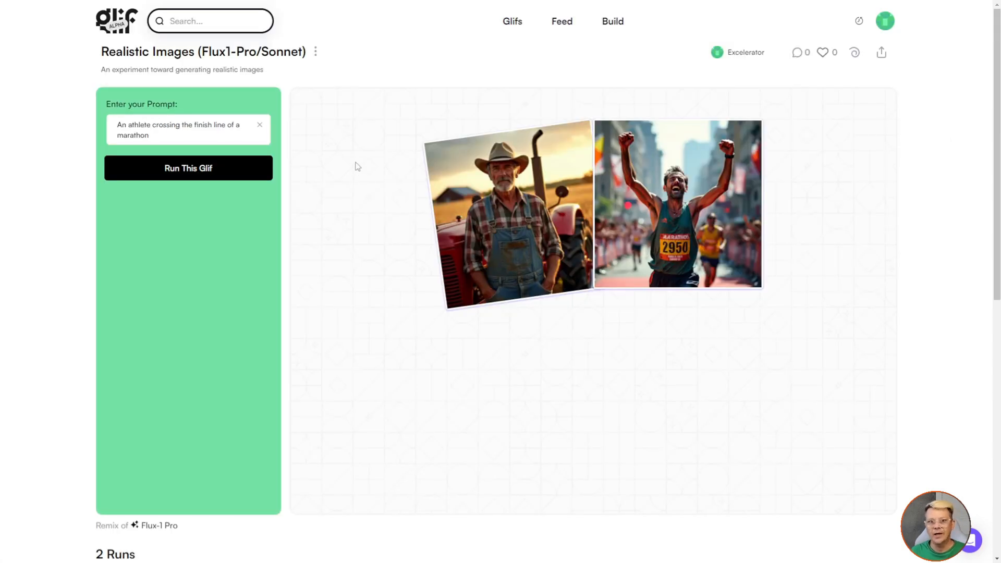
pyautogui.moveTo(233, 82)
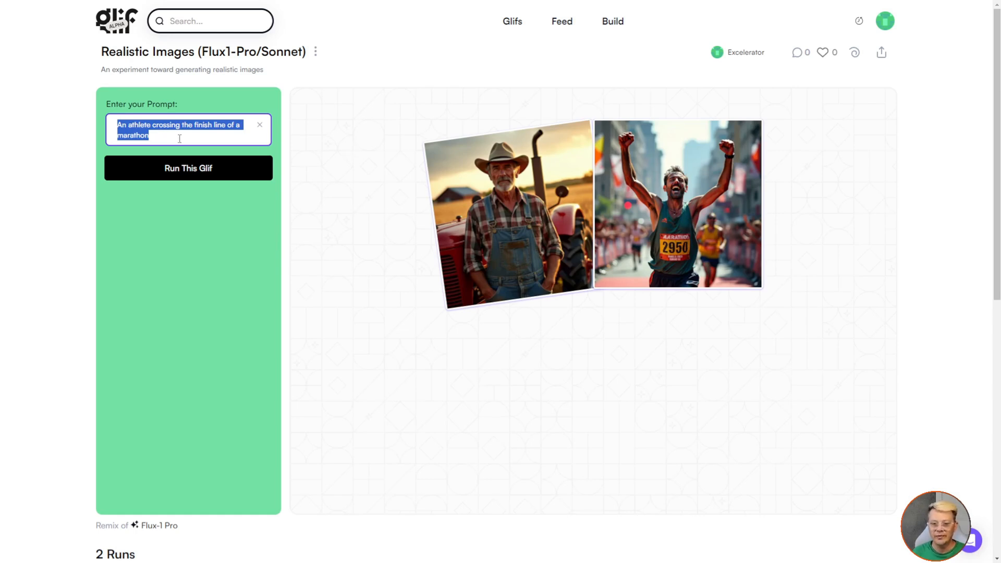
# Replace the prompt with "An old man sitting on a park bench".
pyautogui.write('An old man sitting on a park bench')
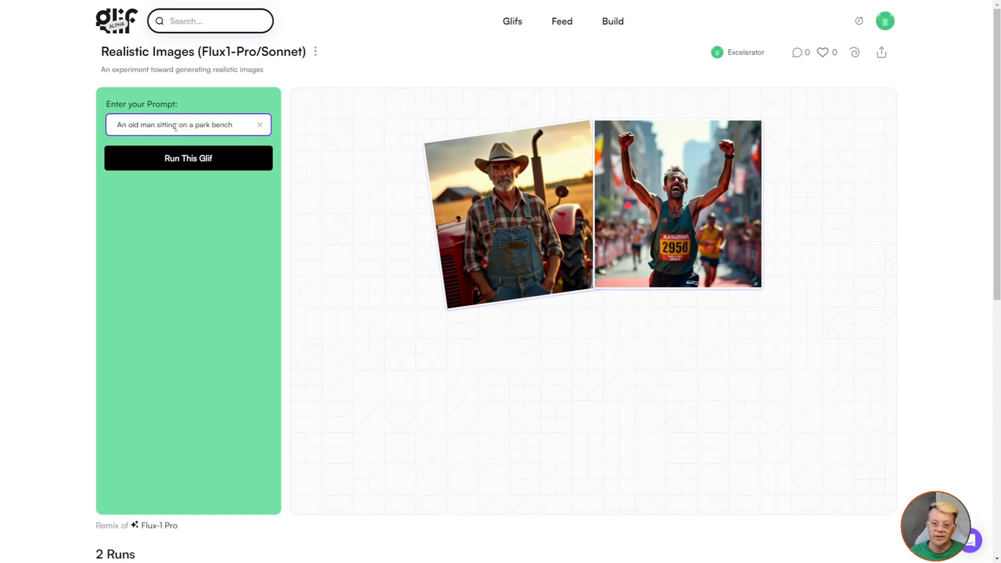
pyautogui.moveTo(187, 147)
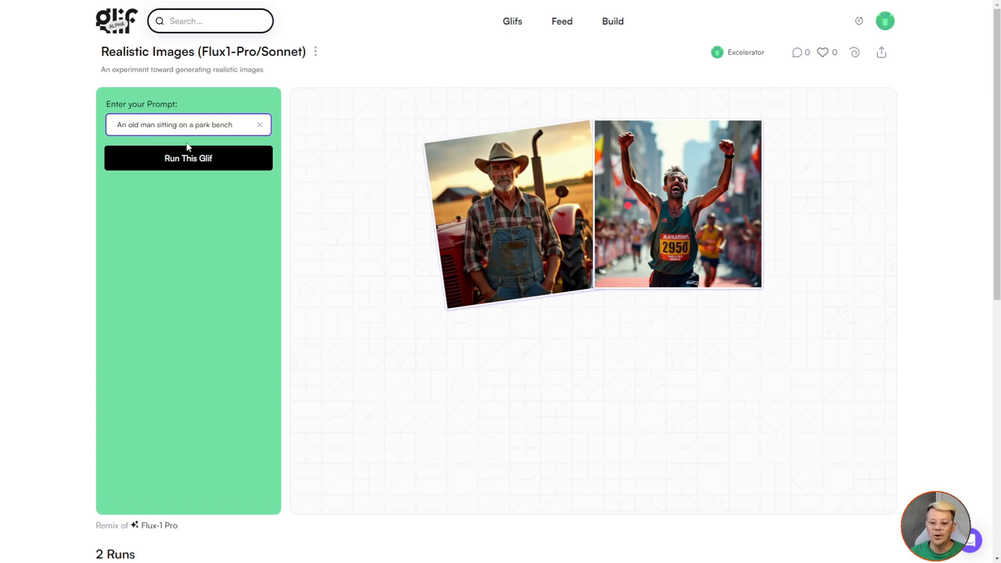
# Run the glif, enlarge the generated old-man image, then close the zoom view.
pyautogui.click(188, 157)
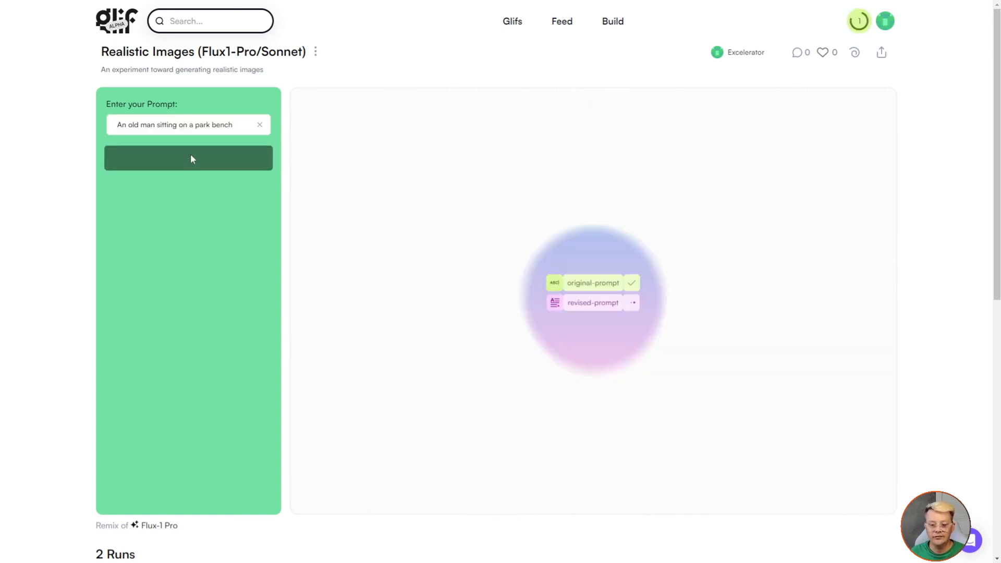
pyautogui.click(188, 158)
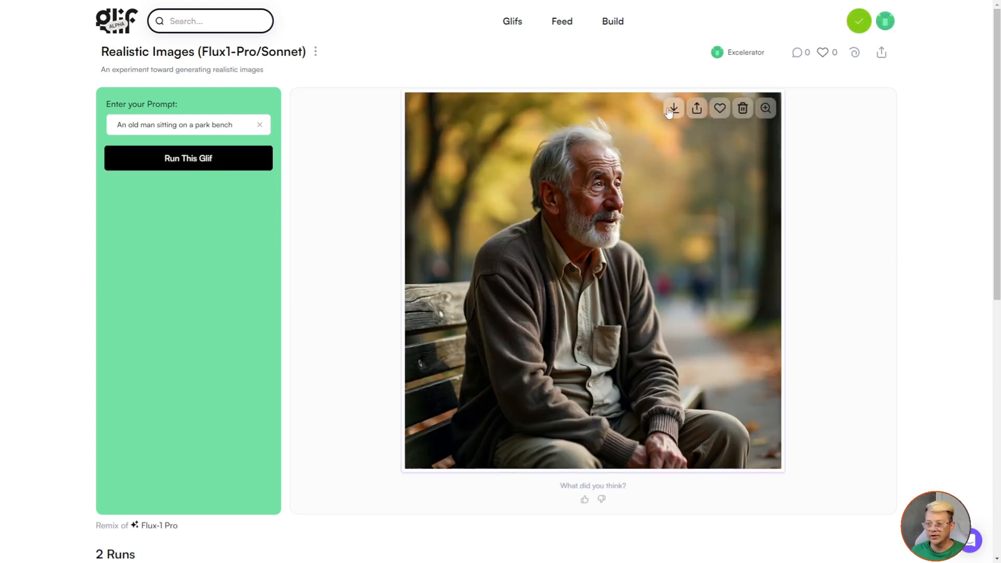
pyautogui.moveTo(719, 109)
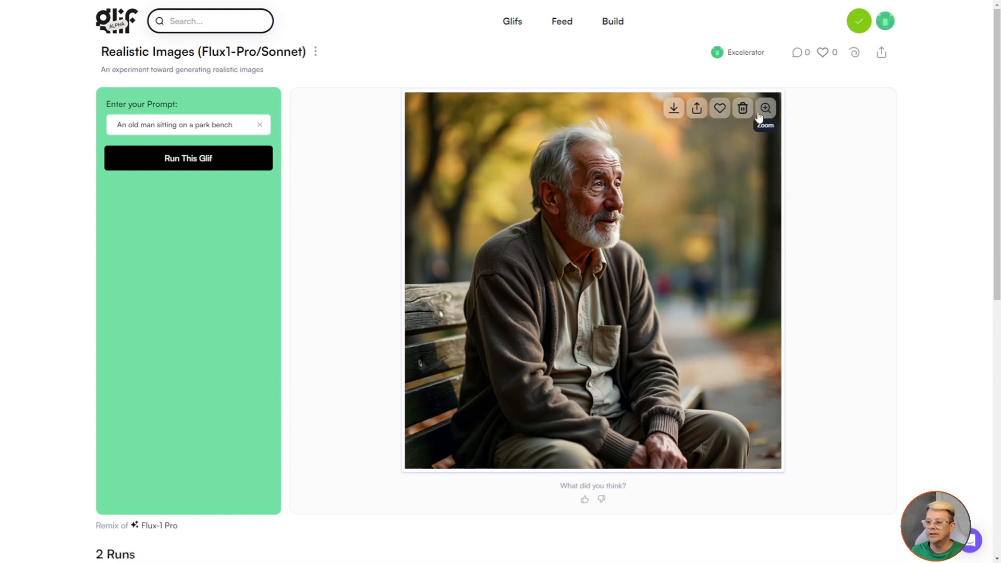
pyautogui.click(765, 108)
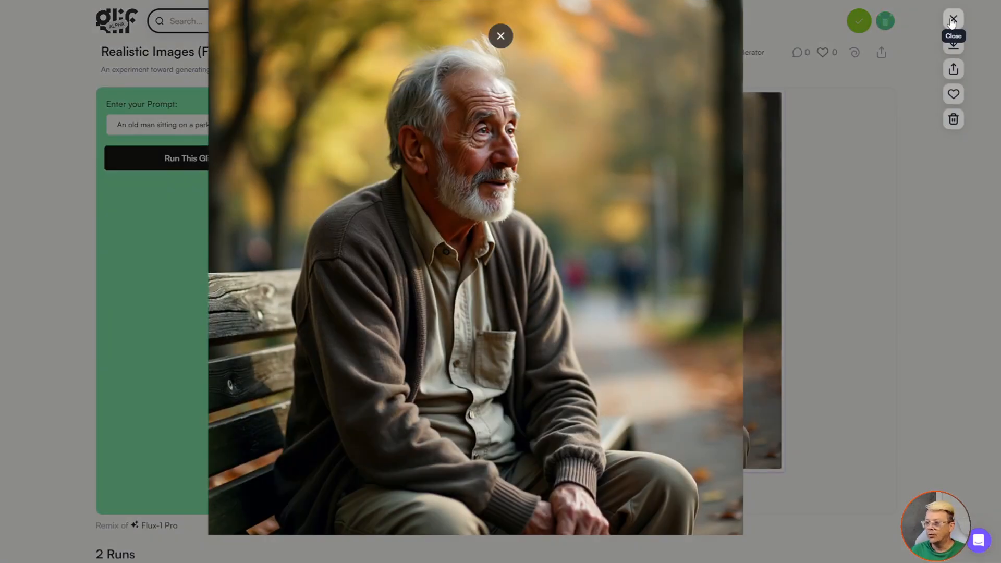
pyautogui.click(952, 20)
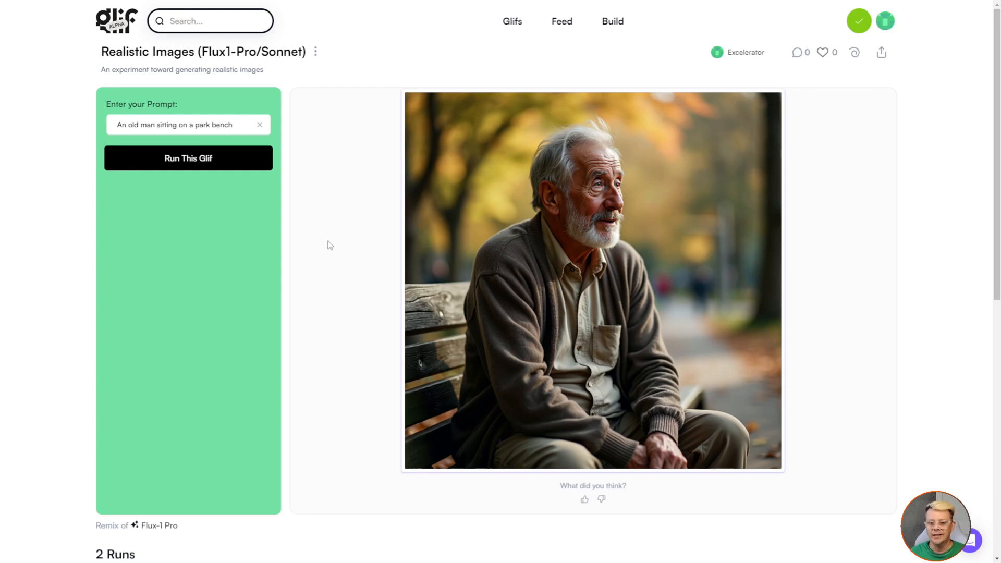
pyautogui.moveTo(340, 165)
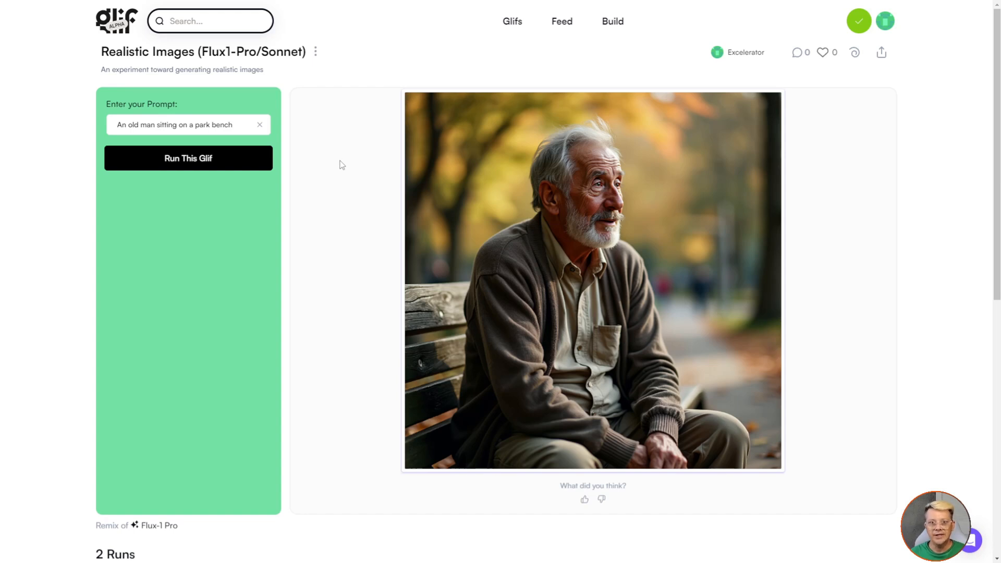
pyautogui.moveTo(362, 162)
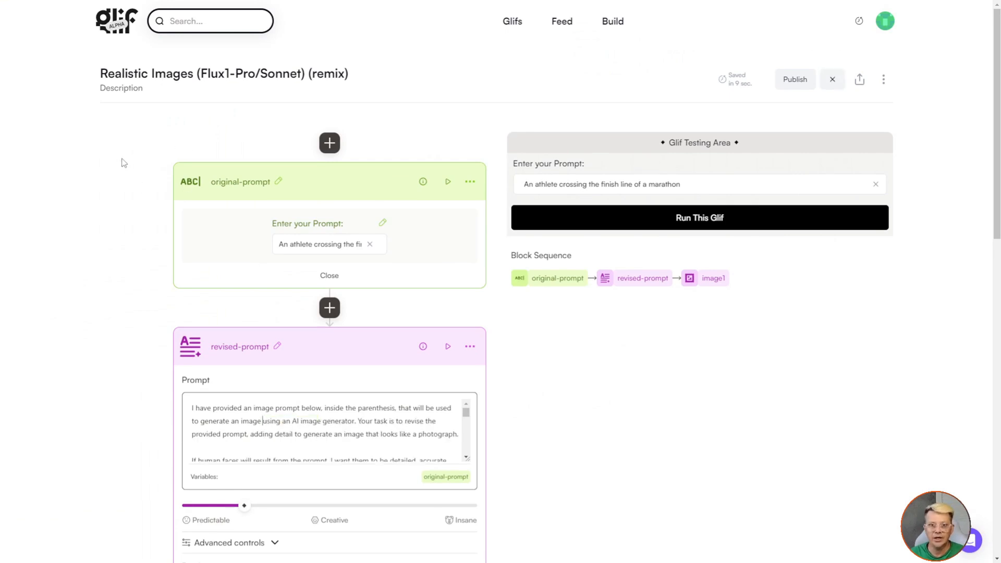
pyautogui.moveTo(216, 35)
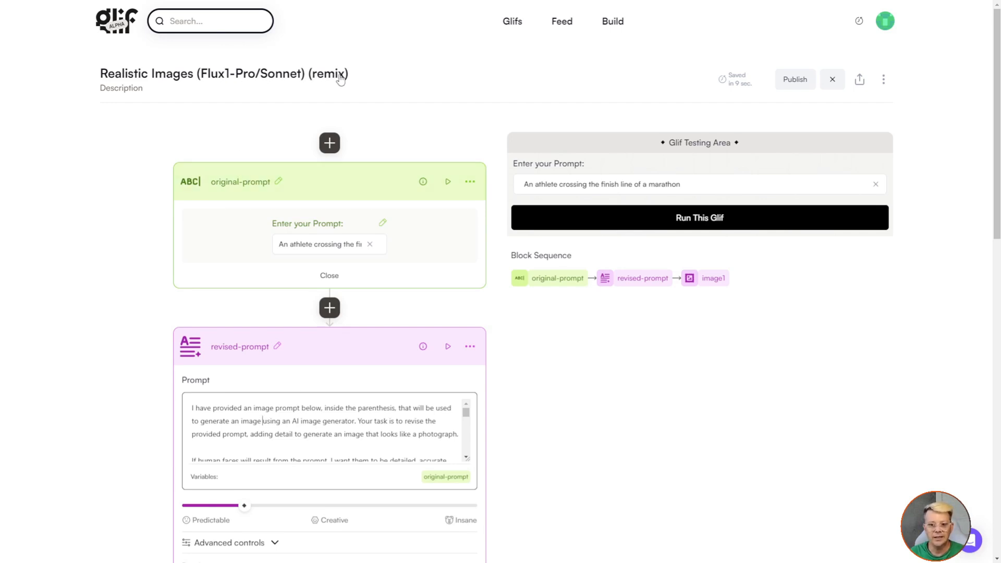
pyautogui.moveTo(630, 142)
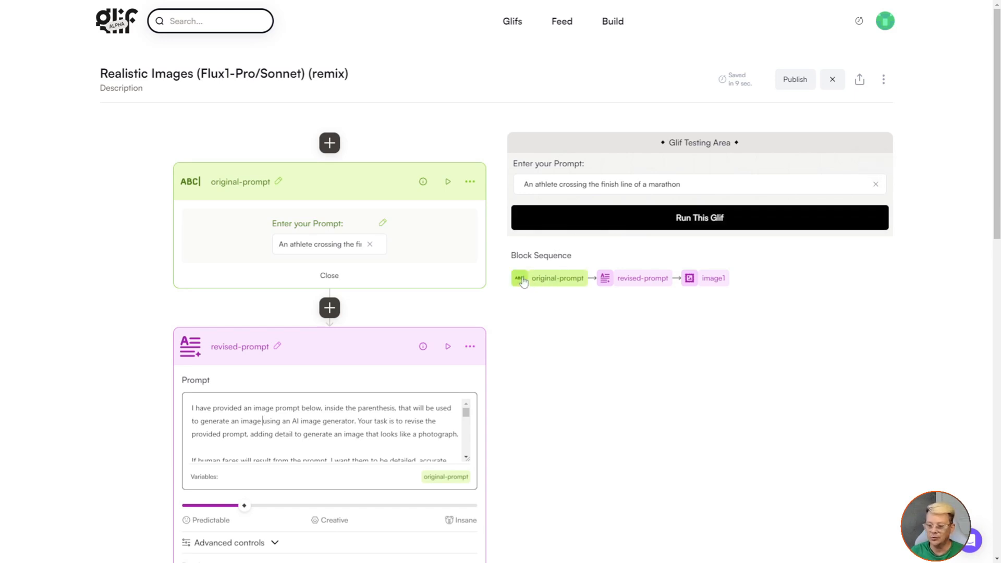
pyautogui.moveTo(522, 289)
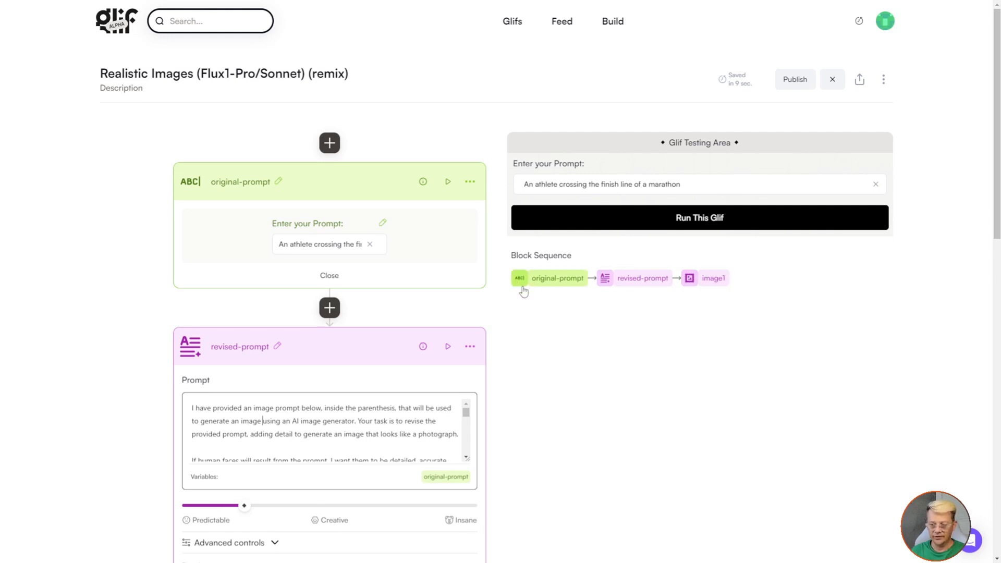
pyautogui.moveTo(643, 288)
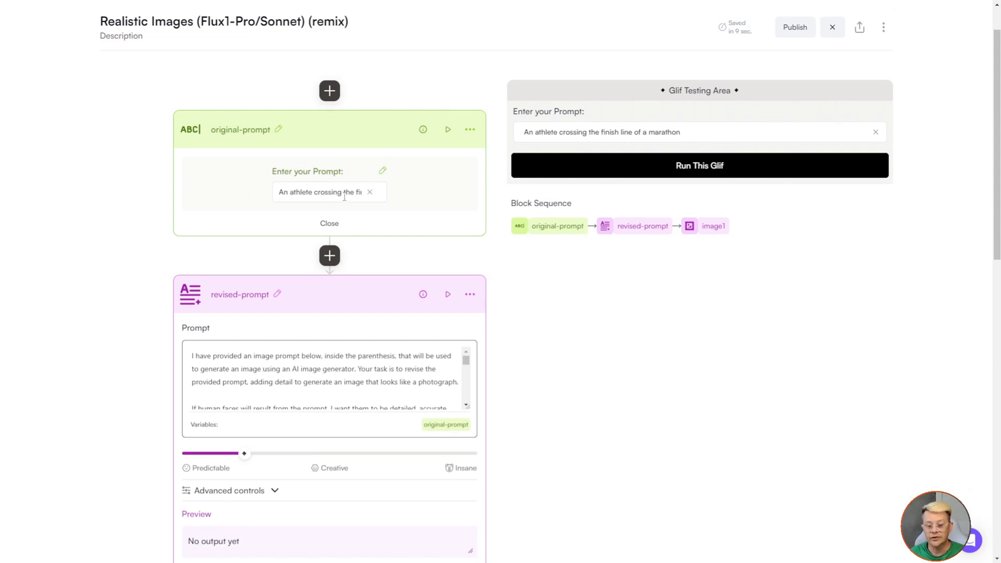
pyautogui.moveTo(394, 177)
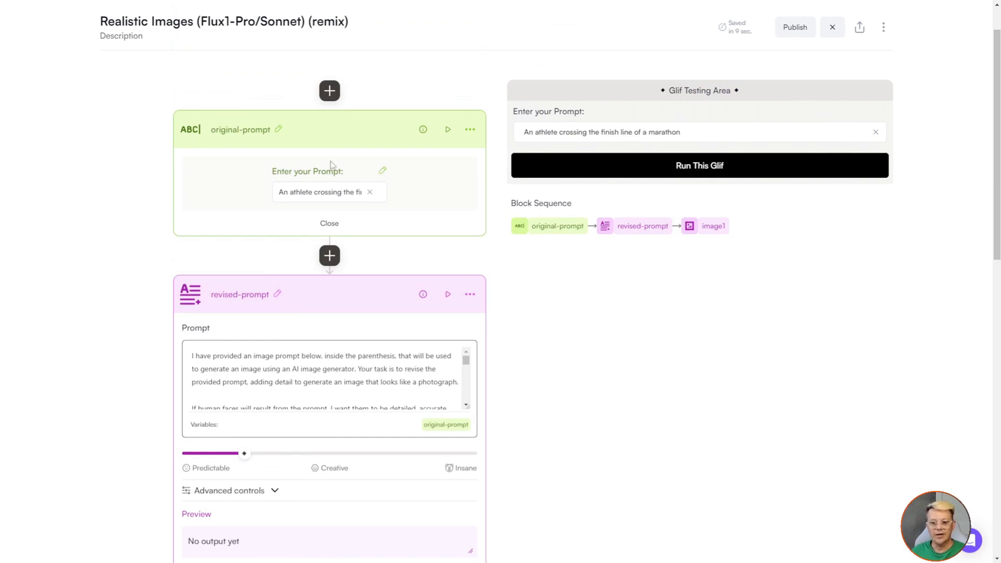
pyautogui.moveTo(313, 184)
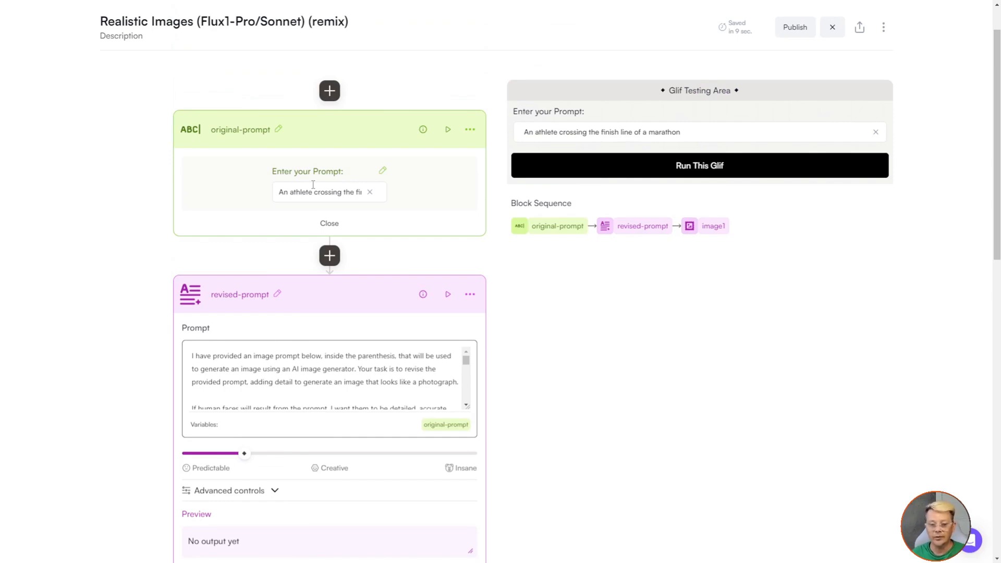
pyautogui.moveTo(308, 386)
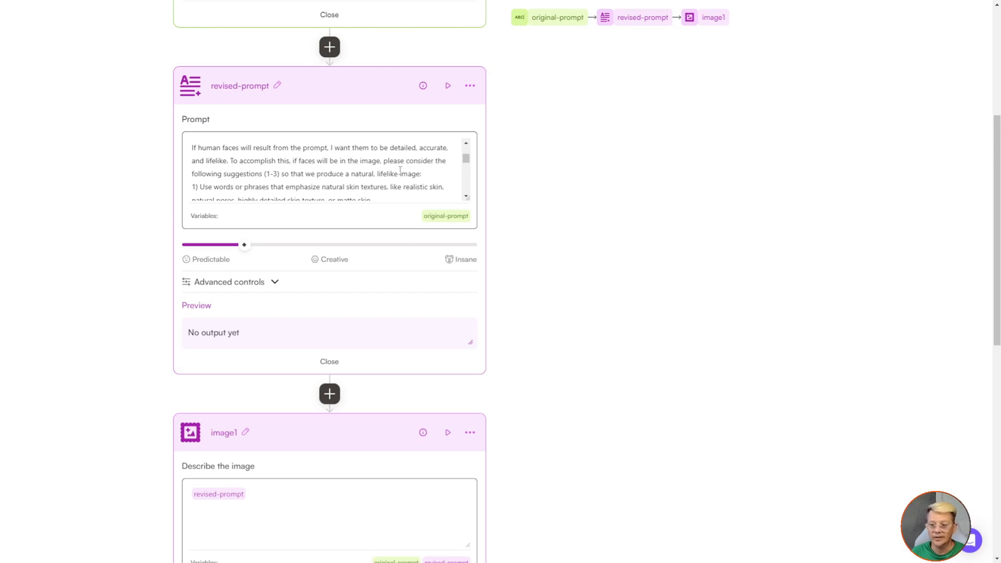
# Scroll to the end of the revised-prompt instructions and insert the {original-prompt} variable.
pyautogui.scroll(-3)
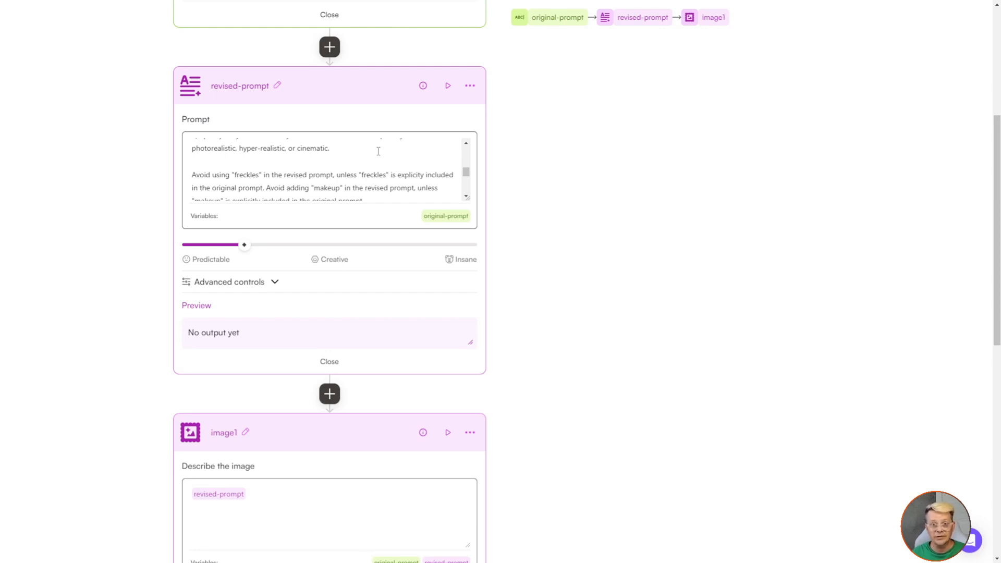
pyautogui.scroll(-3)
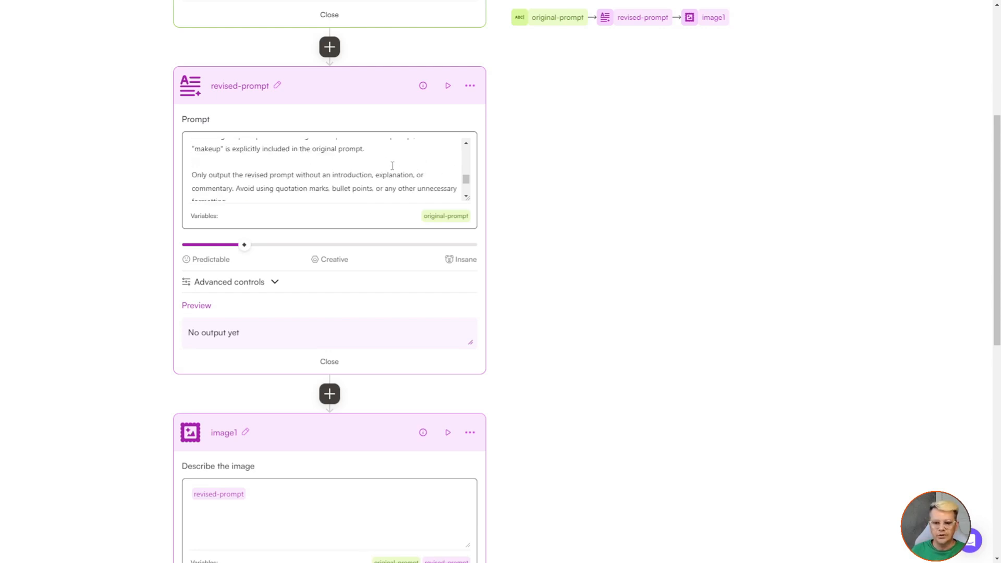
pyautogui.moveTo(342, 165)
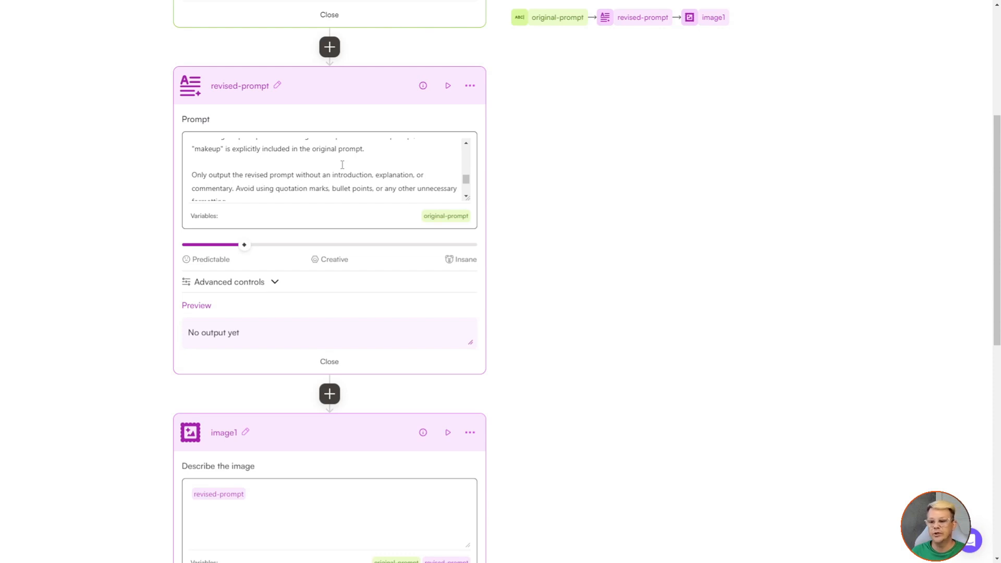
pyautogui.scroll(-3)
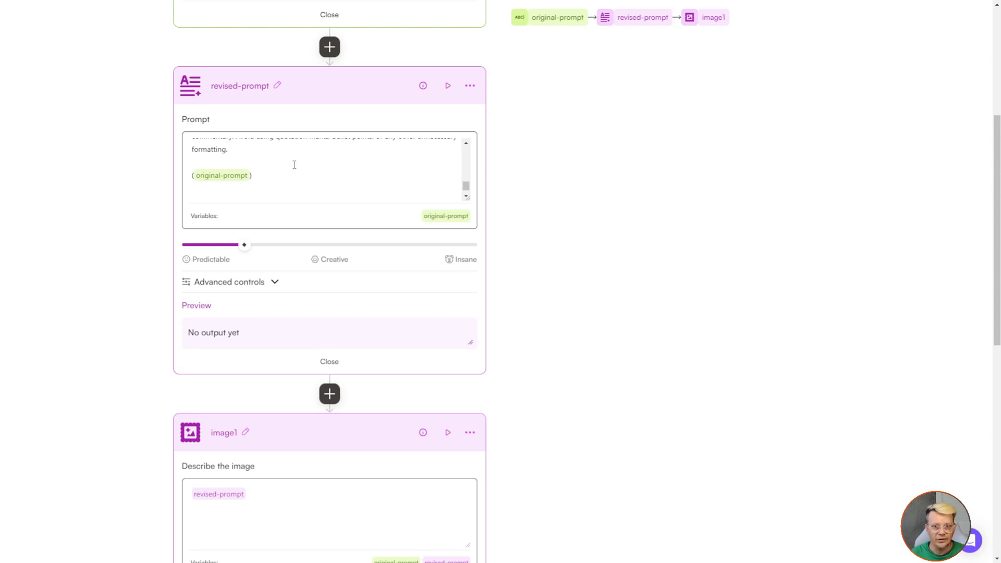
pyautogui.moveTo(260, 178)
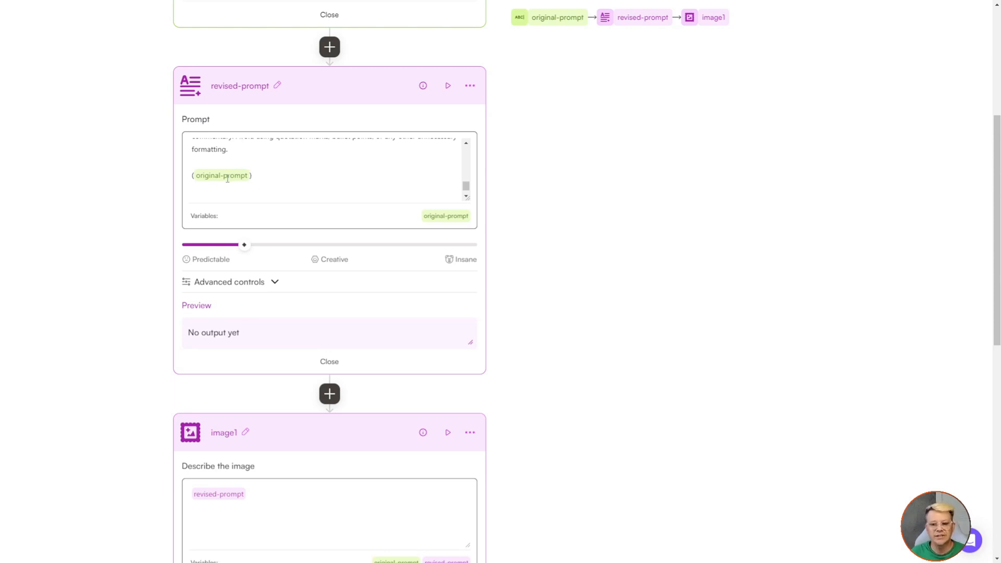
pyautogui.moveTo(233, 166)
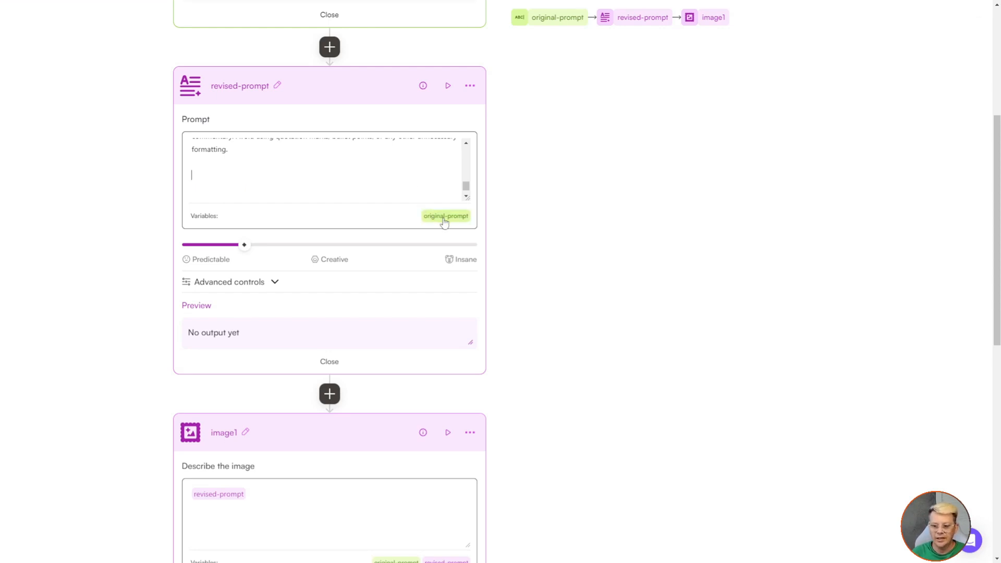
pyautogui.click(445, 215)
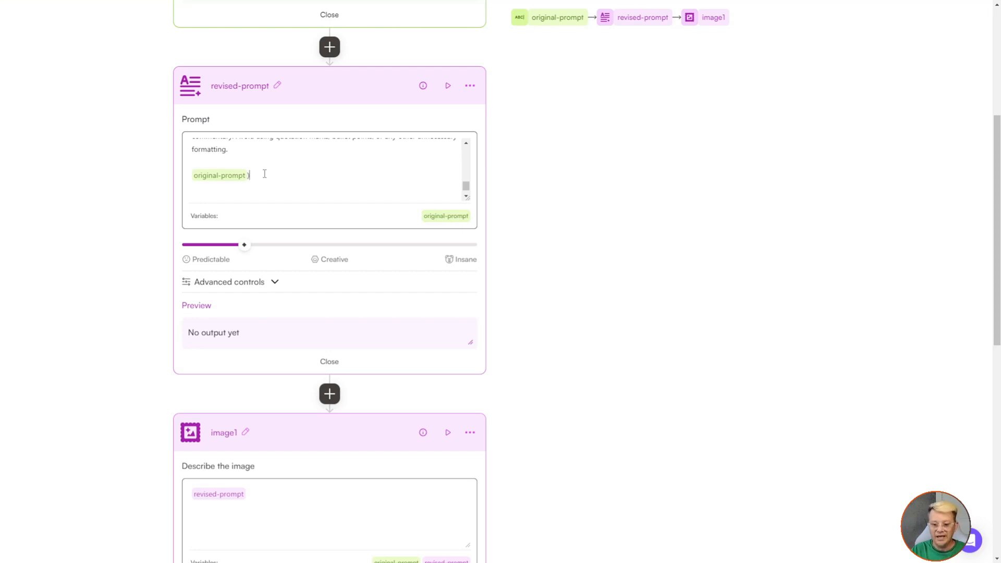
pyautogui.write('{')
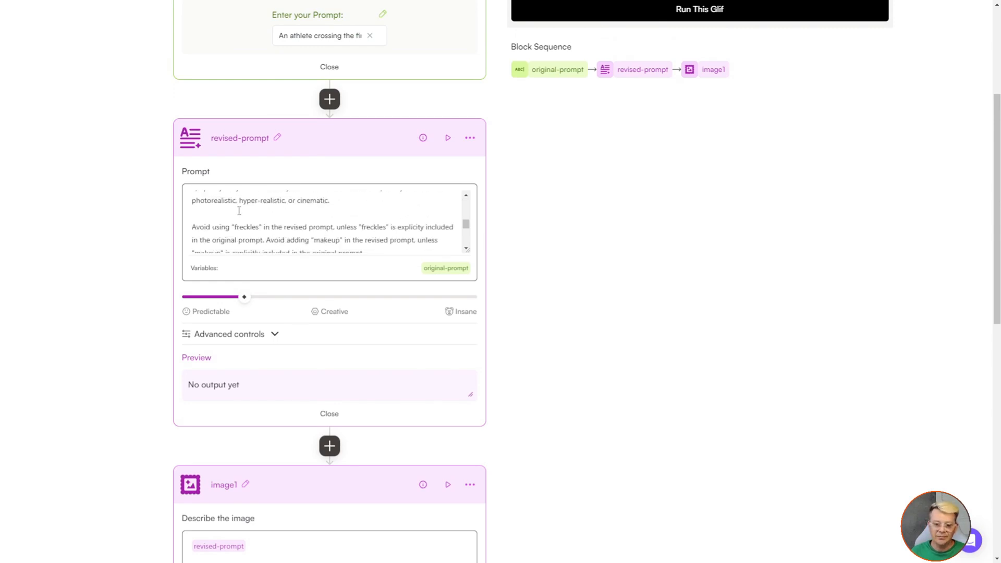
# Scroll through the revised-prompt text to its Advanced controls showing max tokens 400 and claude-3.5-sonnet.
pyautogui.scroll(-3)
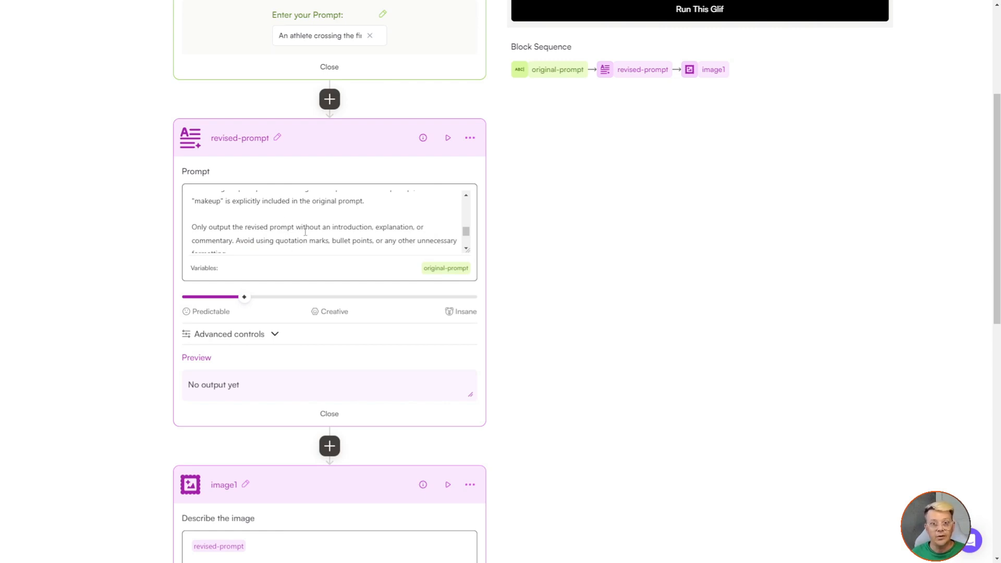
pyautogui.scroll(-3)
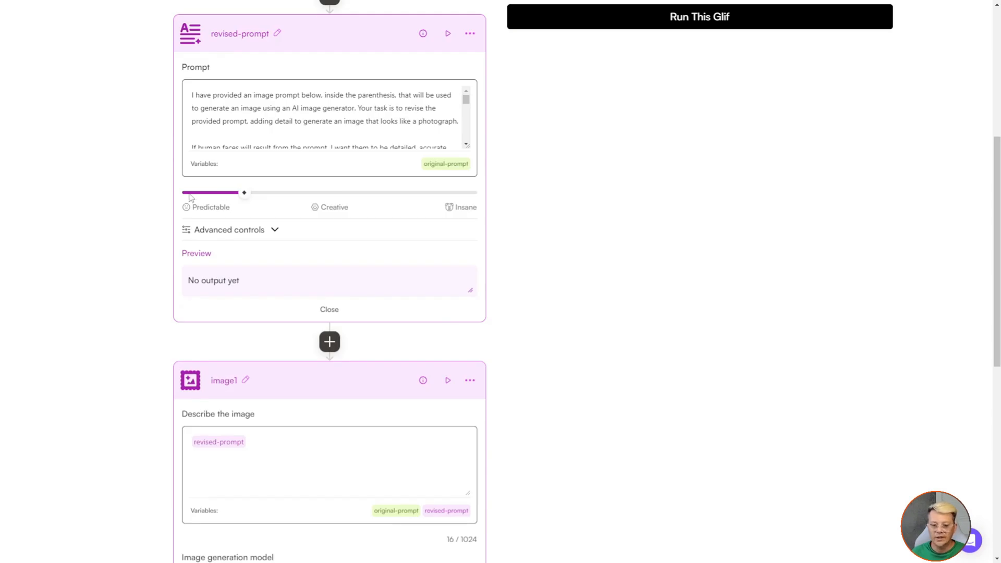
pyautogui.moveTo(359, 197)
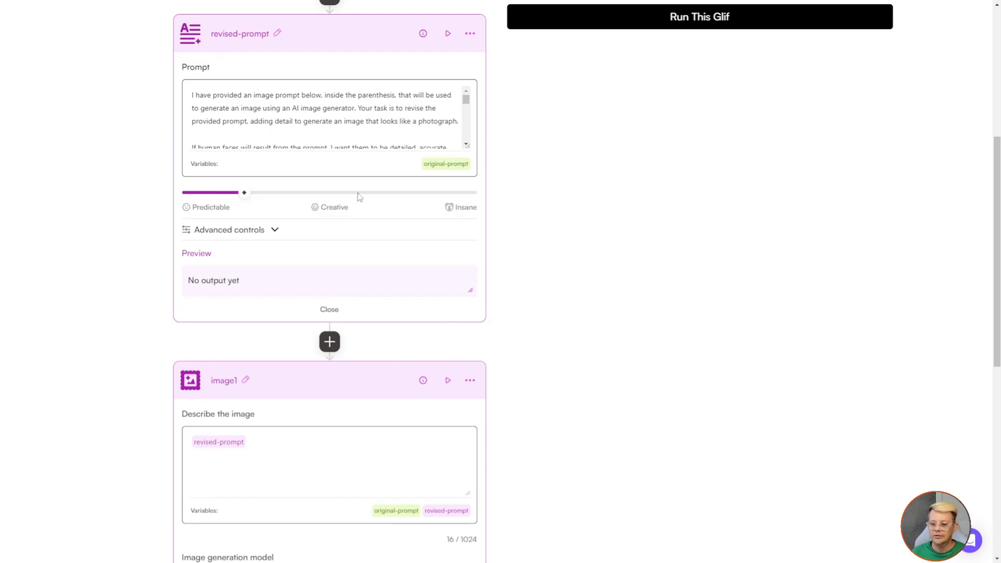
pyautogui.moveTo(467, 204)
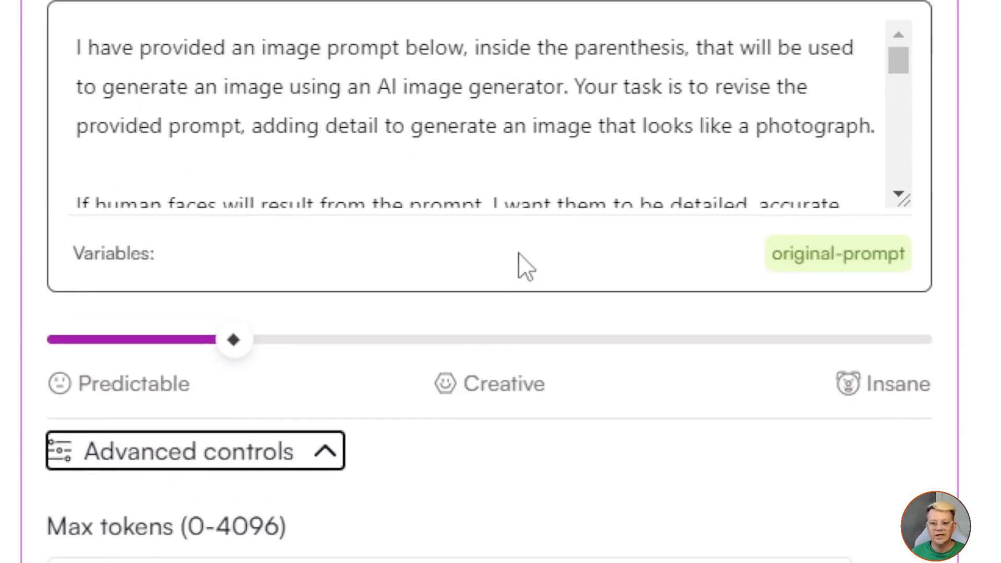
pyautogui.scroll(-3)
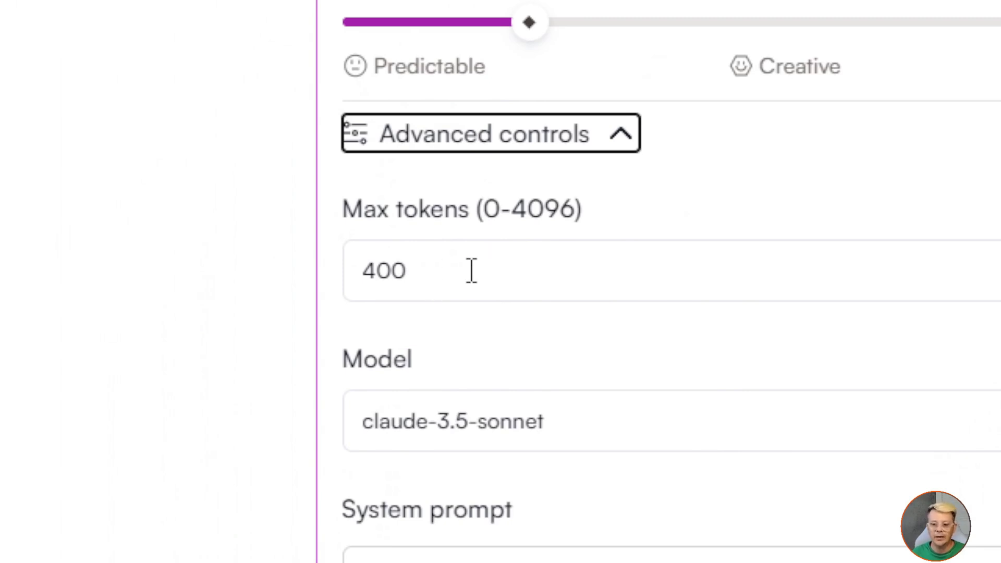
pyautogui.moveTo(596, 425)
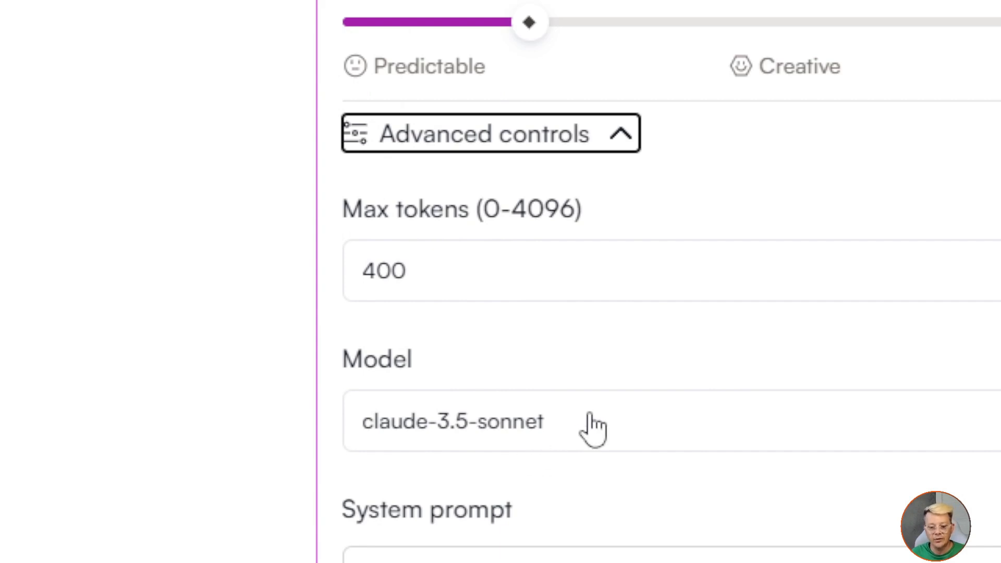
pyautogui.moveTo(587, 433)
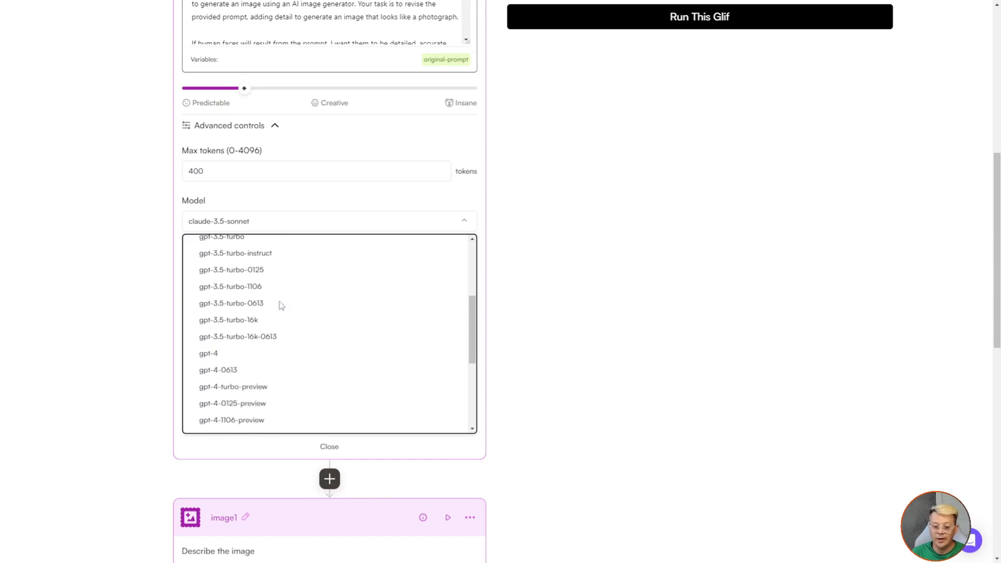
# Scroll the Model list through the llama, claude, gpt and gemini options.
pyautogui.scroll(-3)
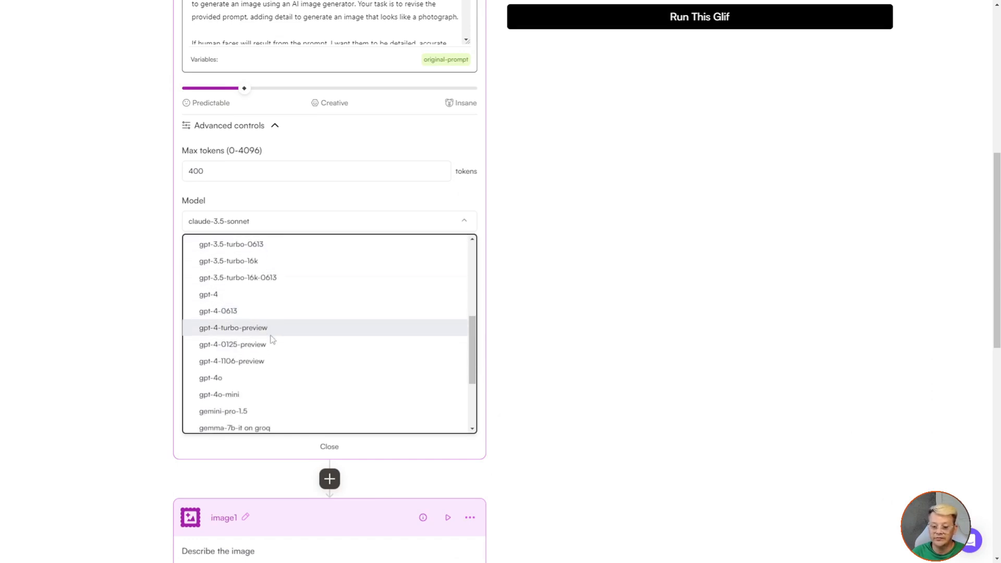
pyautogui.scroll(-3)
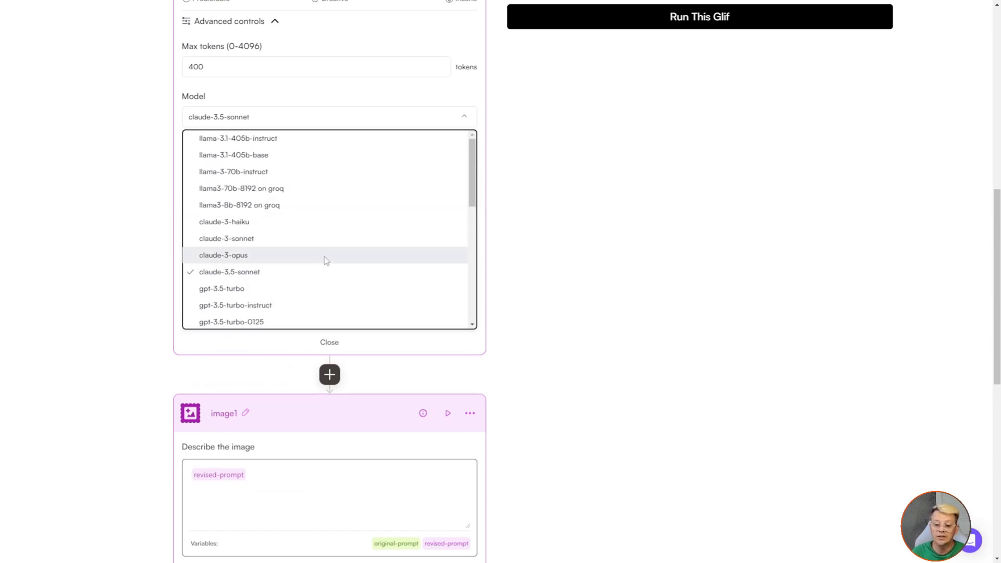
# Close the Model list, keeping claude-3.5-sonnet selected.
pyautogui.click(229, 271)
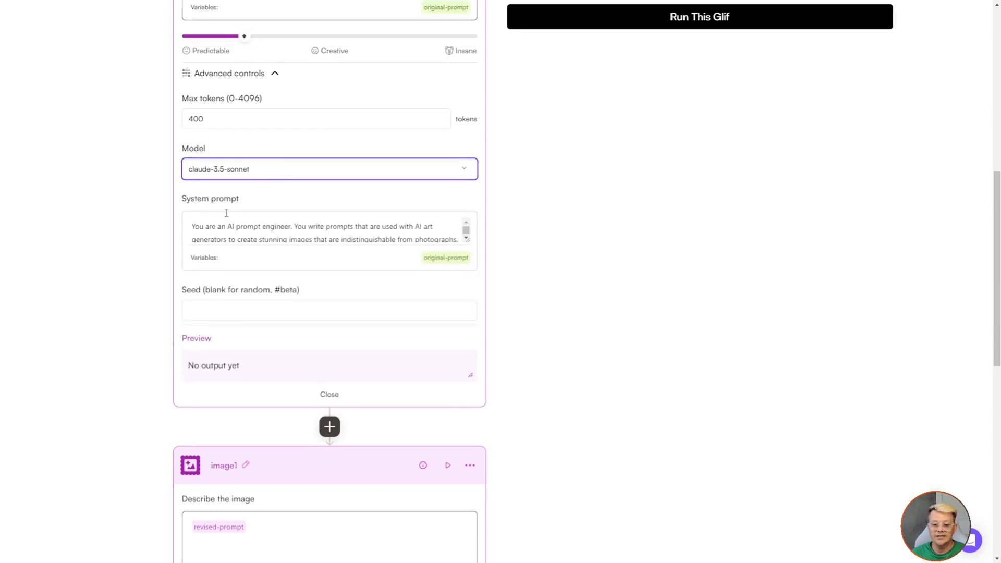
pyautogui.moveTo(237, 201)
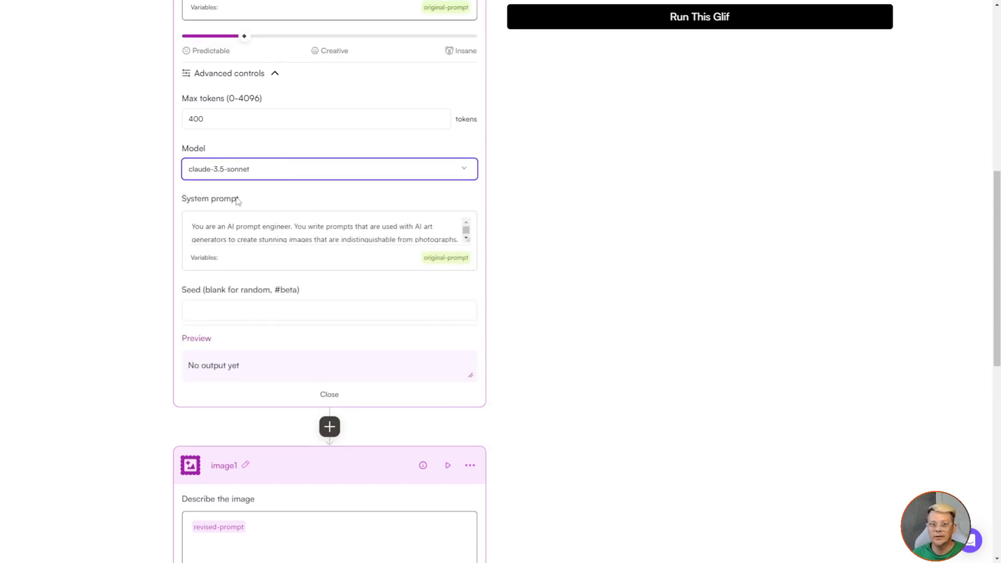
pyautogui.moveTo(201, 225)
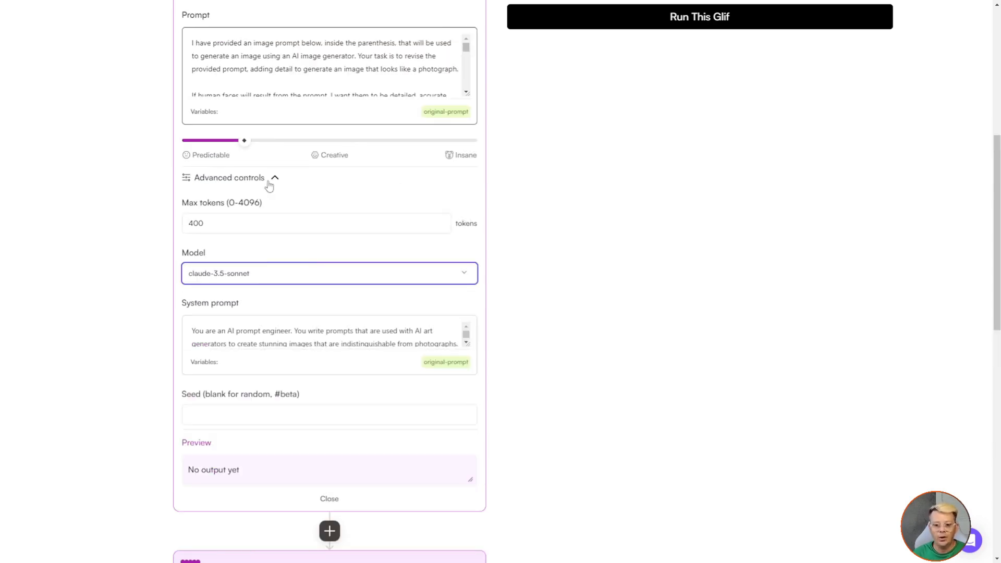
pyautogui.moveTo(342, 310)
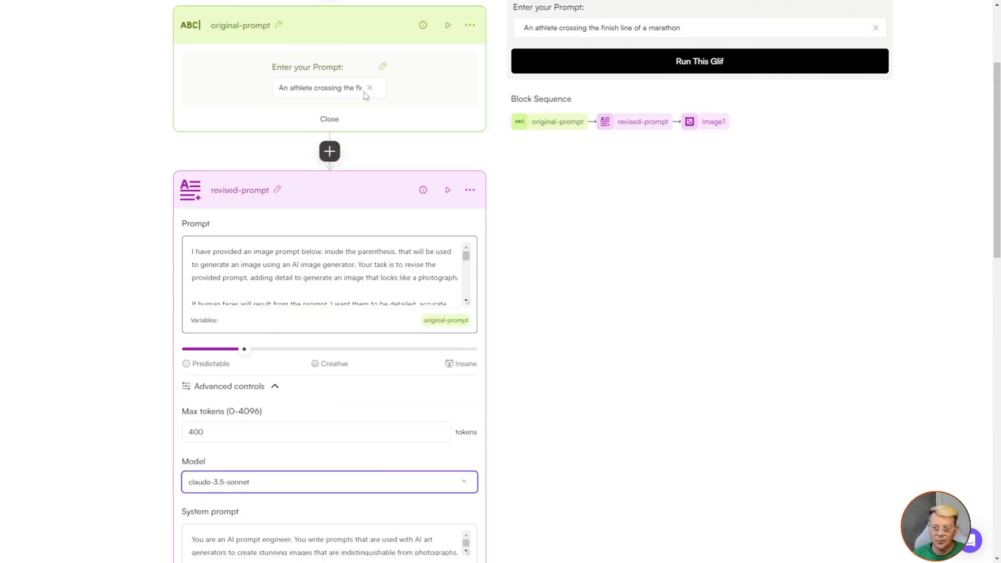
pyautogui.scroll(-3)
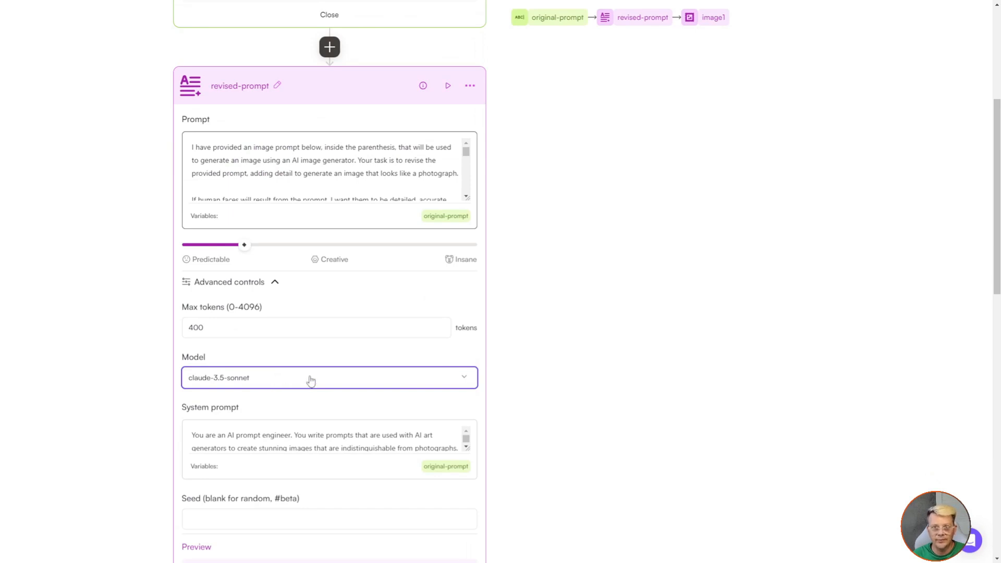
pyautogui.moveTo(329, 372)
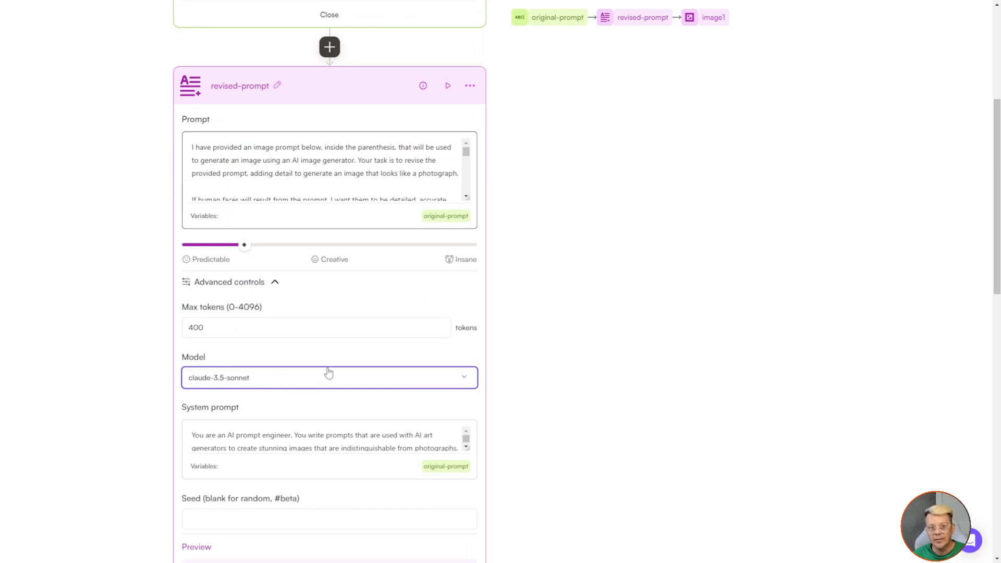
pyautogui.scroll(-3)
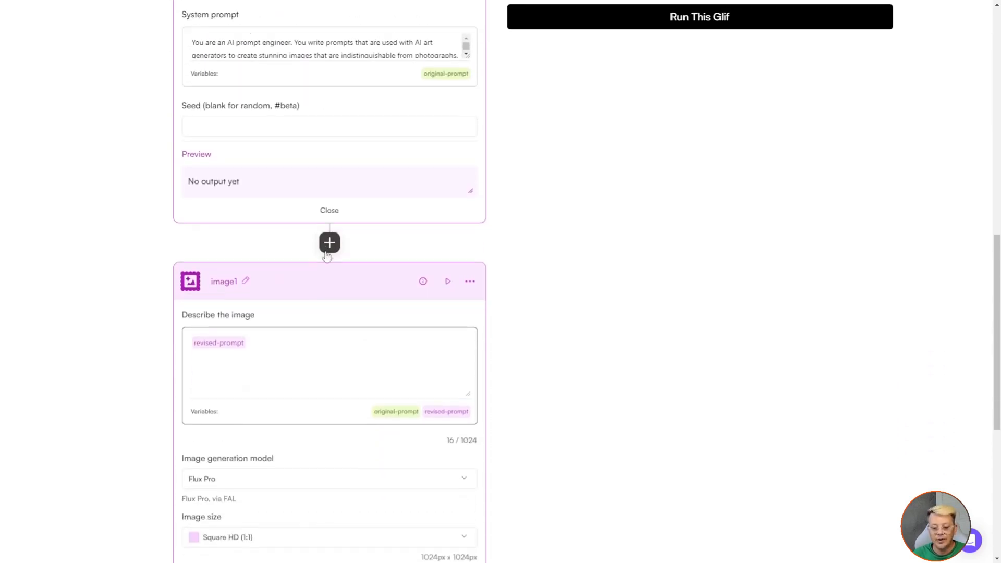
pyautogui.scroll(-3)
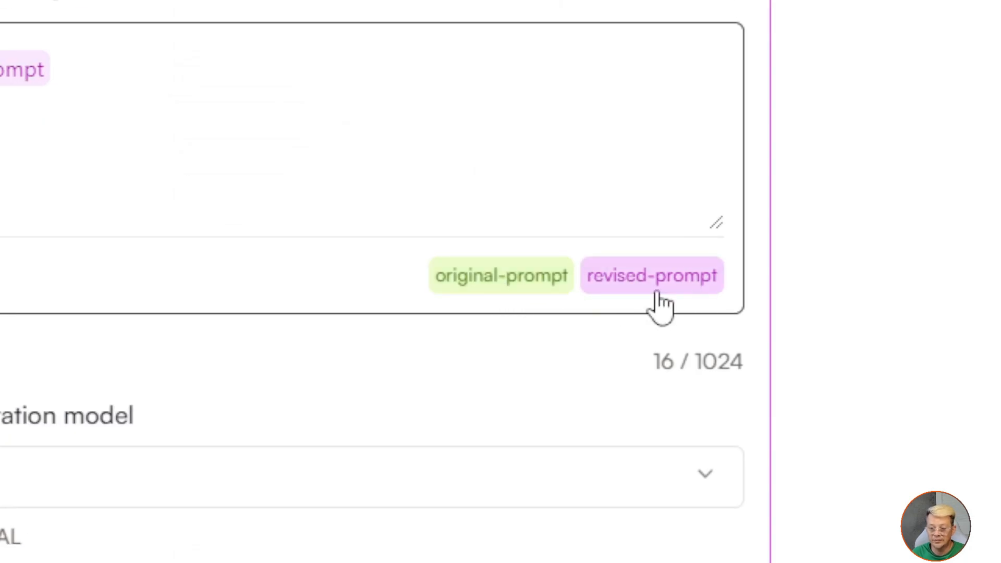
pyautogui.click(652, 275)
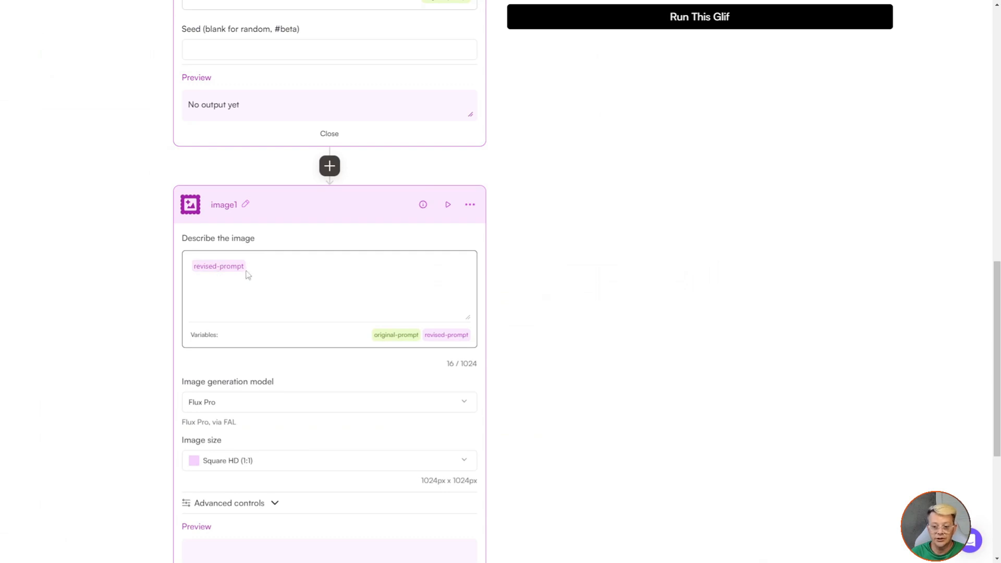
pyautogui.scroll(-3)
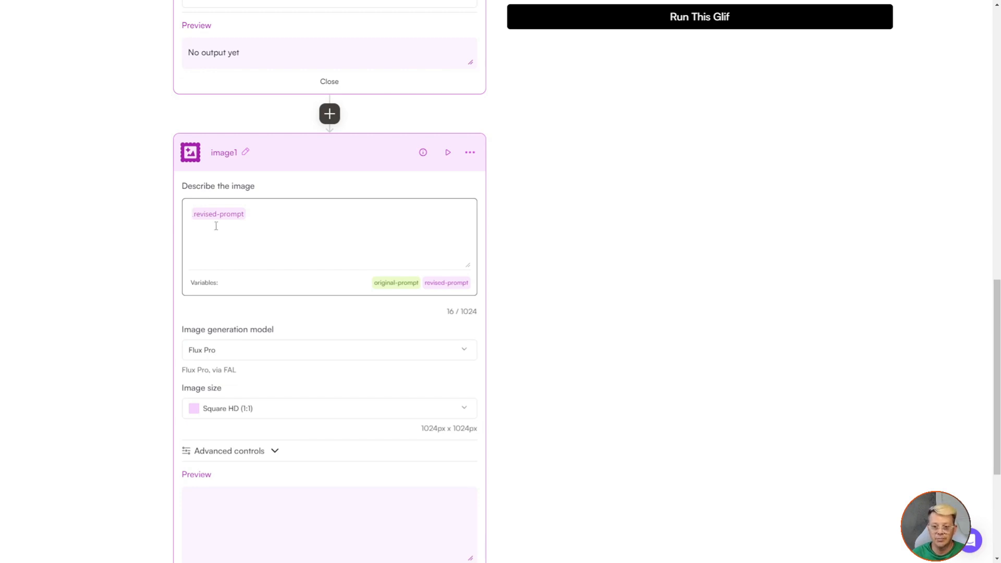
pyautogui.moveTo(260, 225)
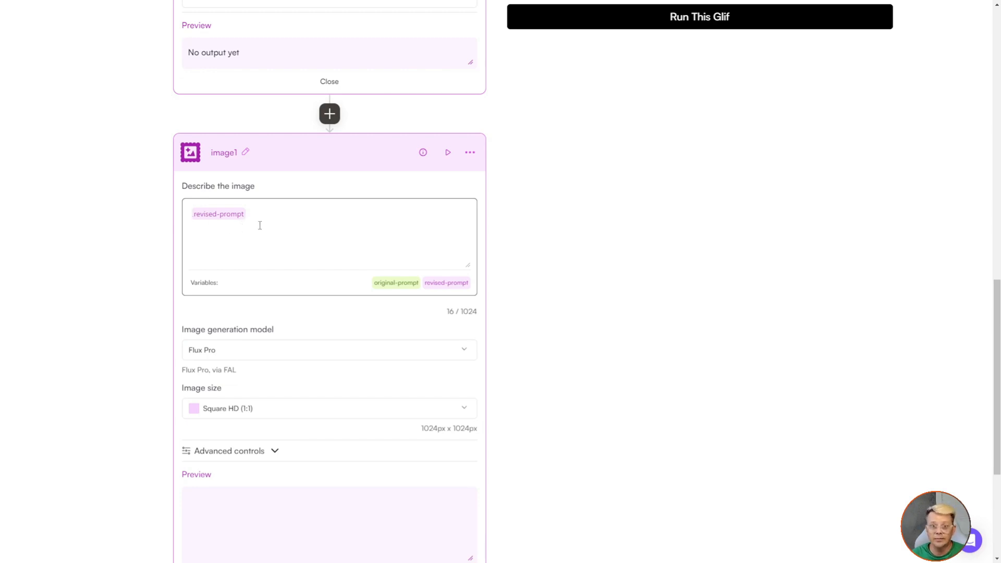
pyautogui.scroll(-3)
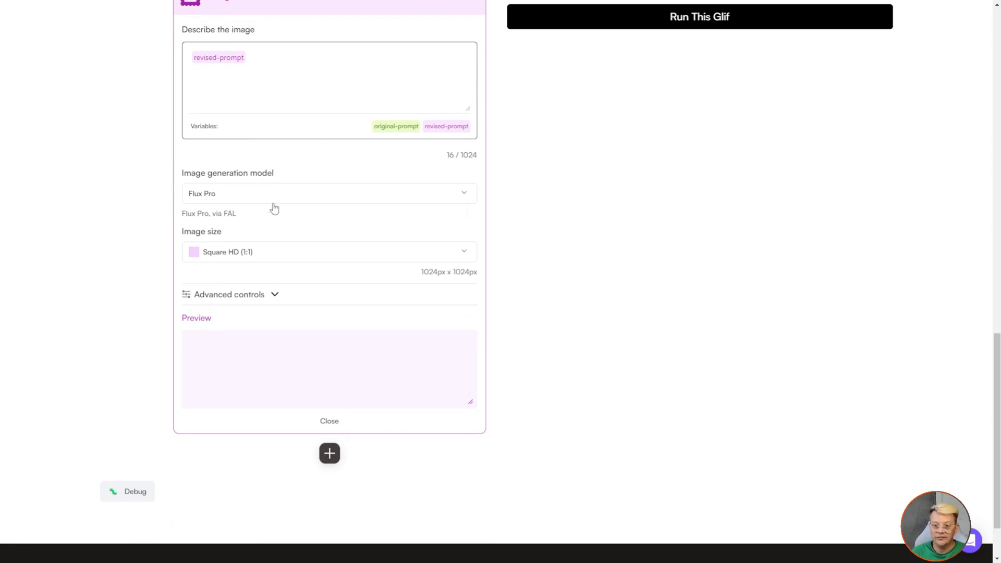
# Review the image1 block's model and size lists, keeping Flux Pro, and reveal 28 steps and prompt power 3.5.
pyautogui.click(329, 194)
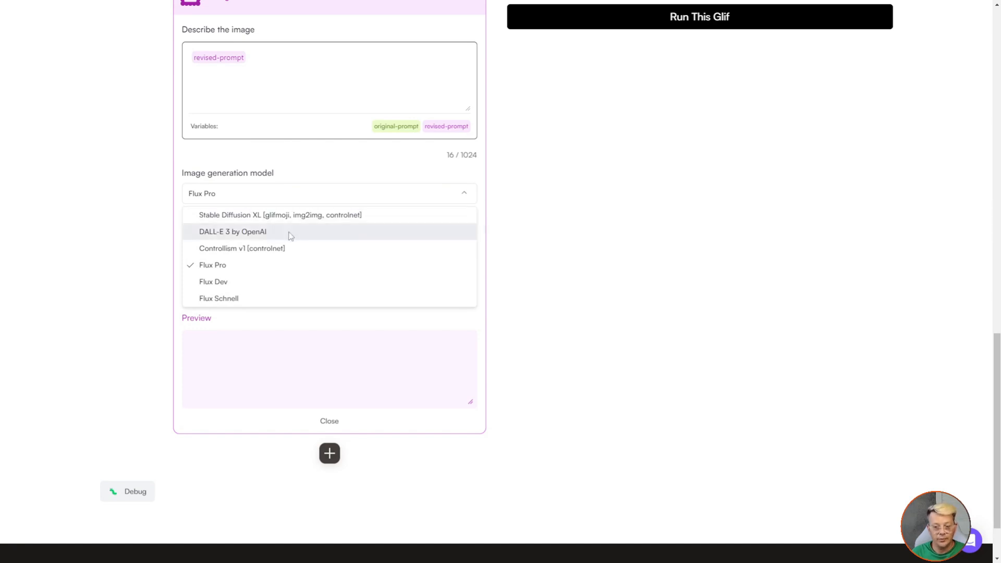
pyautogui.moveTo(265, 232)
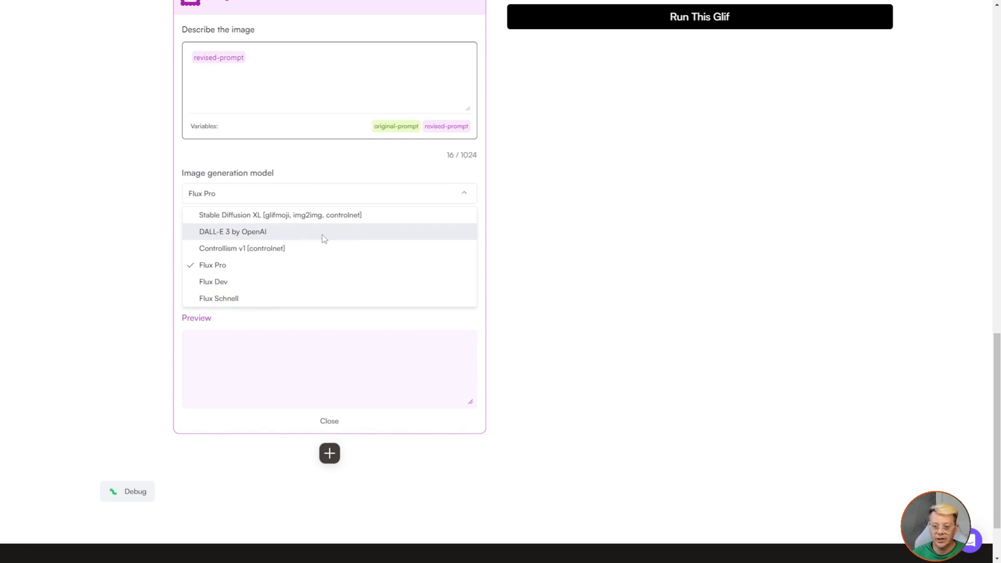
pyautogui.moveTo(264, 234)
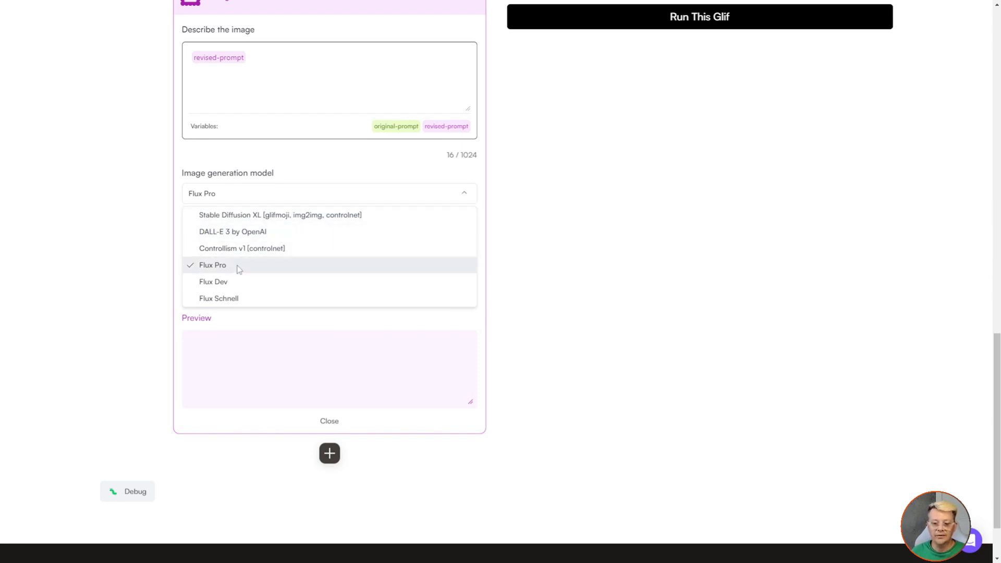
pyautogui.moveTo(313, 163)
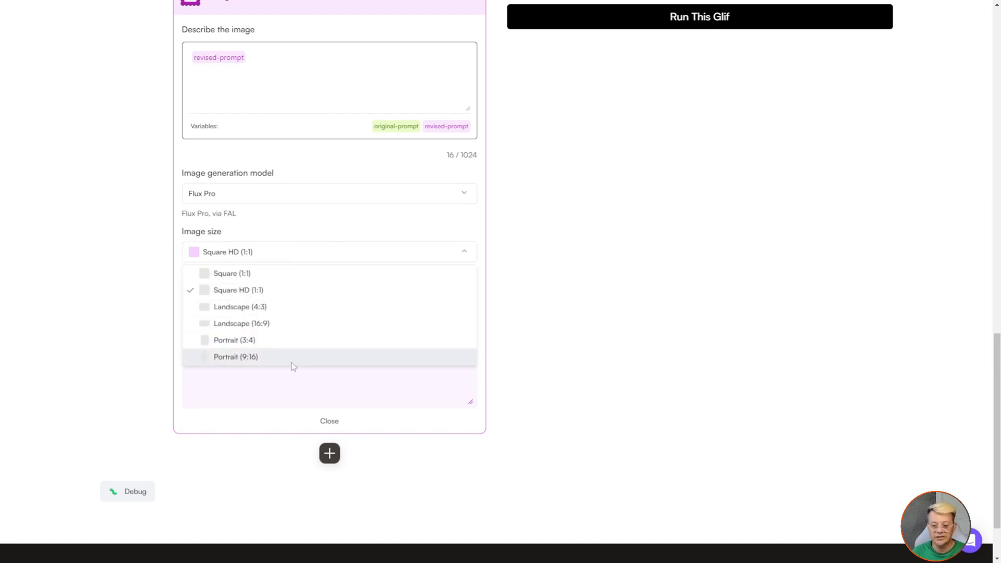
pyautogui.click(328, 251)
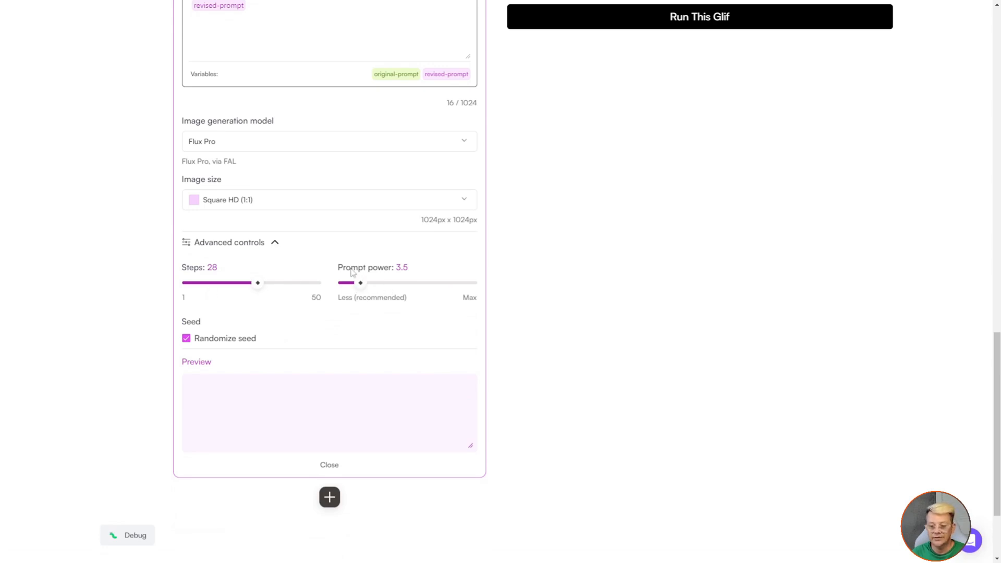
pyautogui.scroll(-3)
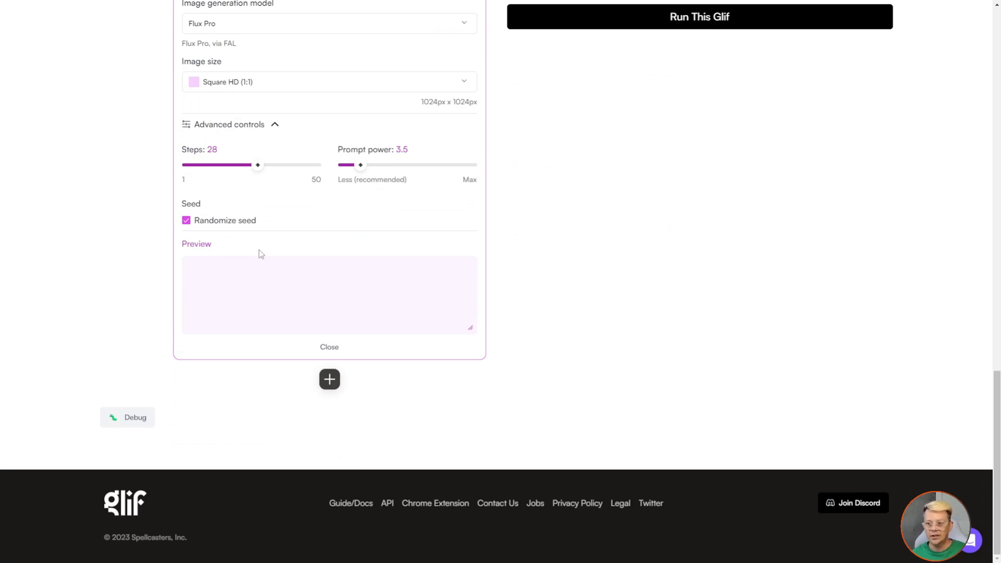
pyautogui.moveTo(139, 266)
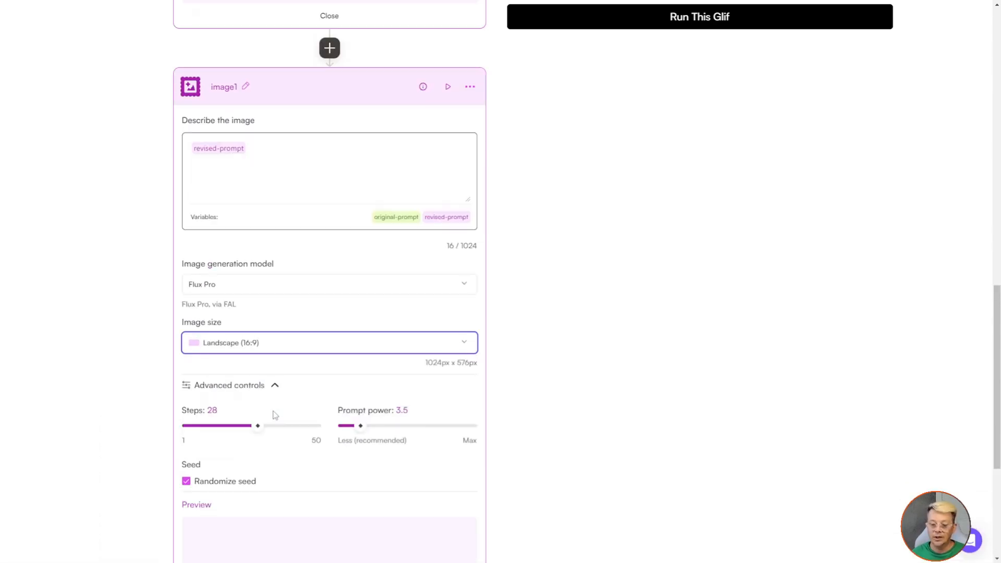
# Drag the Prompt power slider down from 3.5 to 2.
pyautogui.scroll(-3)
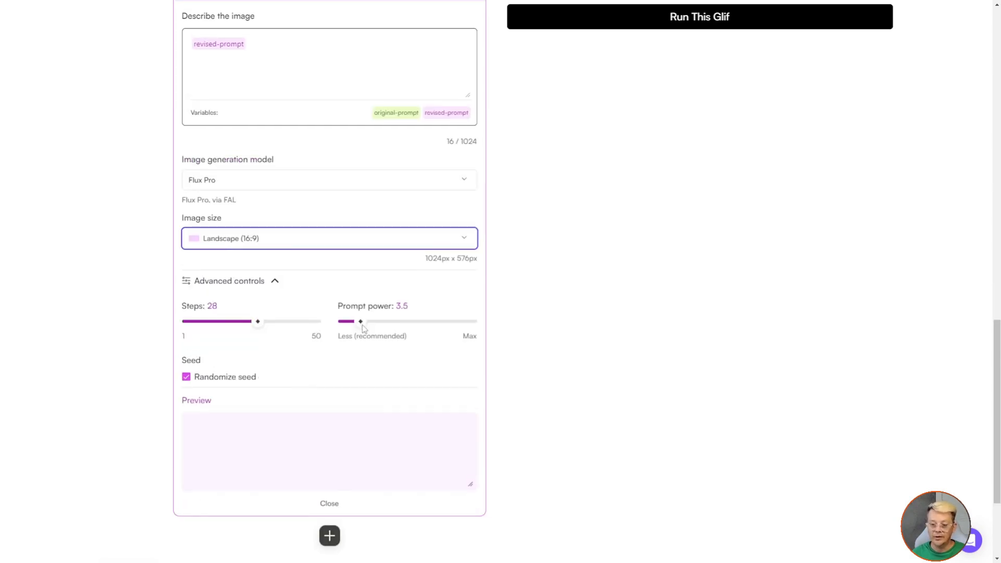
pyautogui.moveTo(360, 322); pyautogui.dragTo(354, 321)
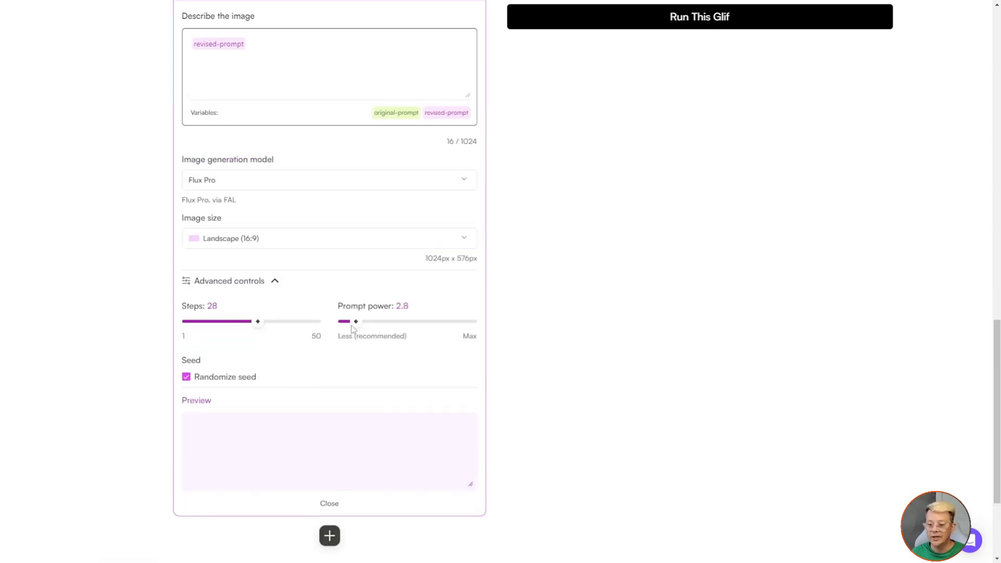
pyautogui.moveTo(355, 321); pyautogui.dragTo(350, 321)
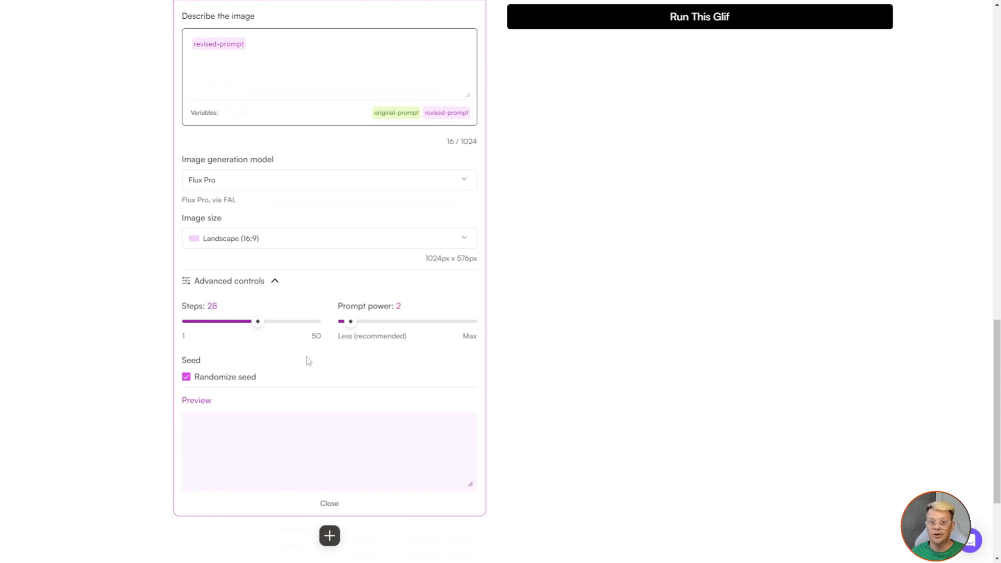
pyautogui.moveTo(269, 187)
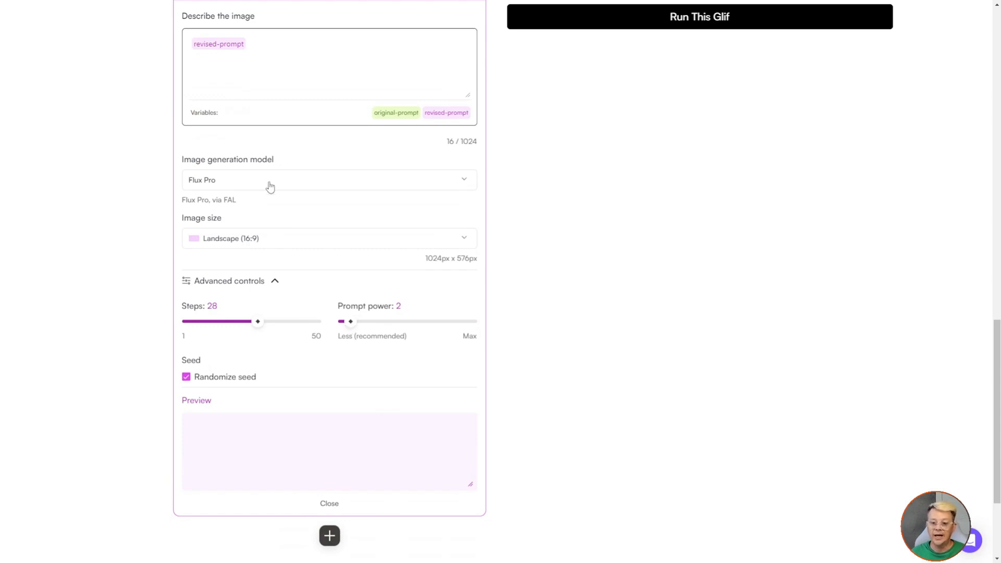
# Set the image1 block to Flux Schnell at Landscape (16:9), 1024x576.
pyautogui.click(328, 179)
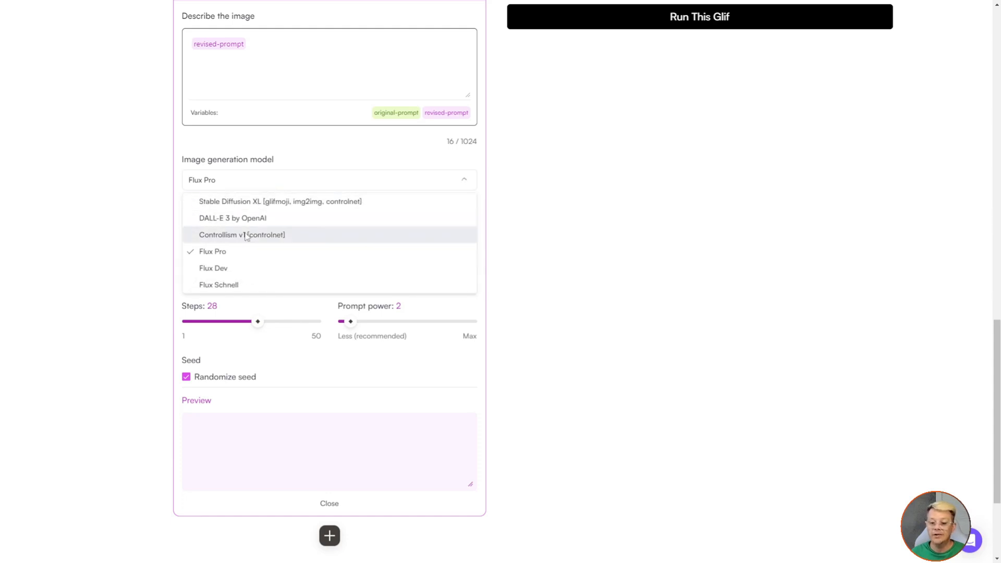
pyautogui.click(218, 285)
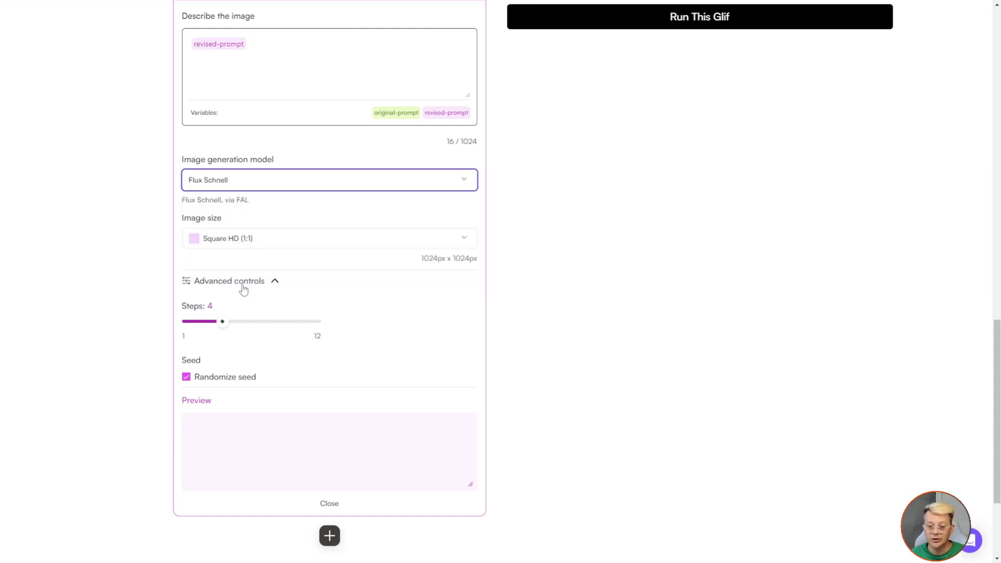
pyautogui.moveTo(234, 184)
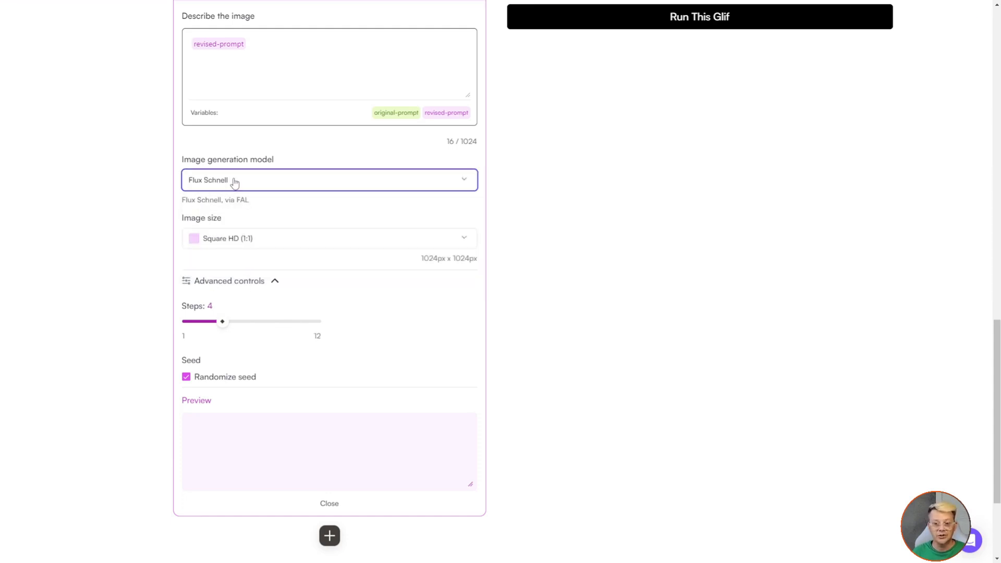
pyautogui.click(328, 238)
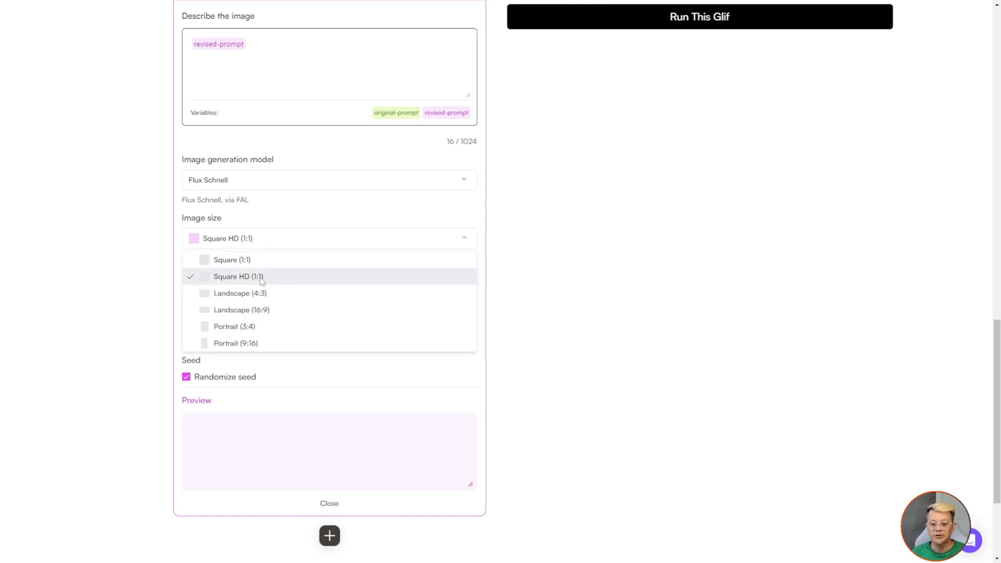
pyautogui.moveTo(256, 293)
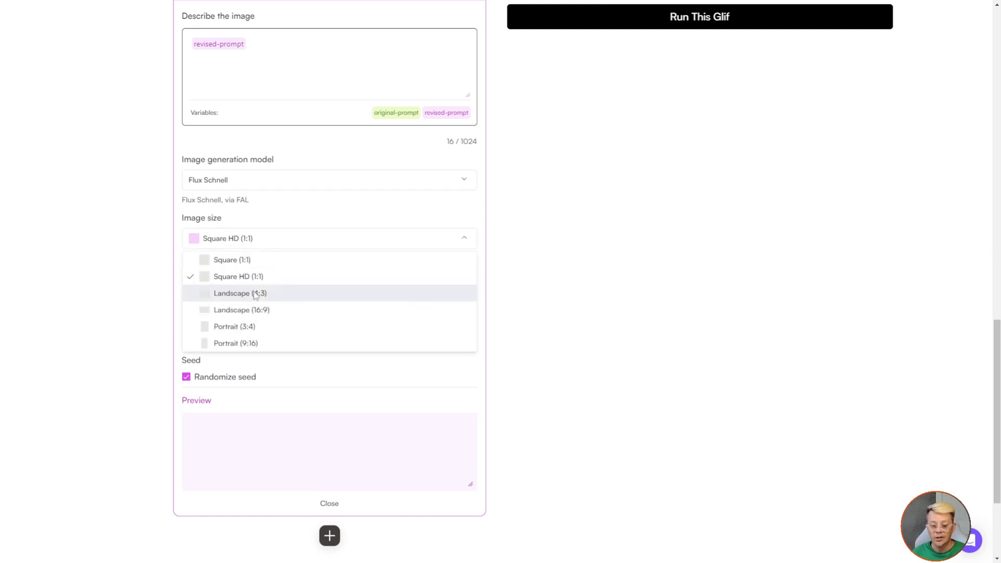
pyautogui.click(241, 309)
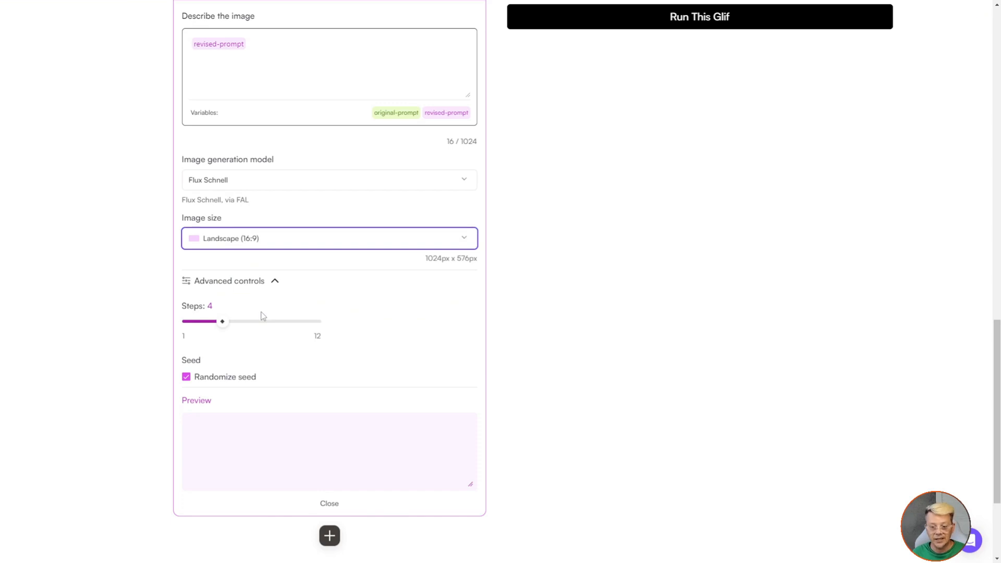
pyautogui.moveTo(227, 313)
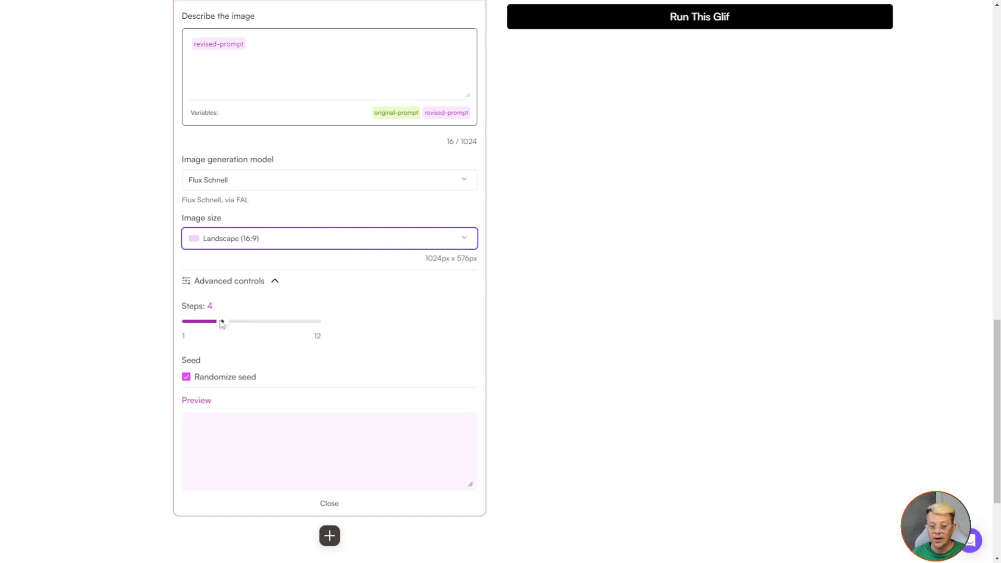
pyautogui.moveTo(437, 330)
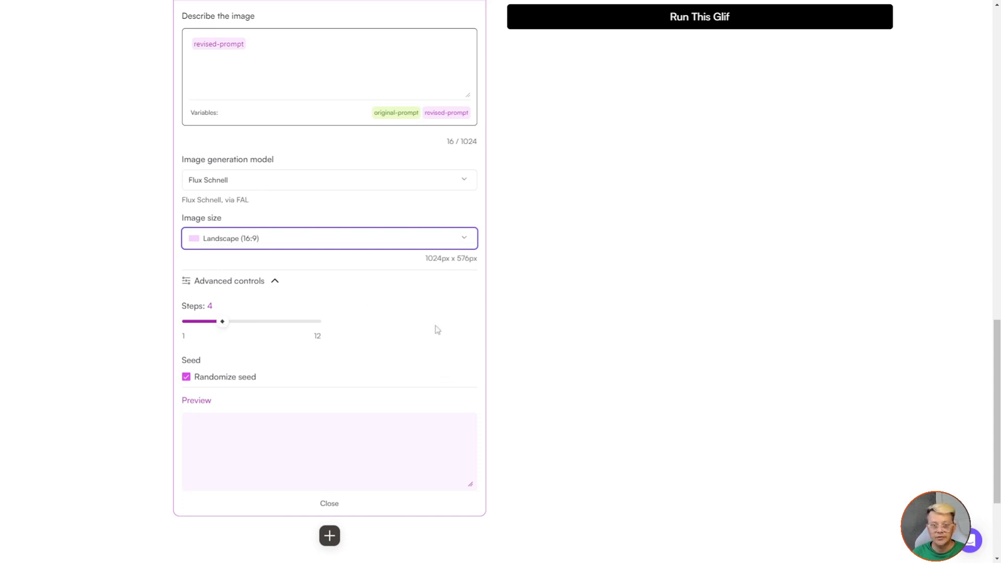
pyautogui.moveTo(414, 335)
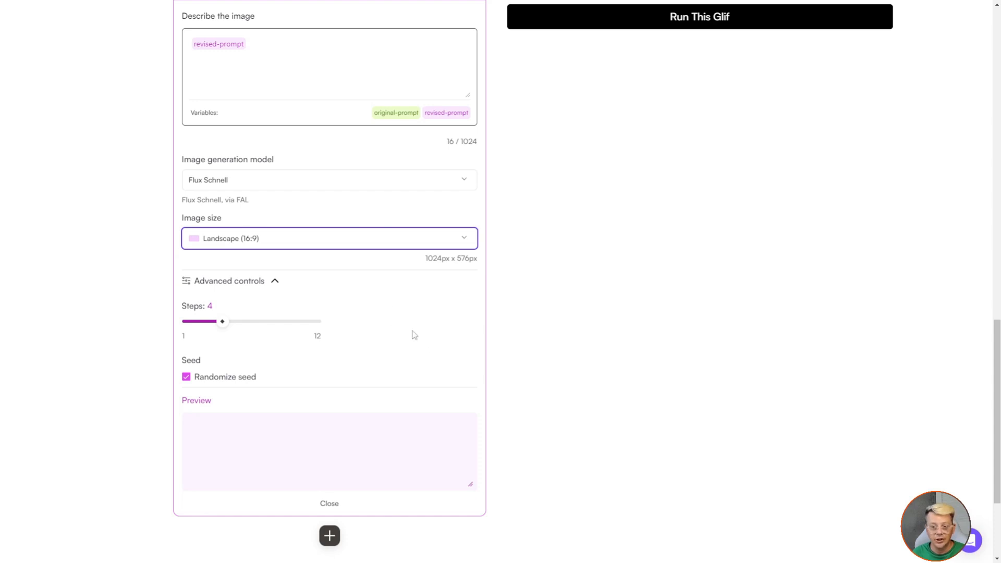
# Switch the image1 block to Flux Pro with prompt power 2 and 28 steps.
pyautogui.click(329, 179)
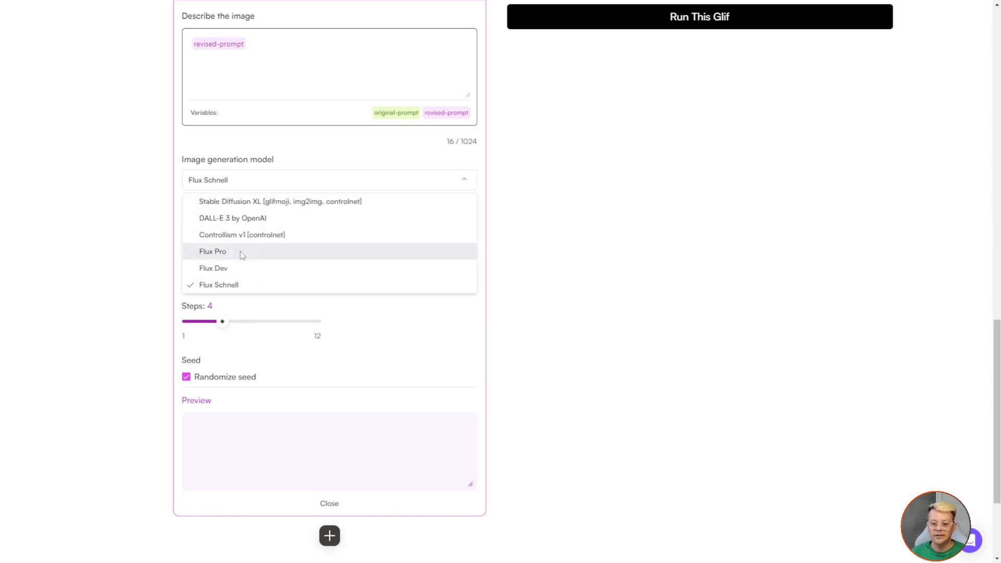
pyautogui.click(213, 251)
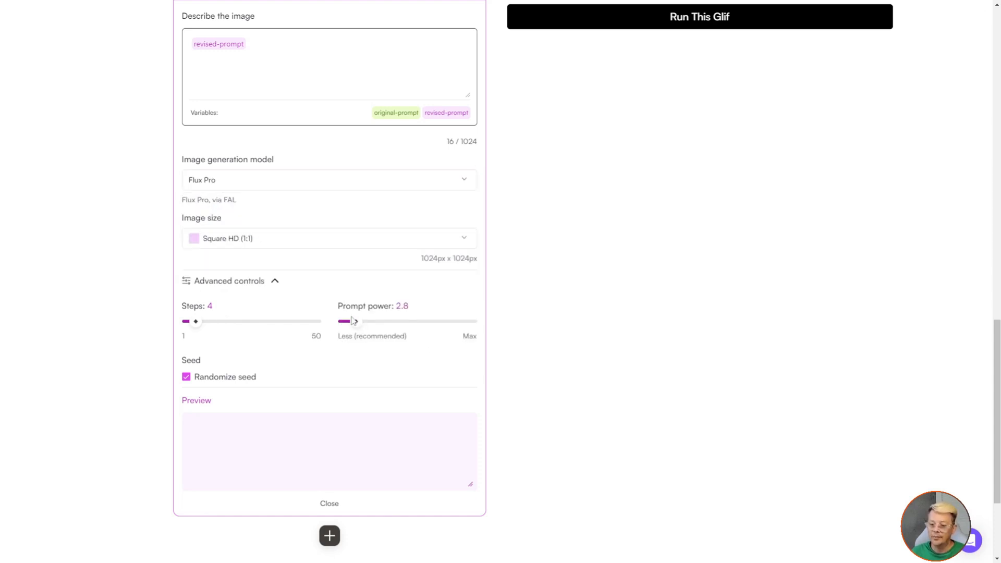
pyautogui.moveTo(353, 321); pyautogui.dragTo(345, 321)
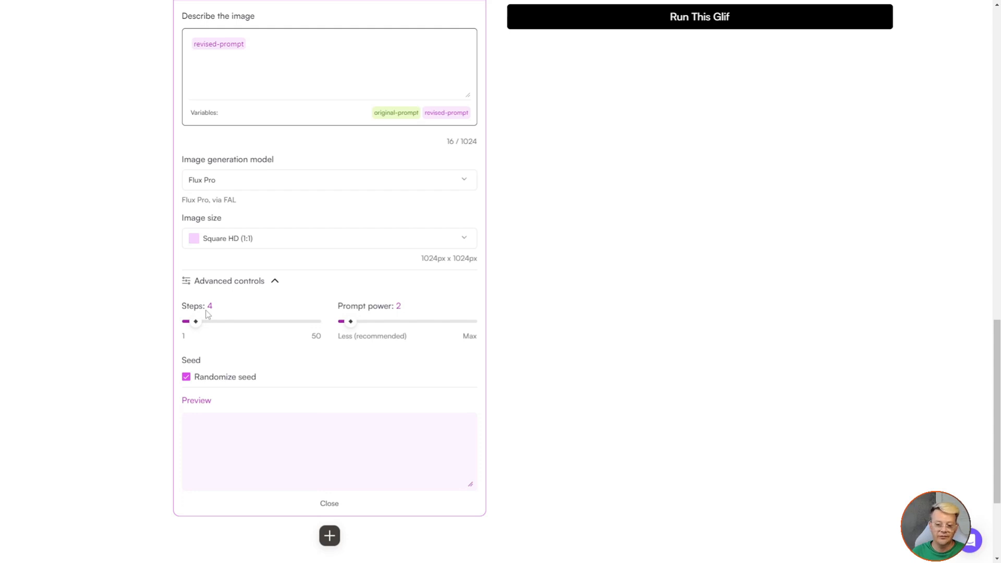
pyautogui.moveTo(195, 321); pyautogui.dragTo(240, 321)
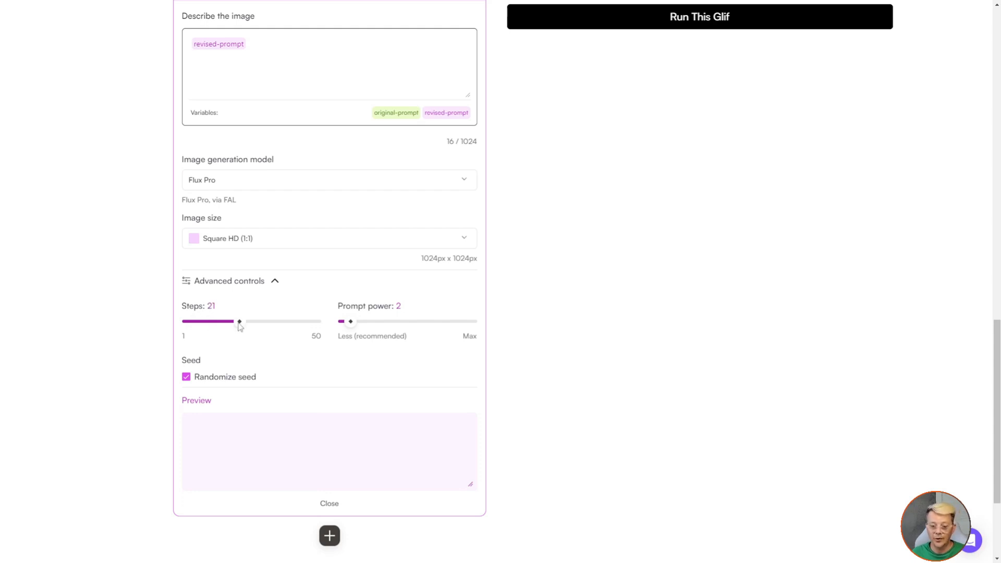
pyautogui.moveTo(240, 321); pyautogui.dragTo(258, 321)
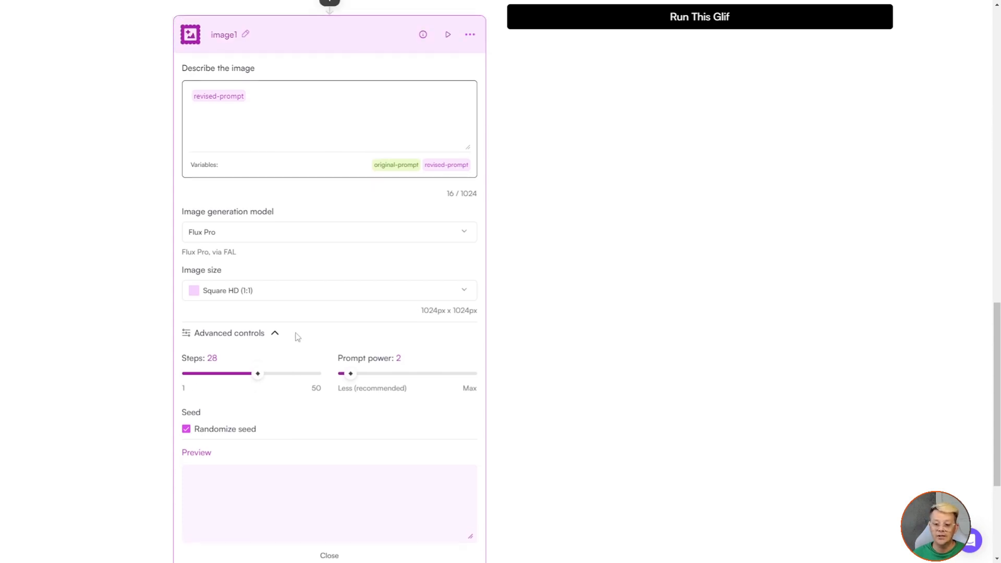
# Choose Landscape (16:9) as the image size.
pyautogui.click(329, 291)
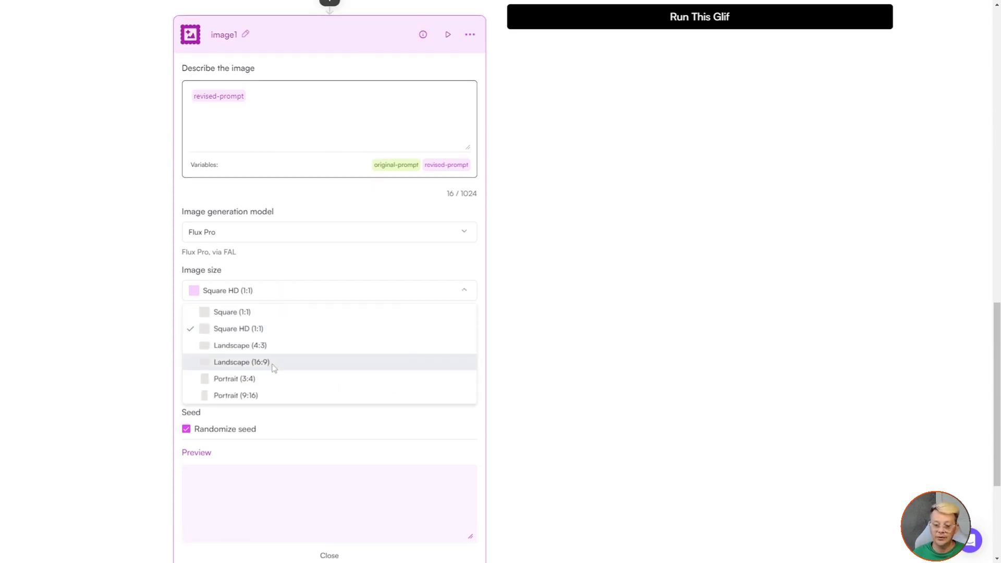
pyautogui.click(241, 362)
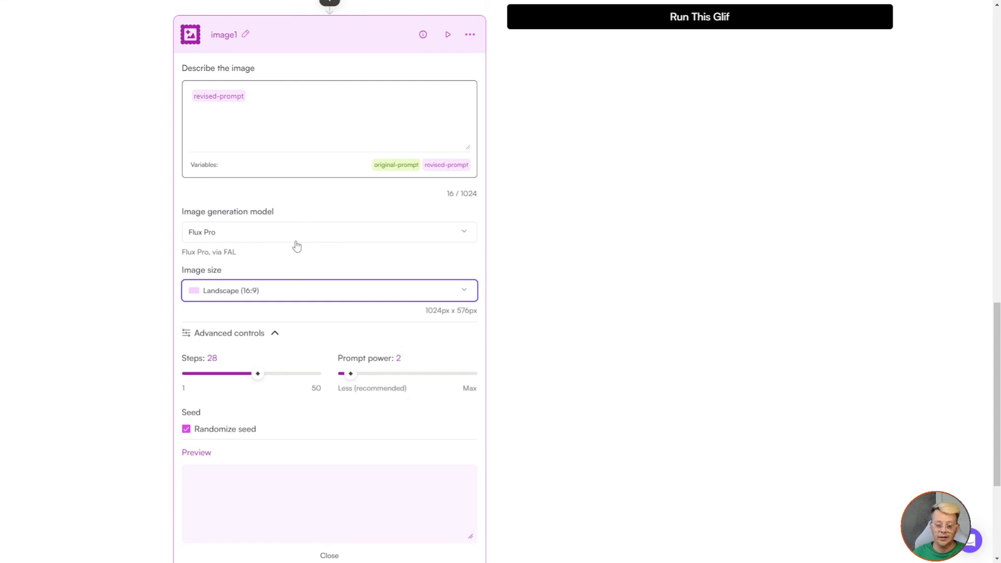
pyautogui.scroll(-3)
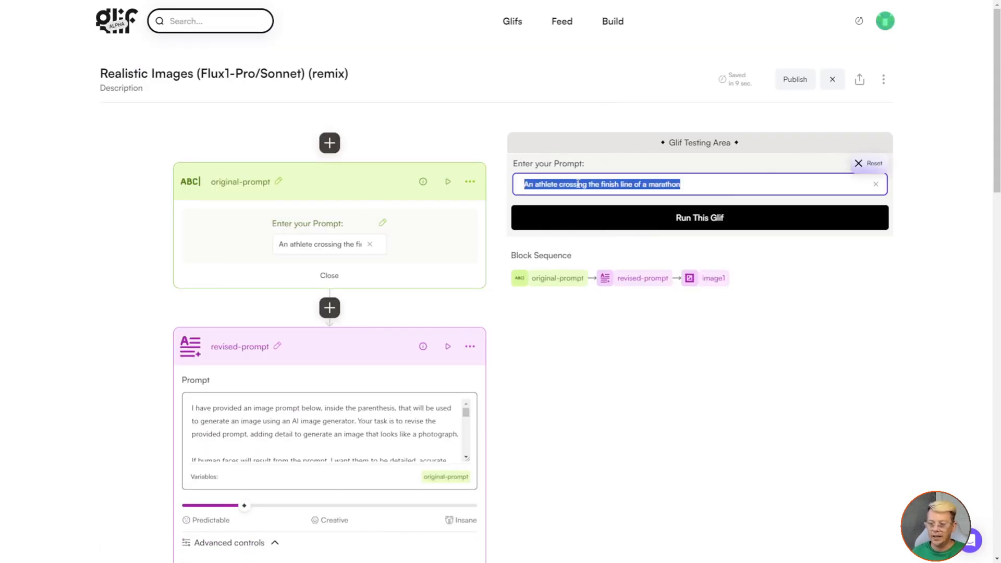
pyautogui.moveTo(625, 184)
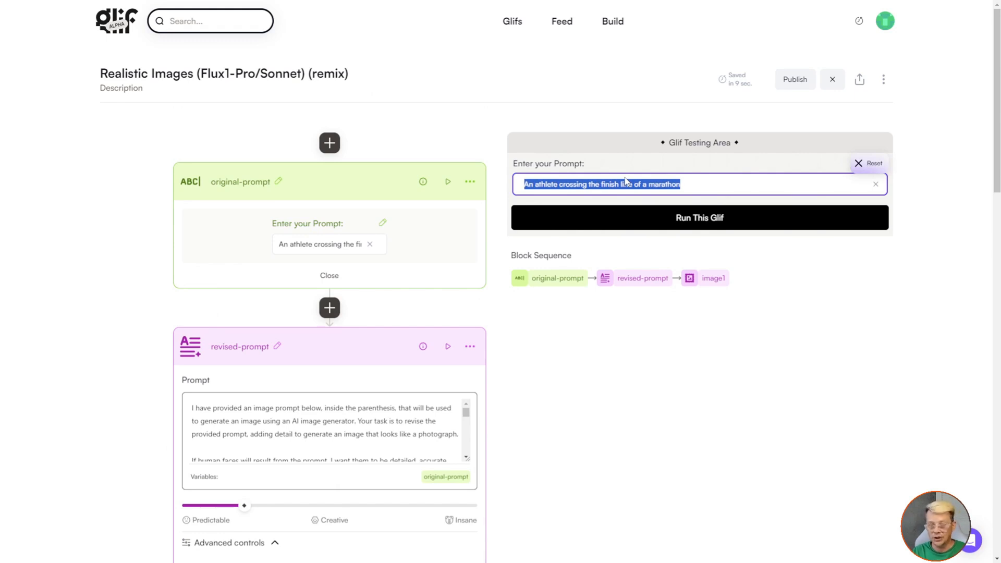
# Run the glif on 'an old man sitting on a park bench' to get a photorealistic image.
pyautogui.write('an old man sitting on a park bench')
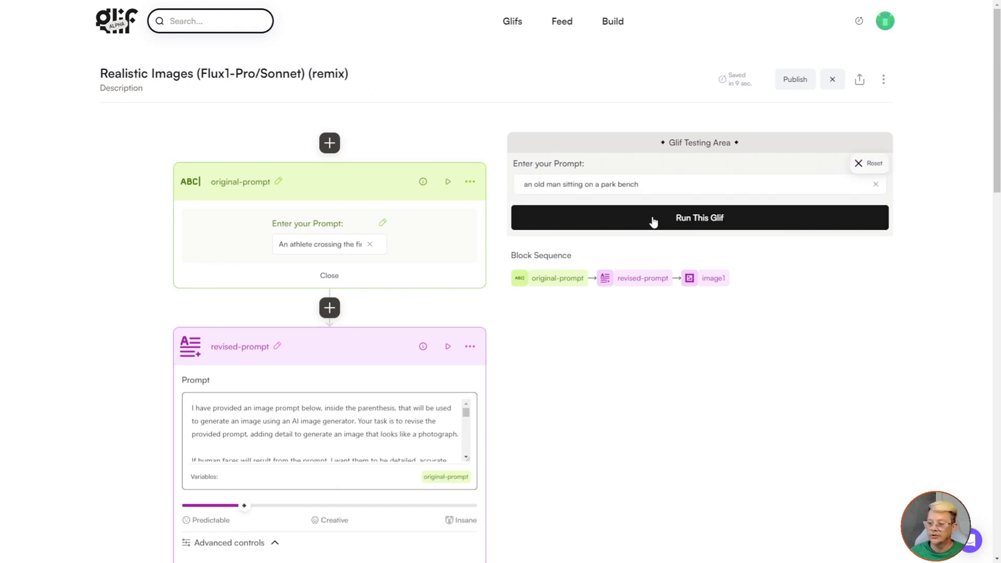
pyautogui.click(698, 217)
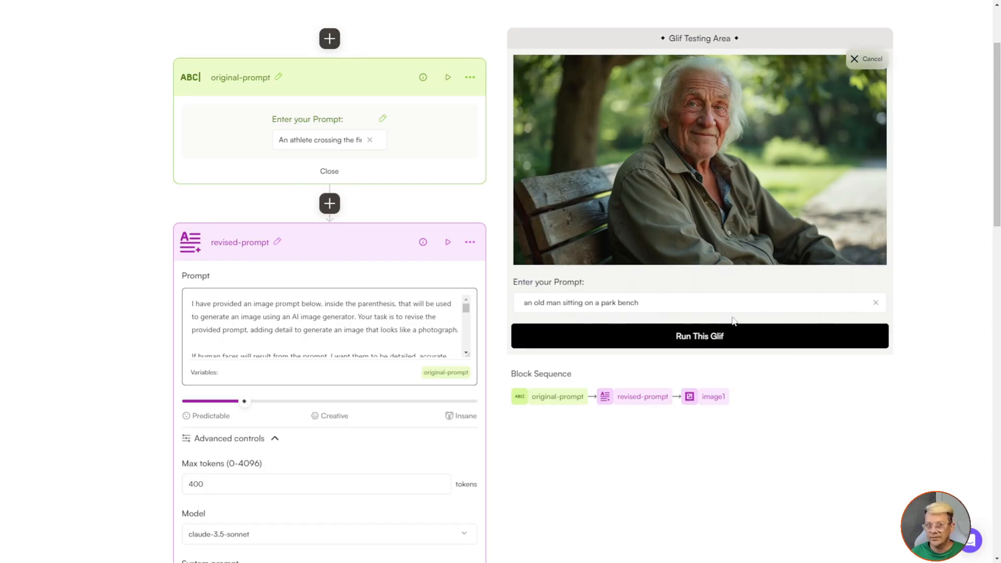
pyautogui.moveTo(665, 74)
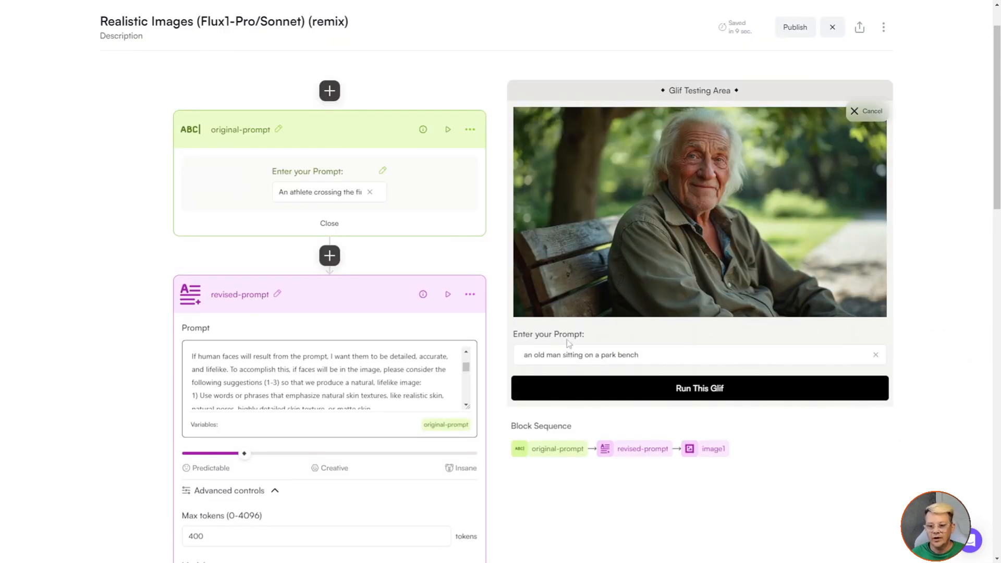
pyautogui.scroll(-3)
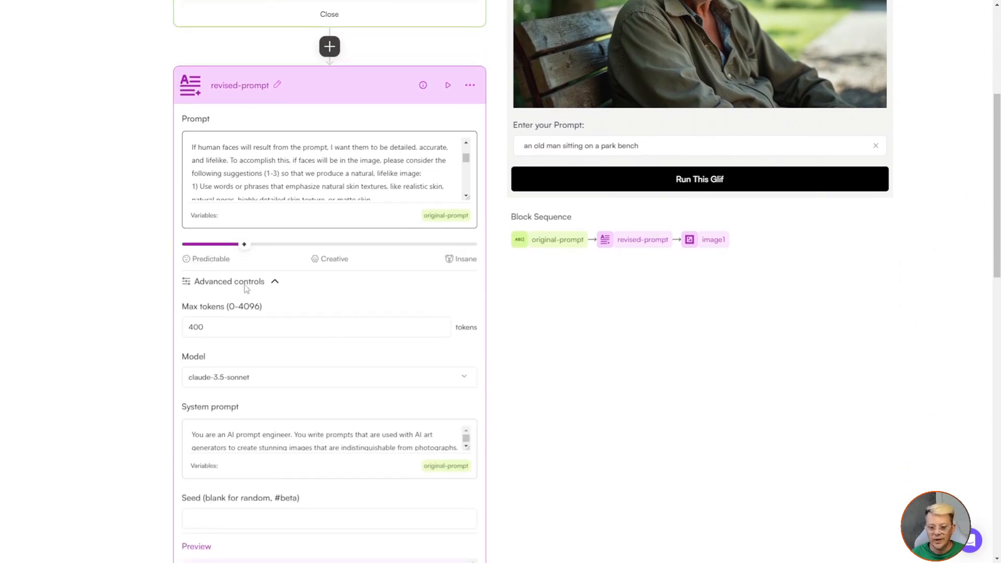
pyautogui.scroll(-3)
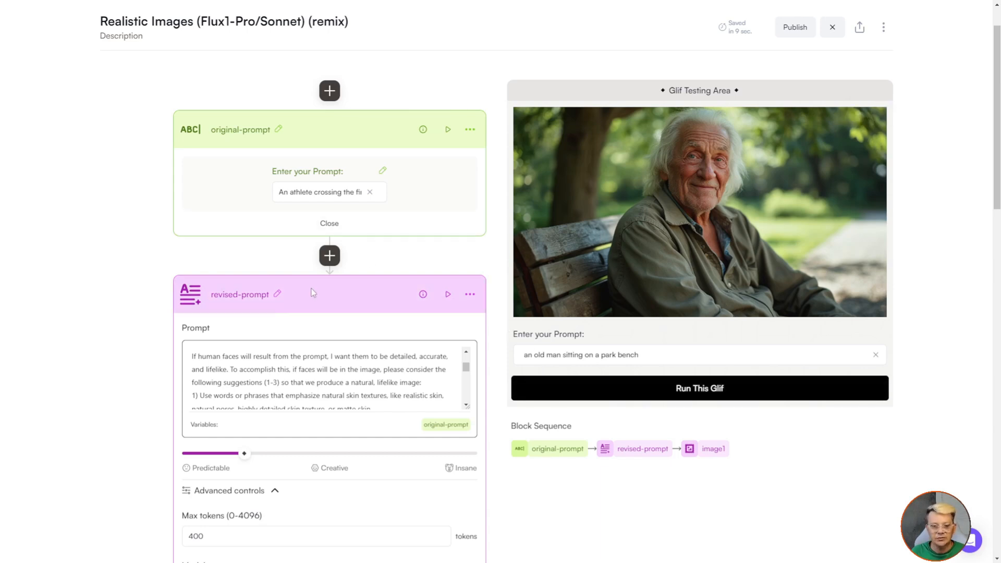
pyautogui.scroll(-3)
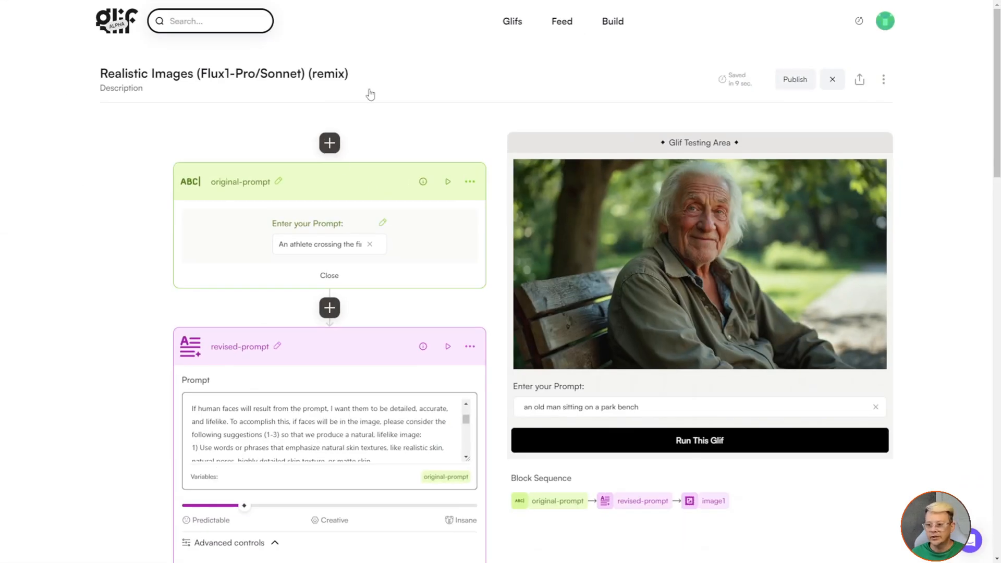
# Leave the remix builder via a broken link, landing on the 404 Page Not Found page.
pyautogui.click(699, 440)
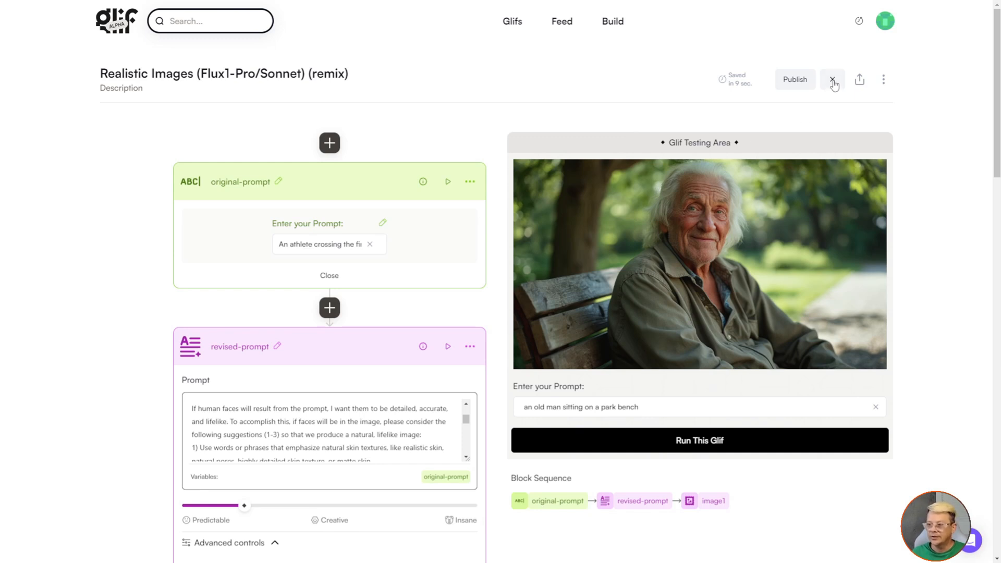
pyautogui.click(832, 79)
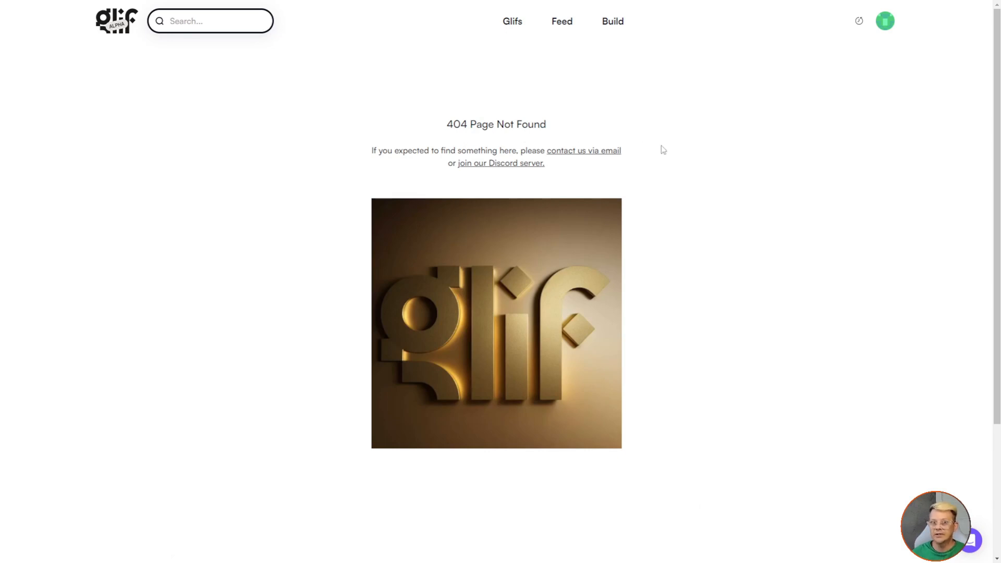
pyautogui.moveTo(672, 195)
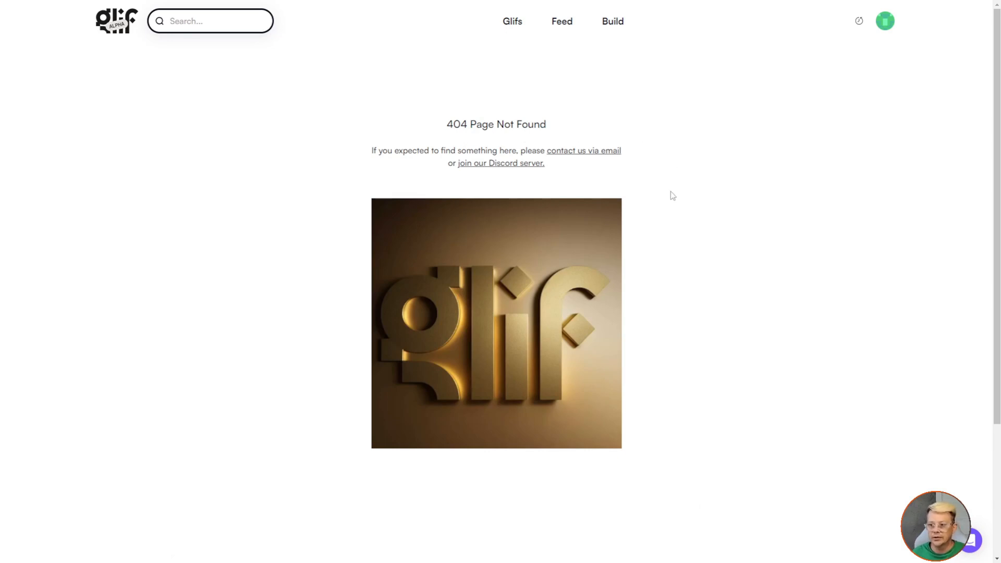
pyautogui.moveTo(732, 169)
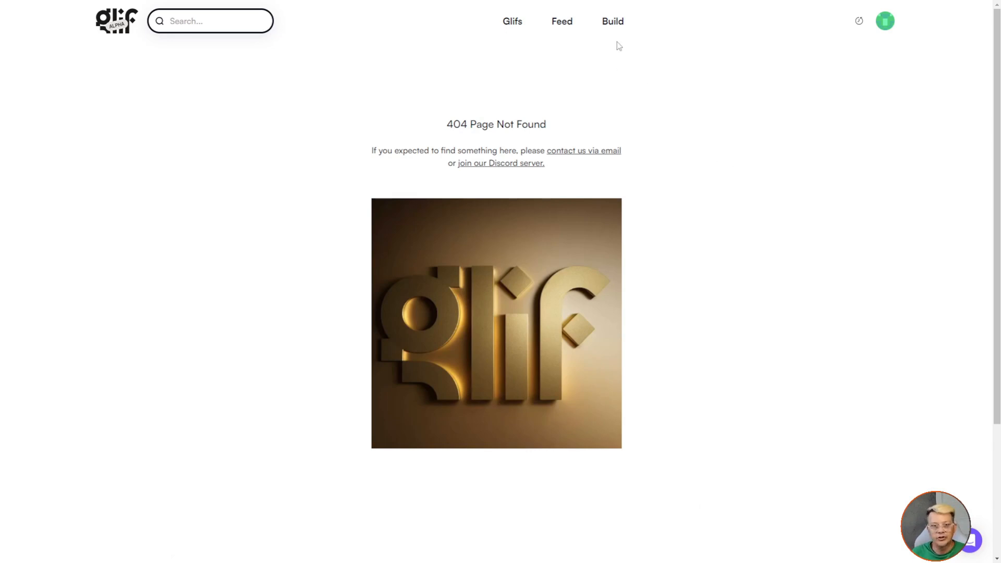
# Start a new empty Untitled Glif from Build in the top navigation.
pyautogui.click(612, 21)
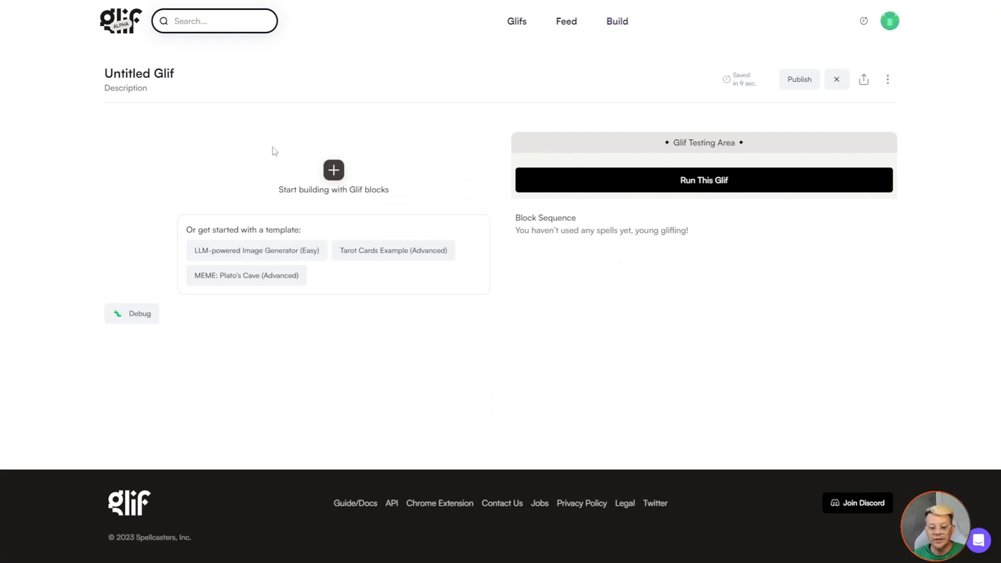
pyautogui.moveTo(278, 257)
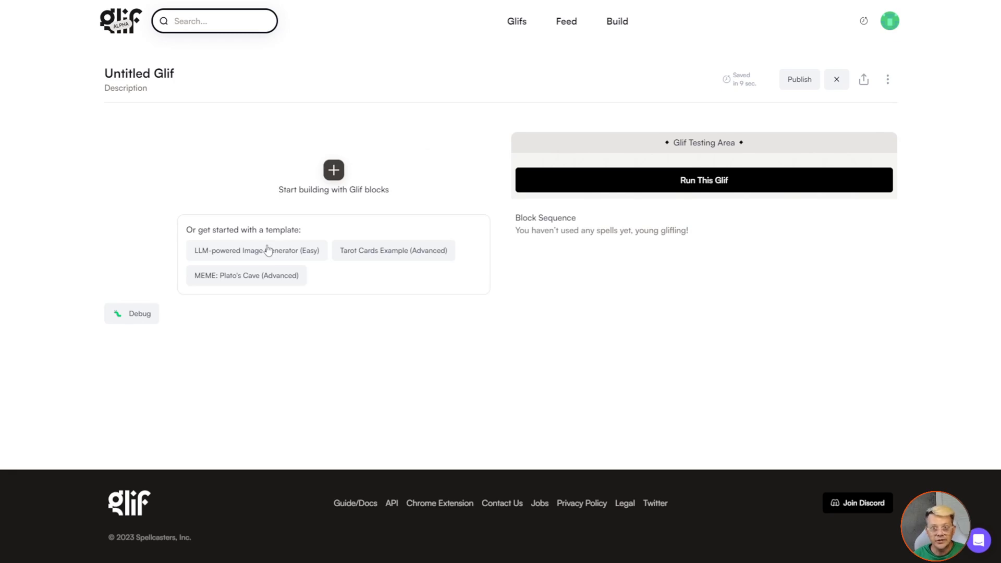
pyautogui.moveTo(269, 205)
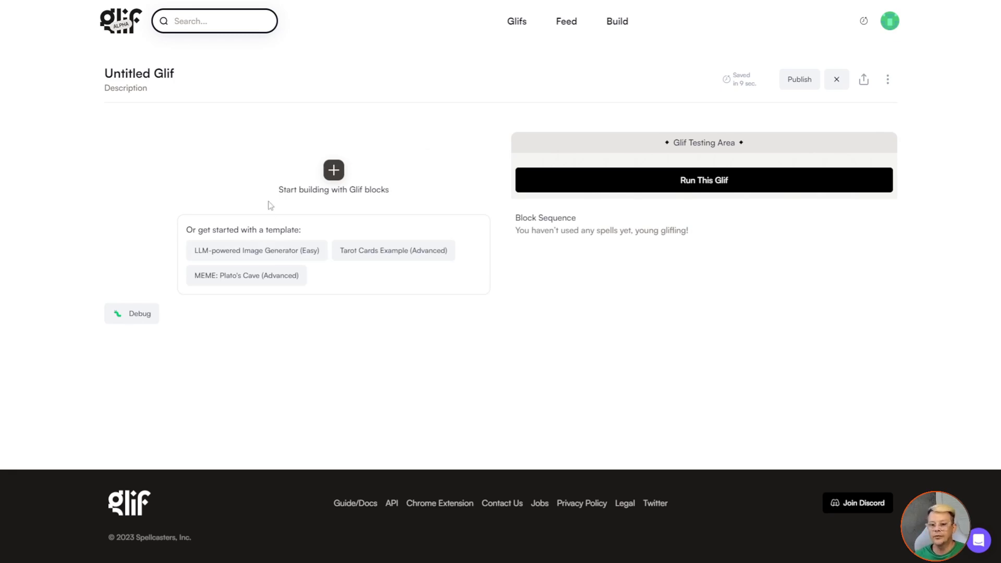
pyautogui.moveTo(326, 184)
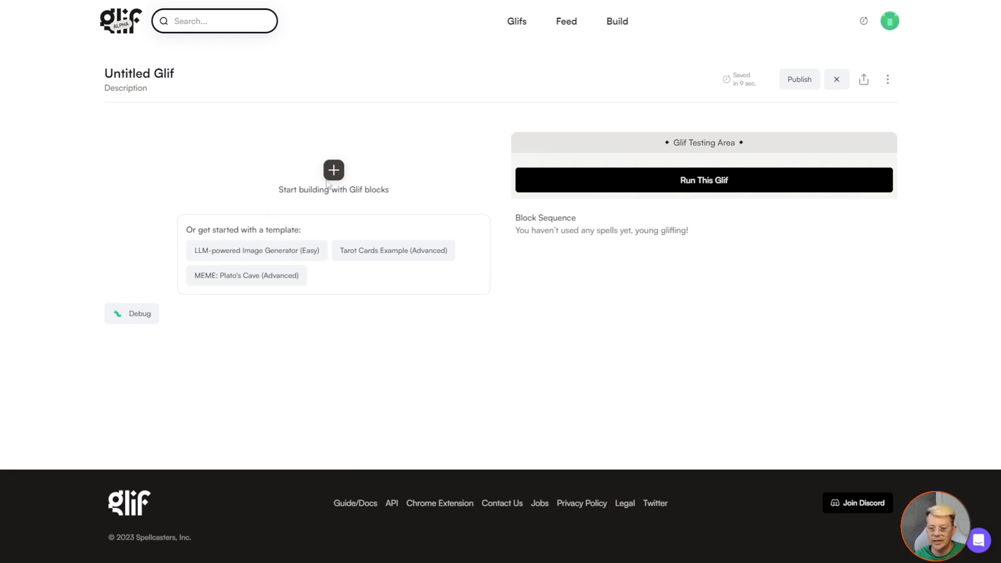
# Browse the Add Block catalogue of input, AI generator, tool, styling and experimental blocks.
pyautogui.click(332, 170)
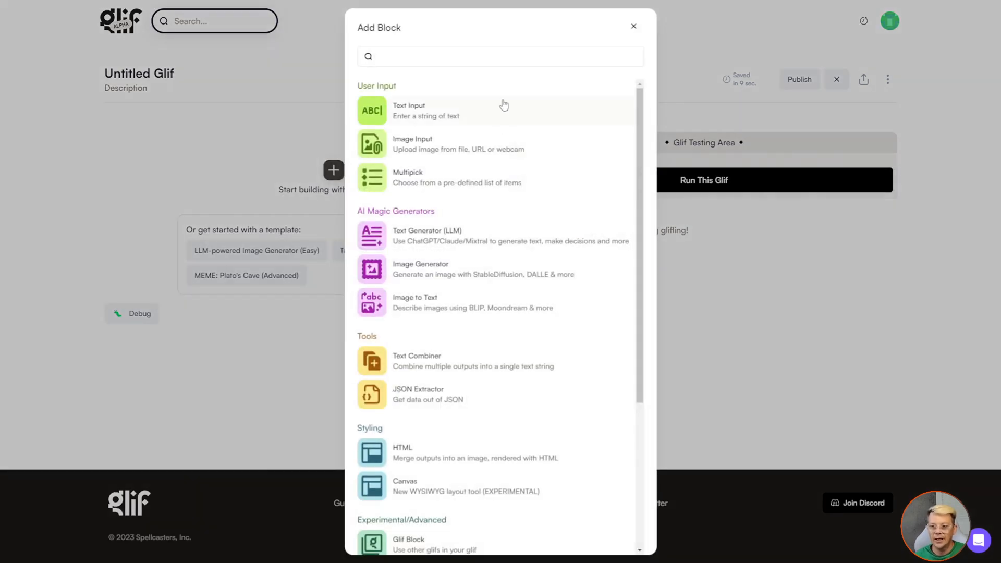
pyautogui.moveTo(422, 98)
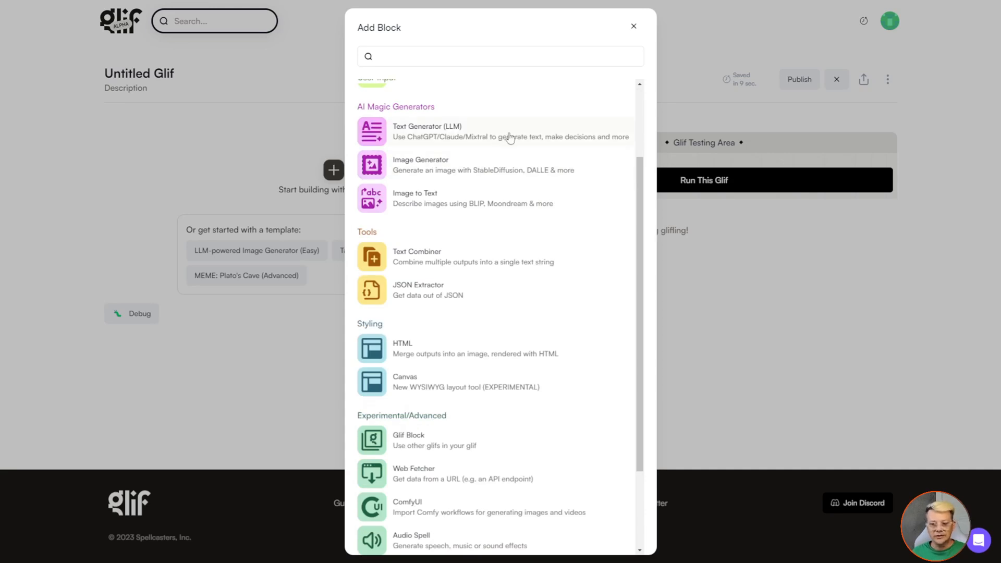
pyautogui.moveTo(538, 137)
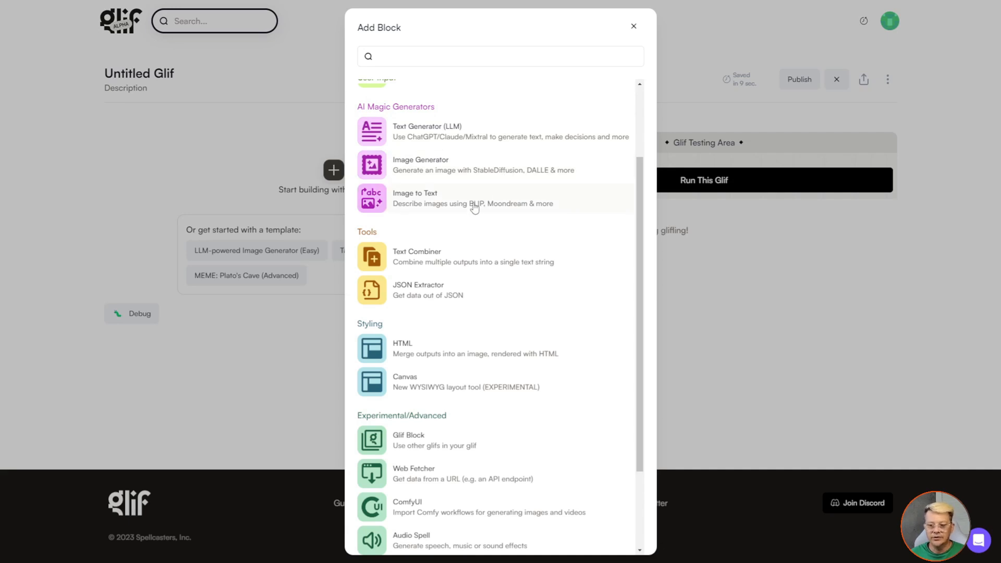
pyautogui.scroll(-3)
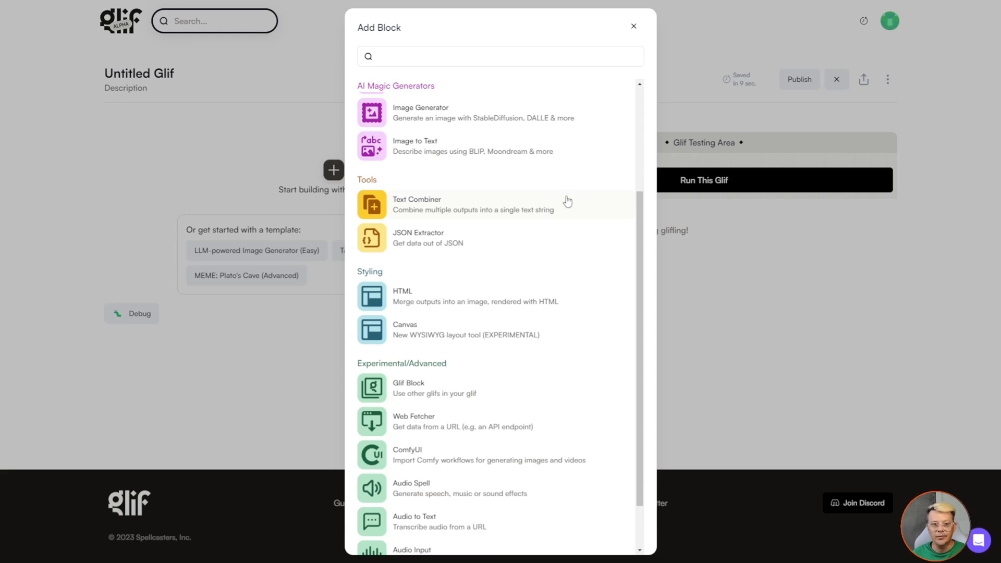
pyautogui.moveTo(460, 240)
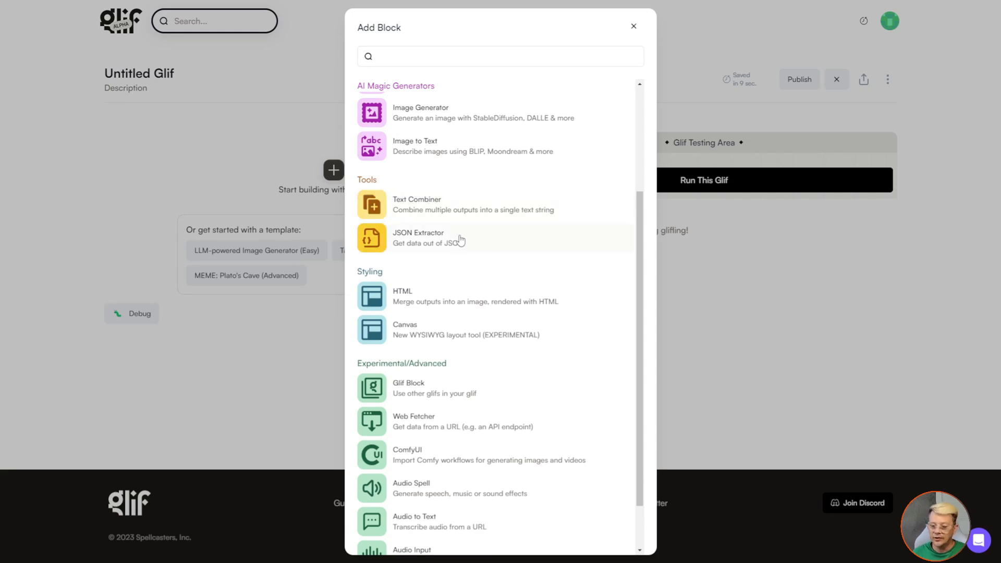
pyautogui.scroll(-3)
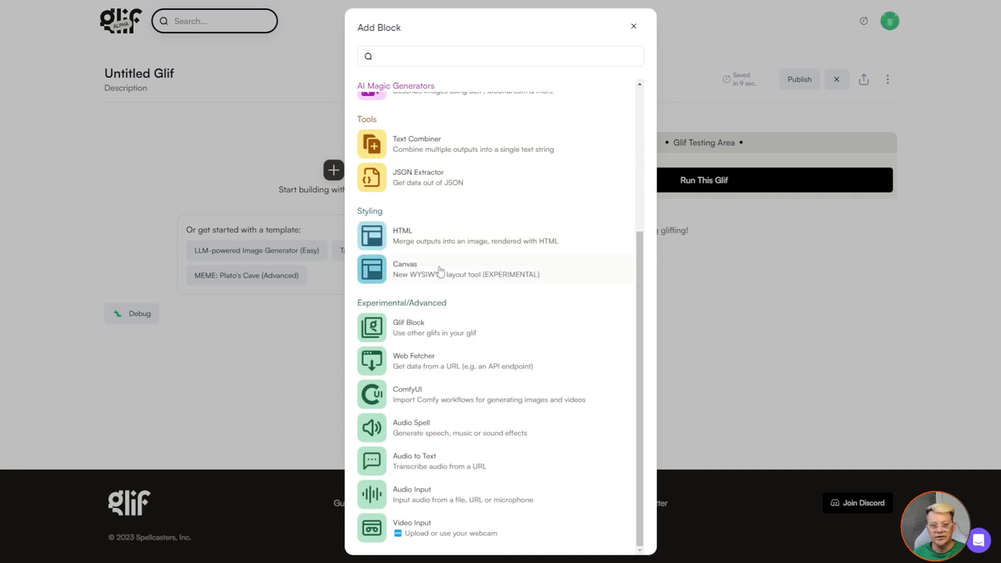
pyautogui.moveTo(438, 273)
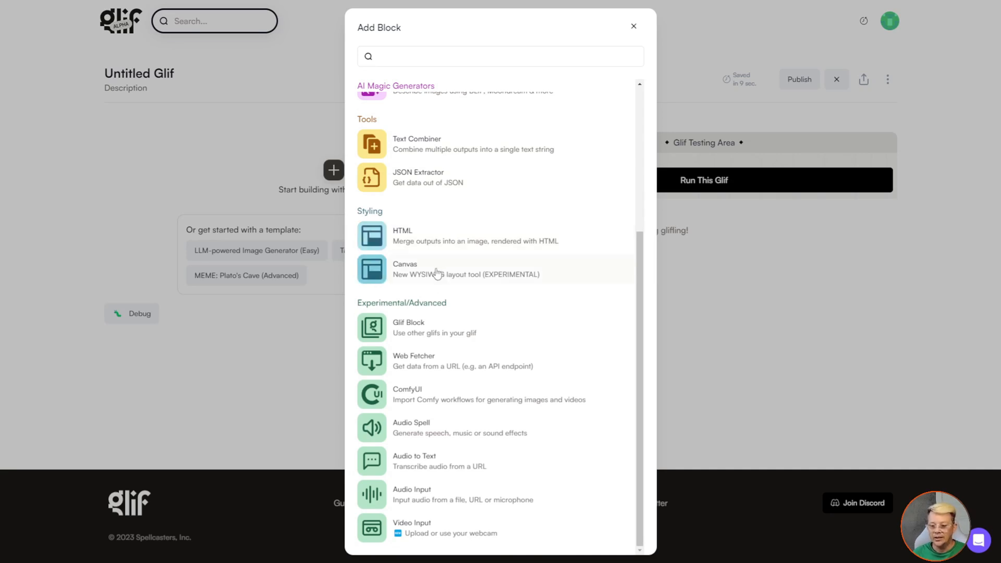
pyautogui.moveTo(447, 335)
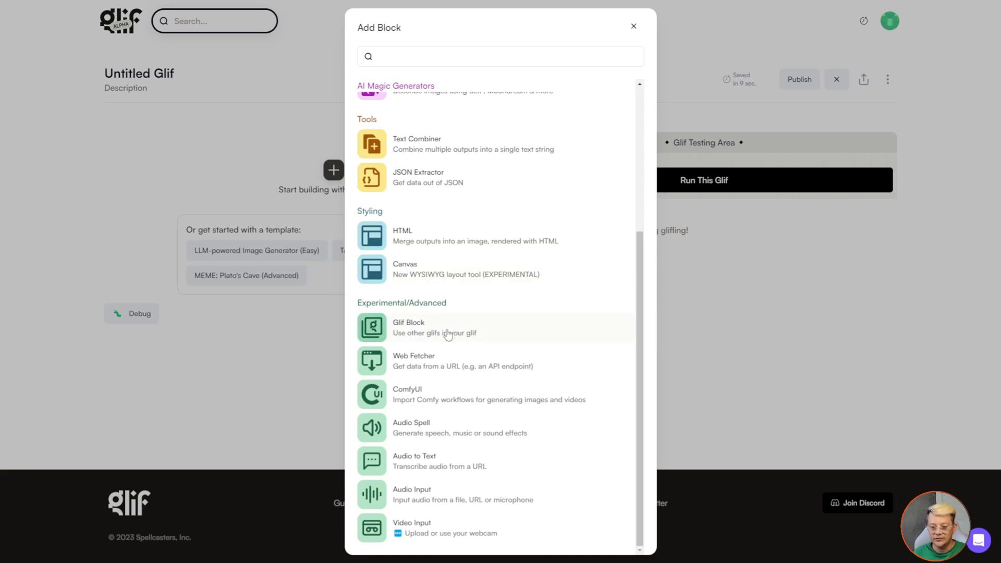
pyautogui.moveTo(488, 333)
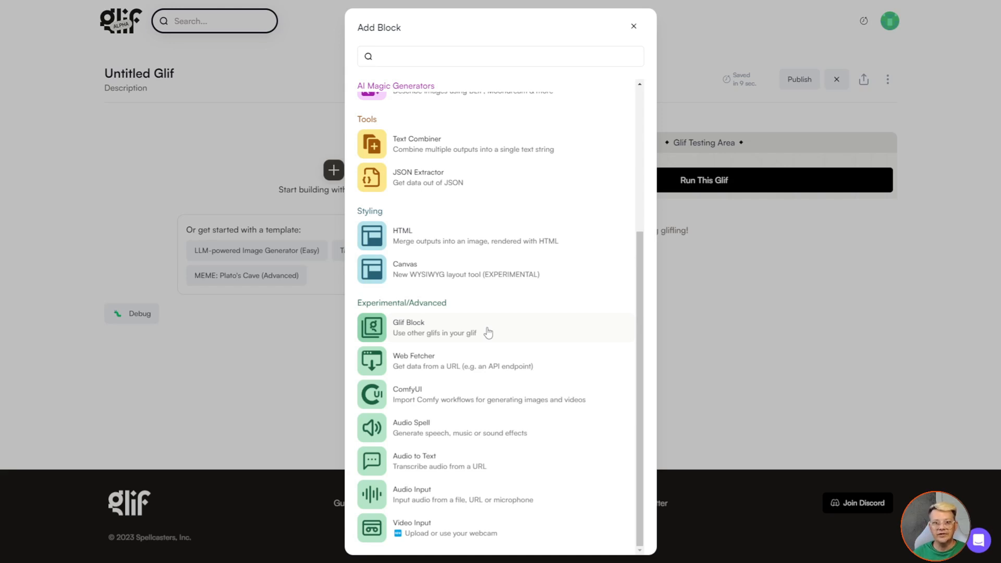
pyautogui.moveTo(492, 338)
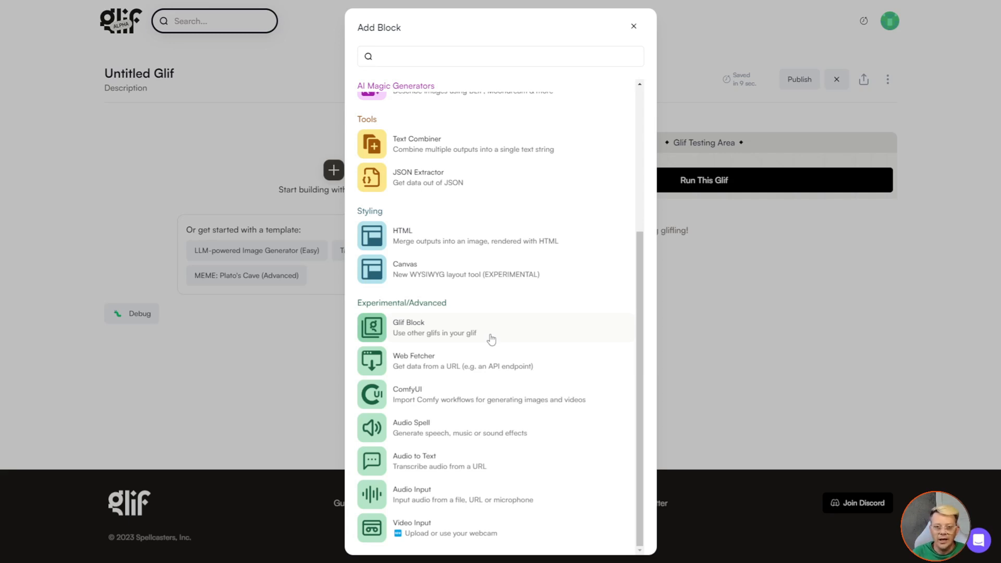
pyautogui.moveTo(459, 337)
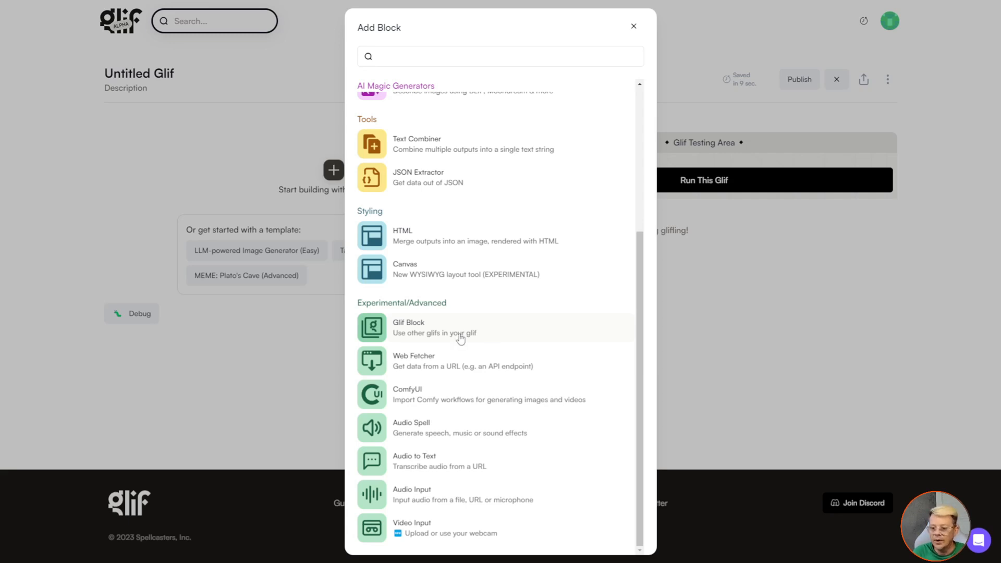
pyautogui.moveTo(466, 335)
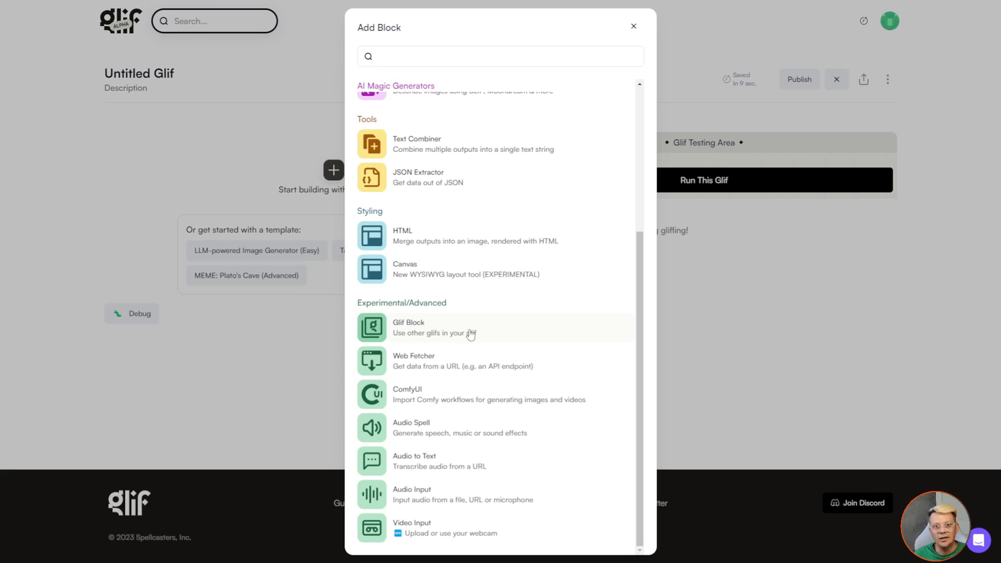
pyautogui.moveTo(490, 328)
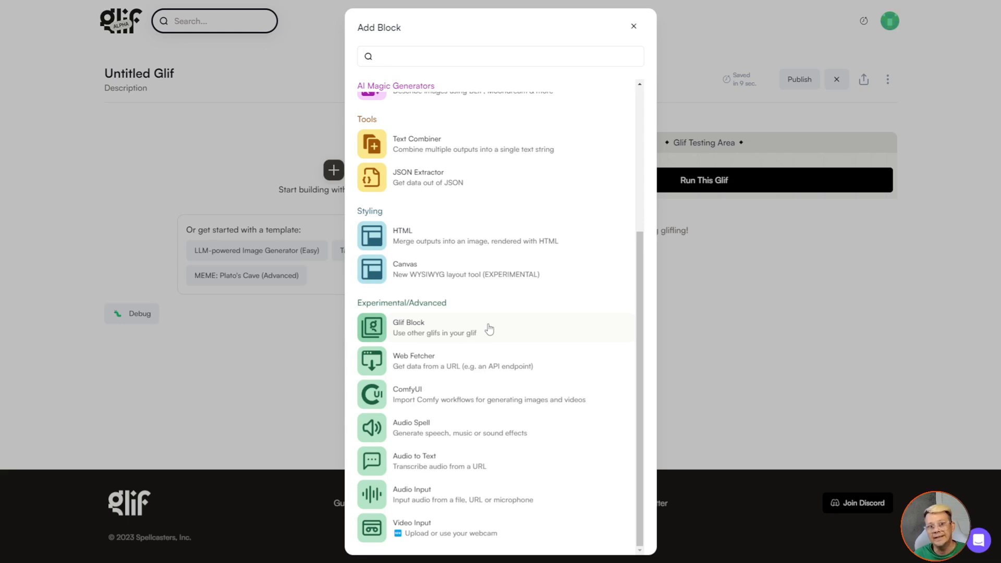
pyautogui.moveTo(482, 338)
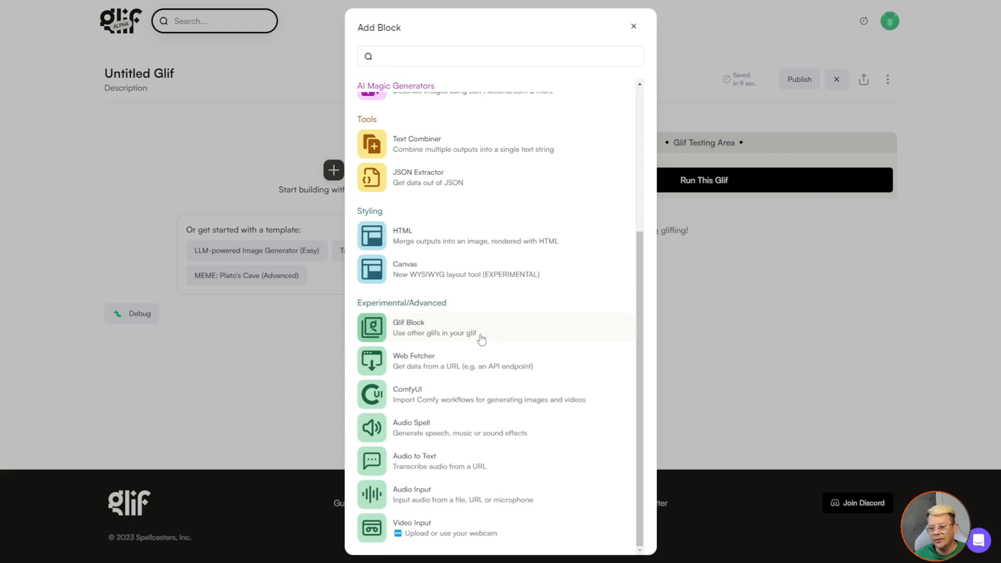
pyautogui.moveTo(482, 294)
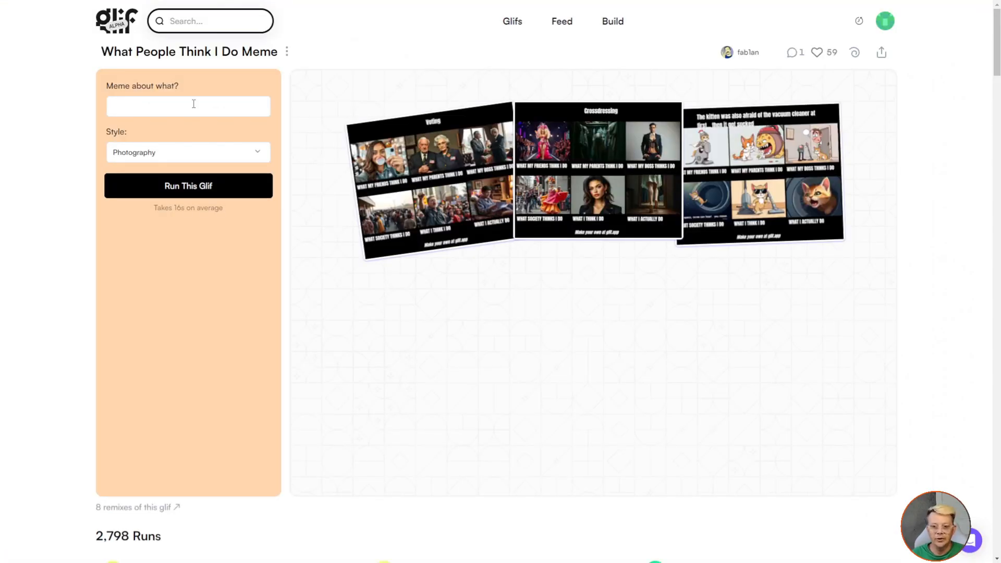
# Enter Electrician as the meme topic and keep Photography as the style.
pyautogui.click(188, 105)
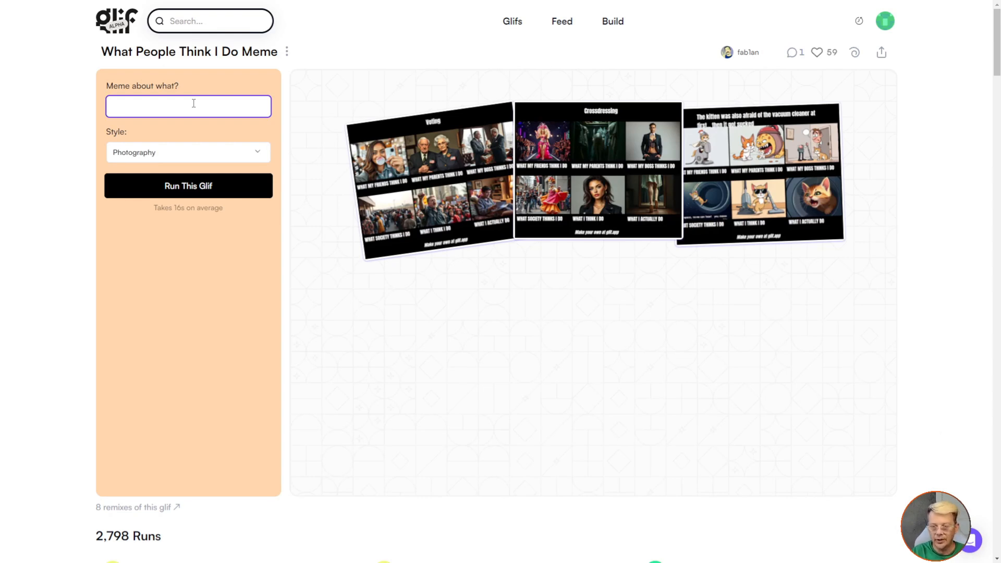
pyautogui.write('Electrician')
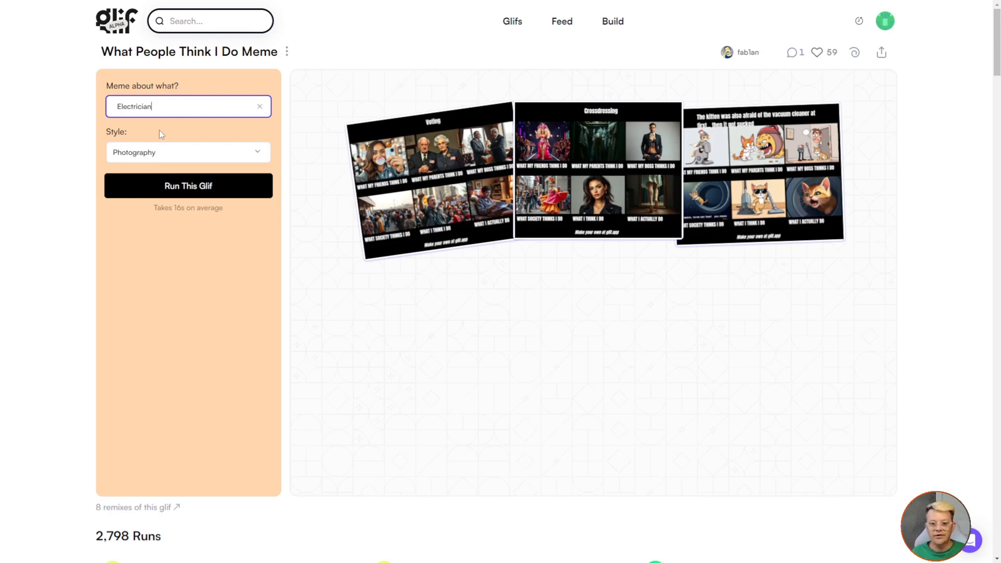
pyautogui.click(188, 153)
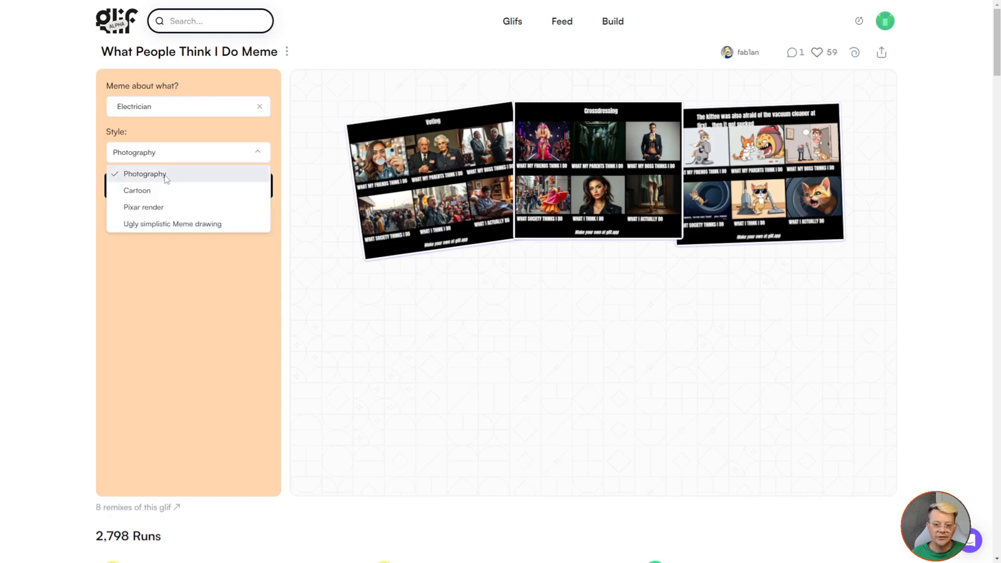
pyautogui.click(188, 185)
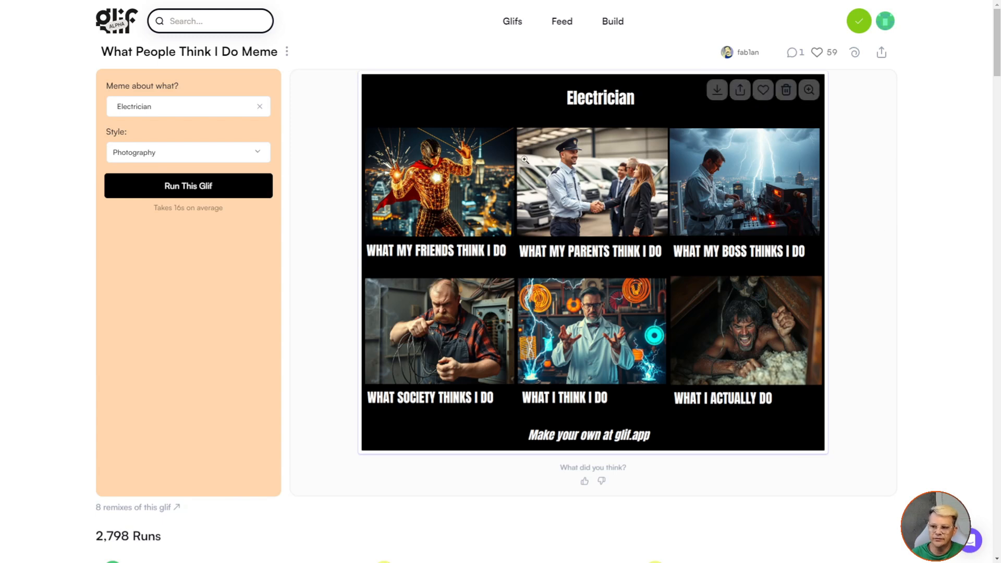
pyautogui.moveTo(451, 212)
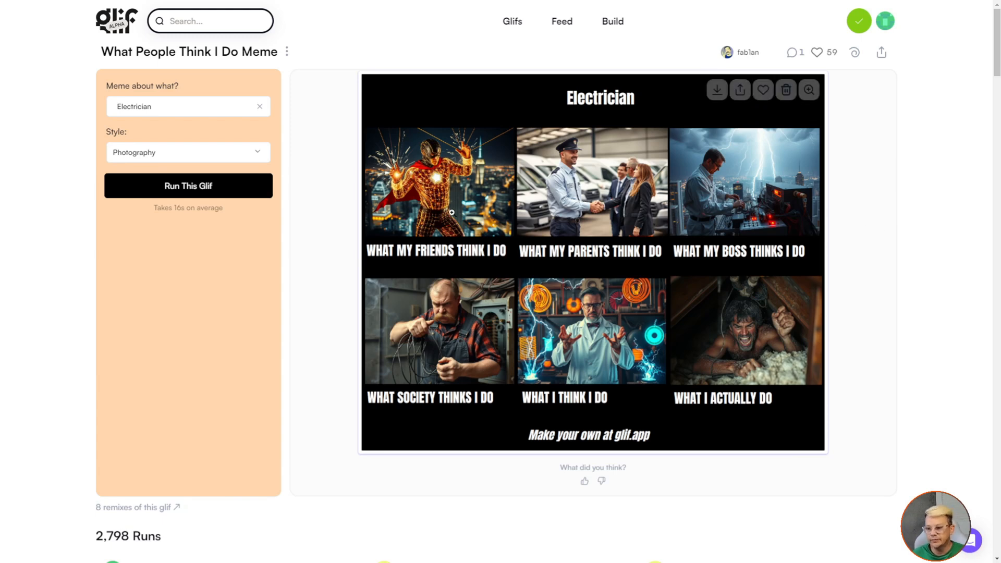
pyautogui.moveTo(758, 343)
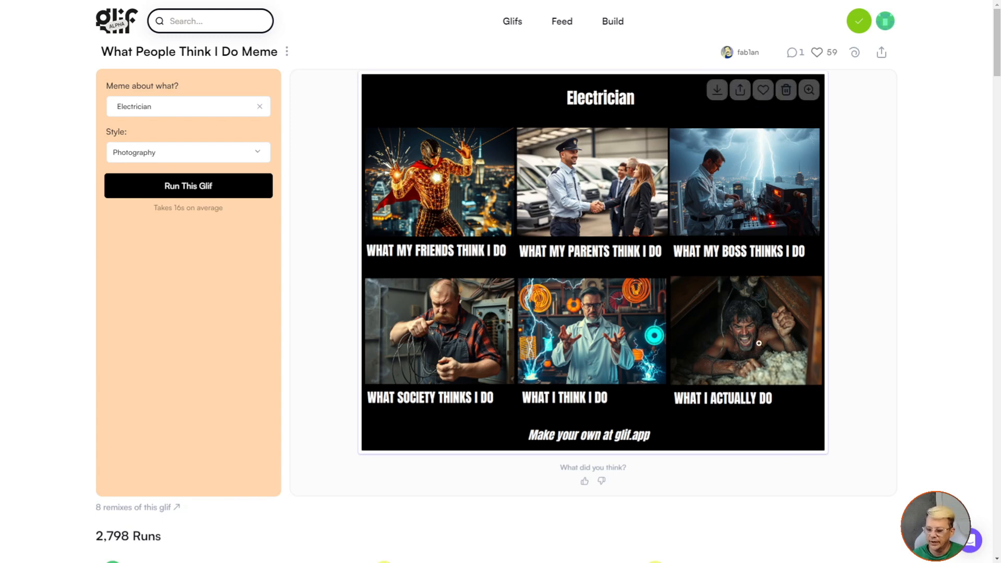
pyautogui.moveTo(856, 88)
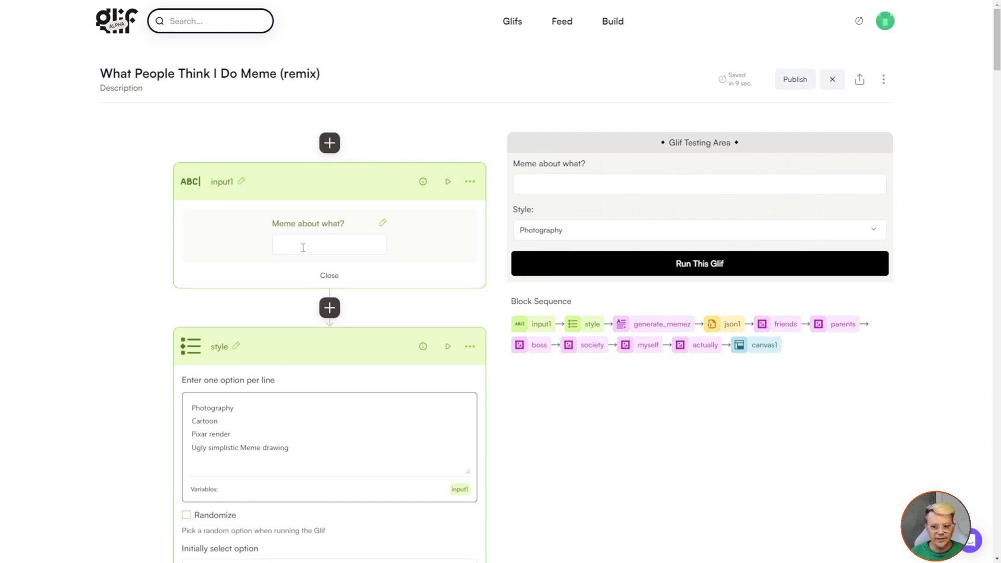
# Scroll the remix builder past the input and style blocks to generate_memez.
pyautogui.scroll(-3)
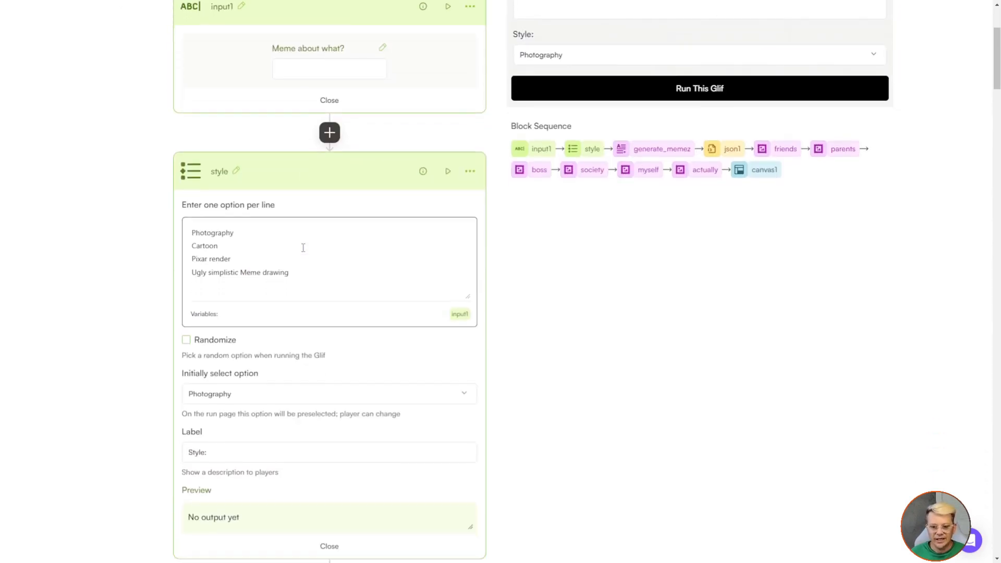
pyautogui.scroll(-3)
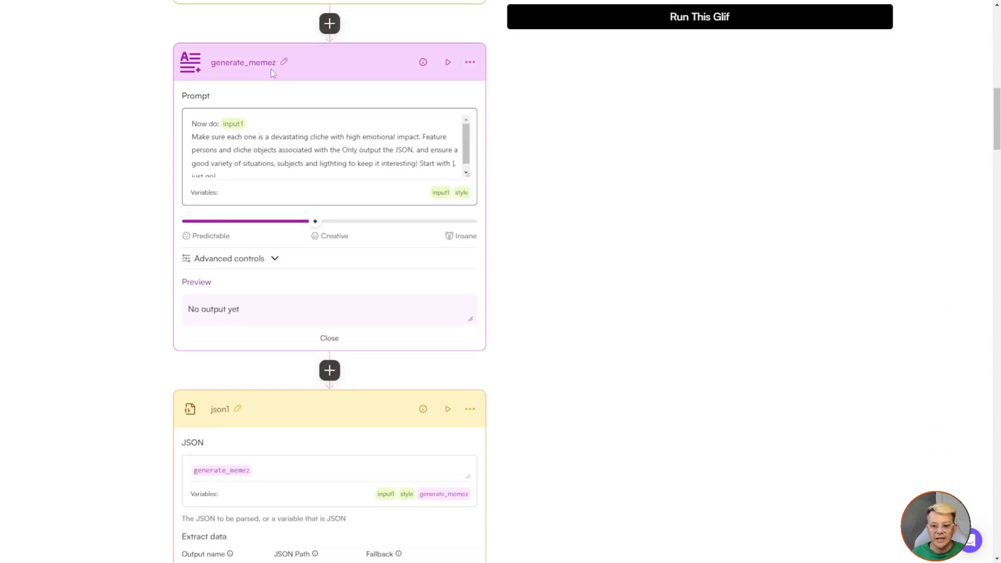
# Expand generate_memez advanced controls: 2000 max tokens, claude-3.5-sonnet, meme-creator system prompt.
pyautogui.click(229, 257)
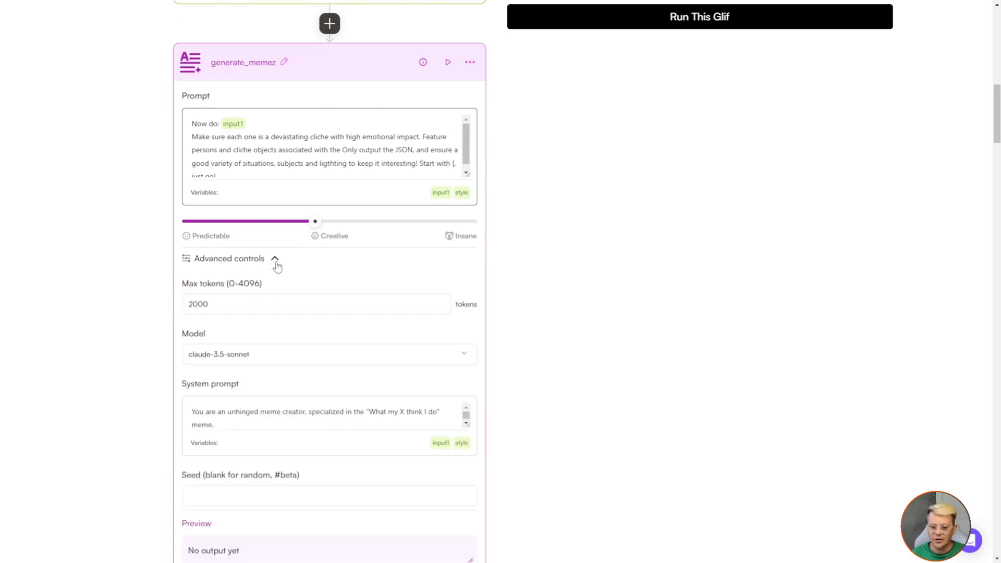
pyautogui.moveTo(229, 362)
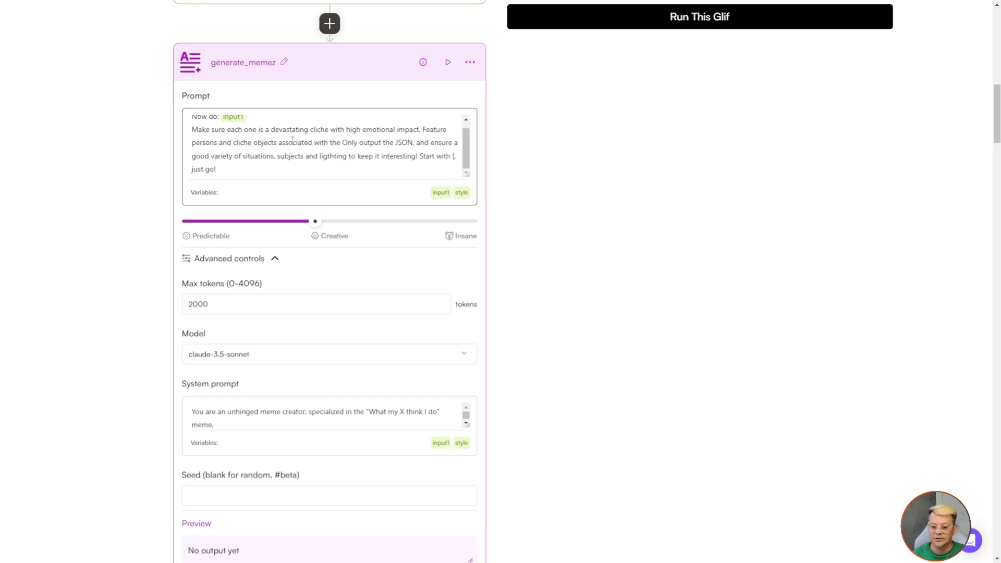
pyautogui.scroll(-3)
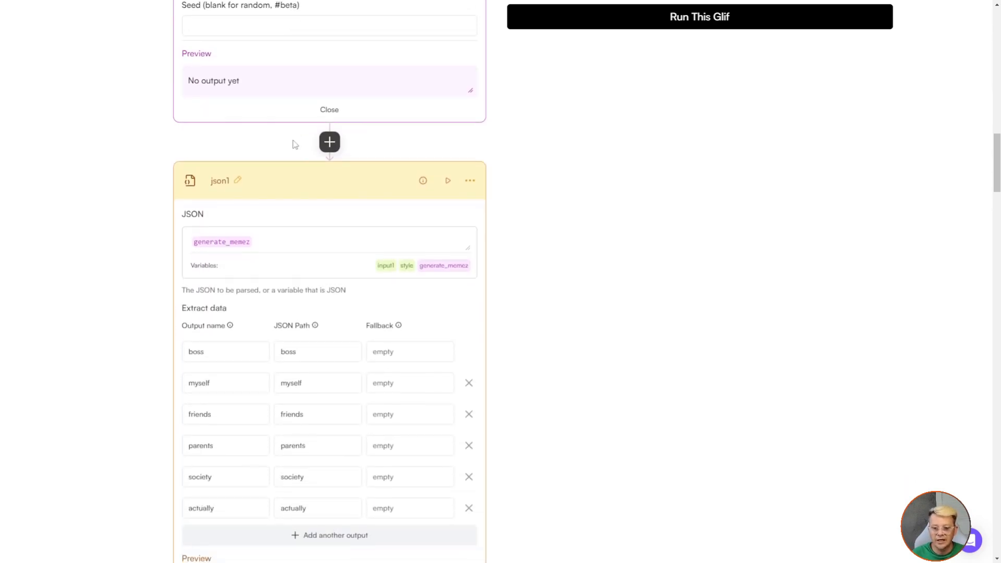
pyautogui.scroll(-3)
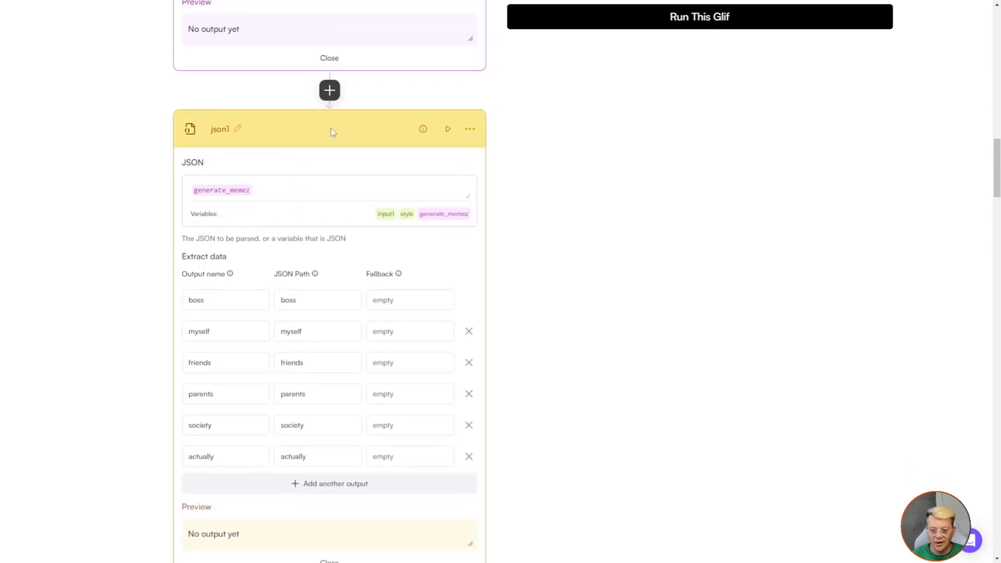
pyautogui.scroll(-3)
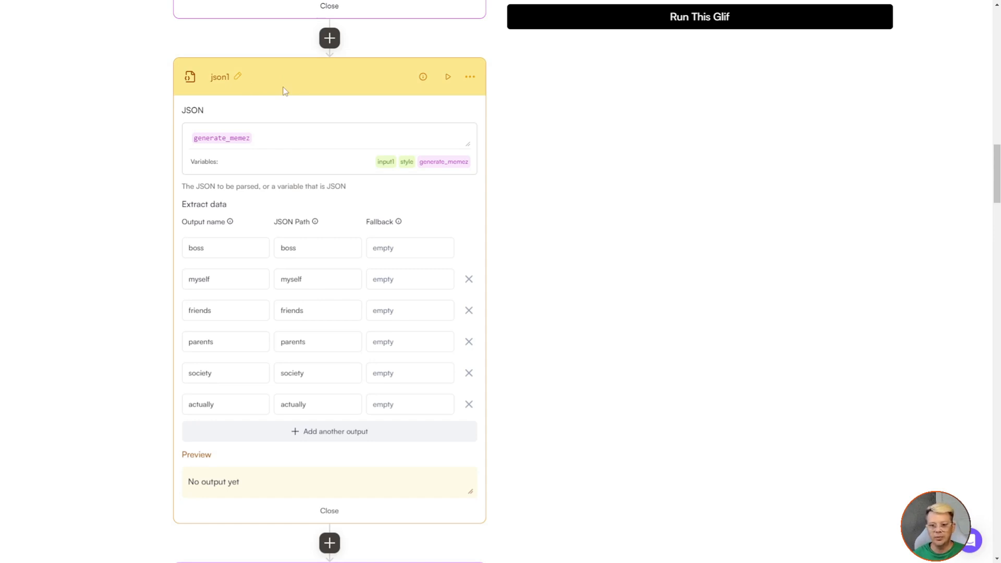
pyautogui.moveTo(231, 88)
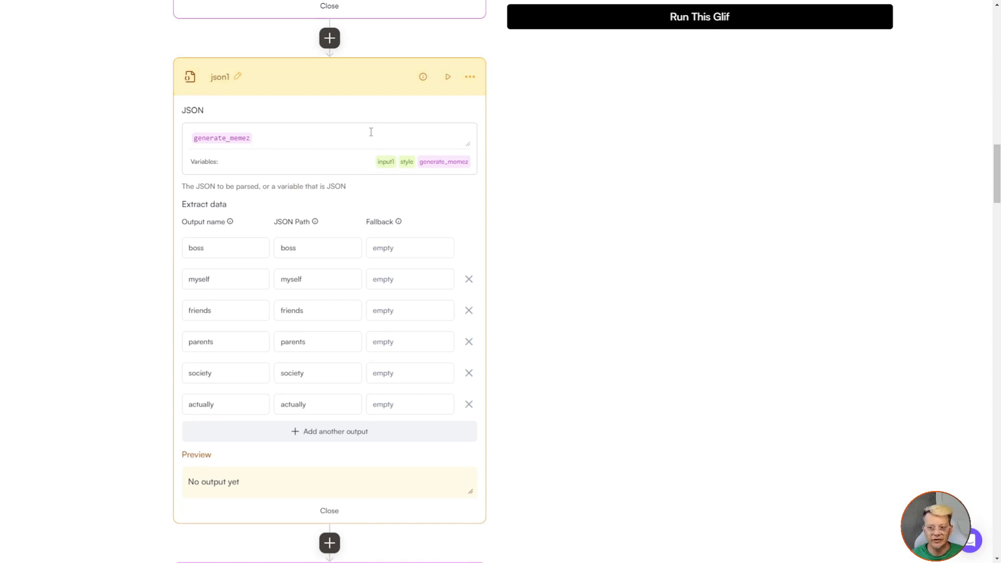
pyautogui.moveTo(314, 204)
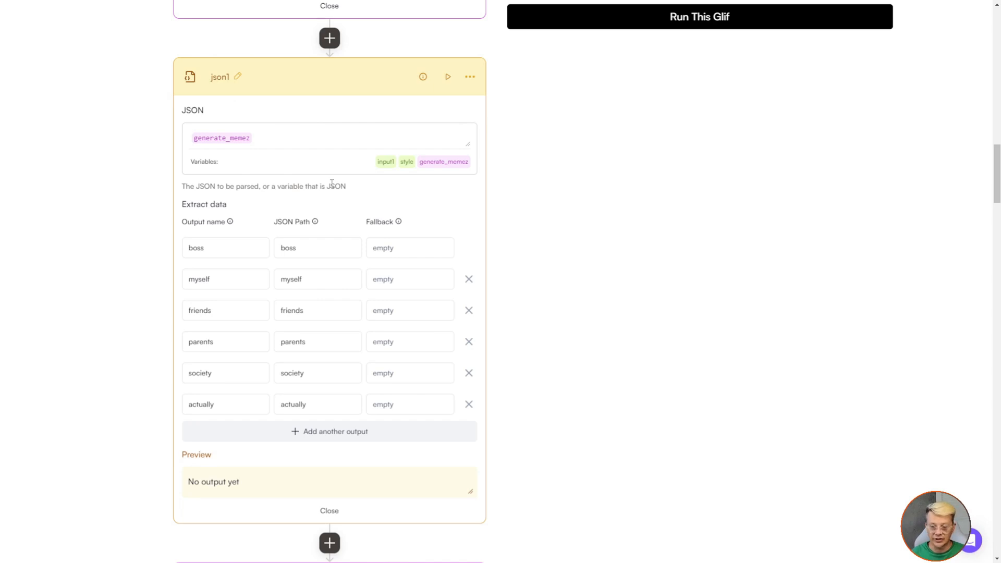
pyautogui.moveTo(301, 153)
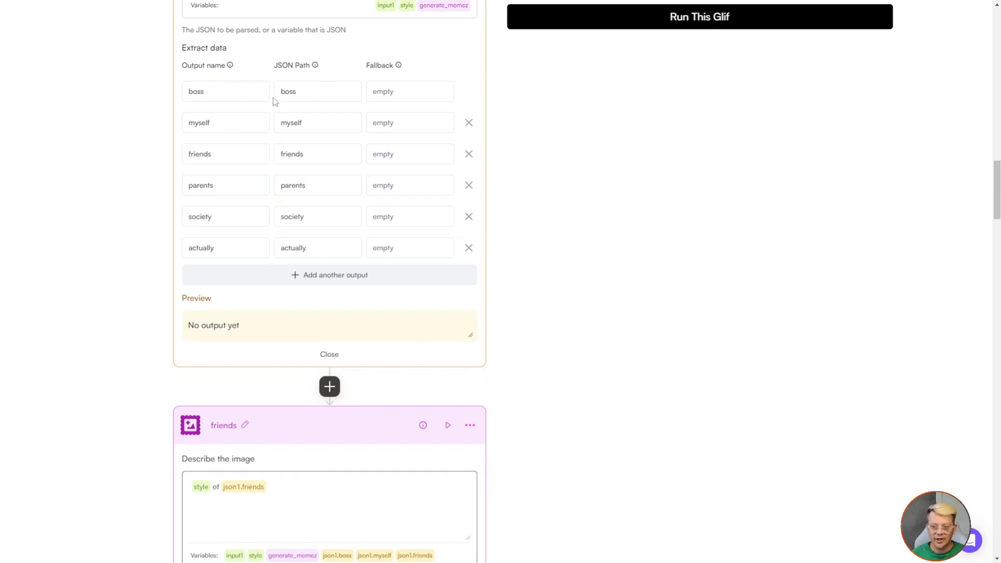
pyautogui.scroll(-3)
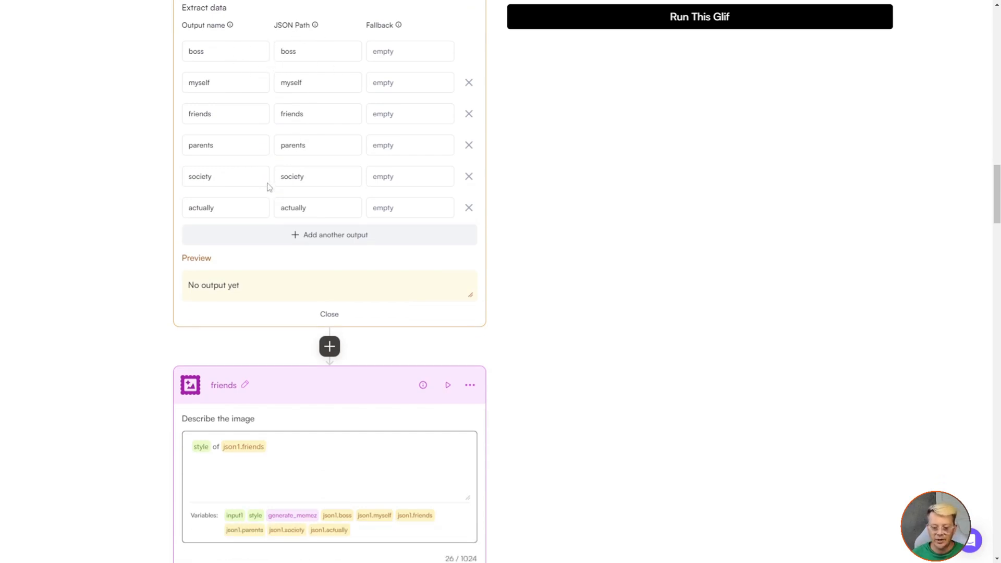
pyautogui.scroll(-3)
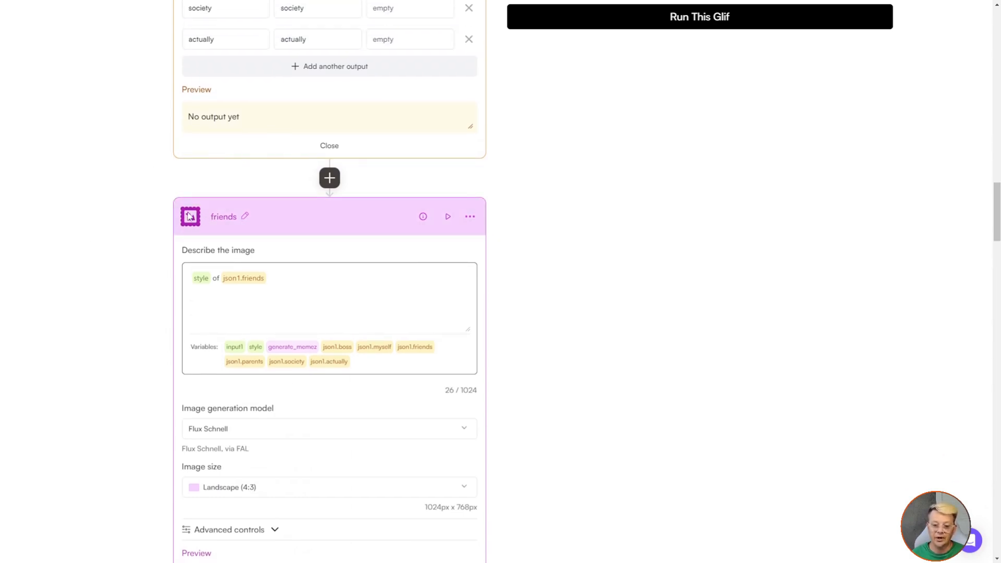
pyautogui.scroll(-3)
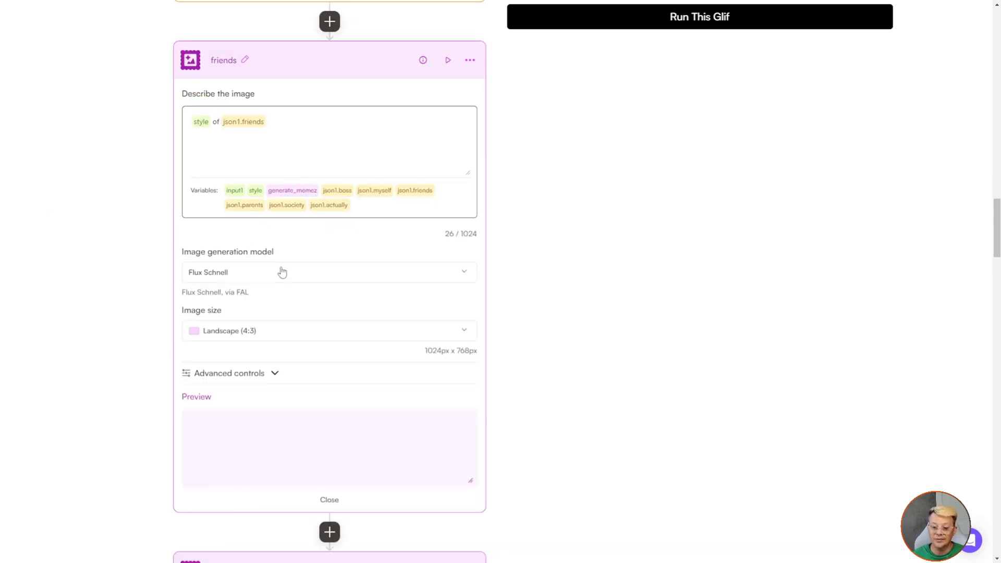
pyautogui.moveTo(261, 283)
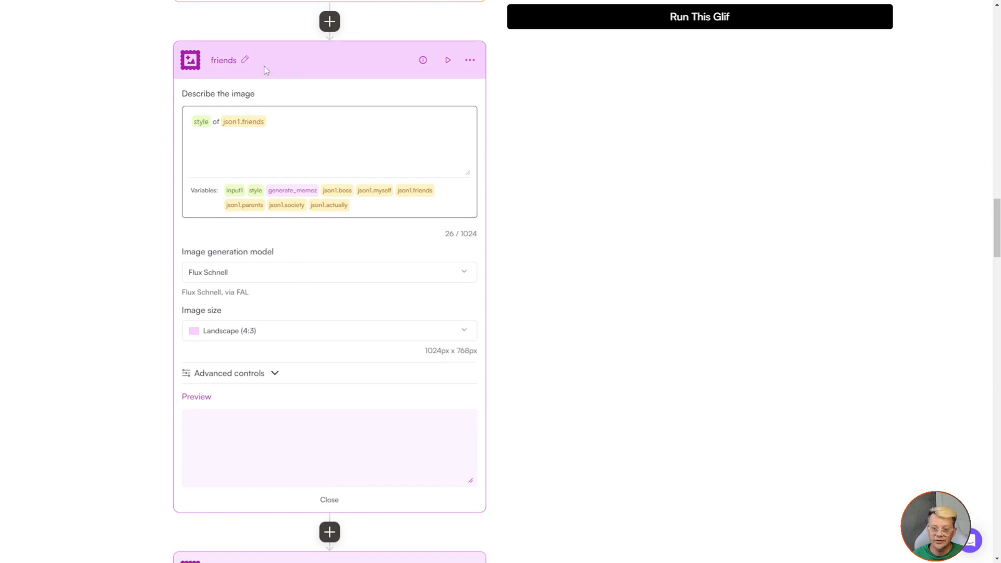
pyautogui.scroll(-3)
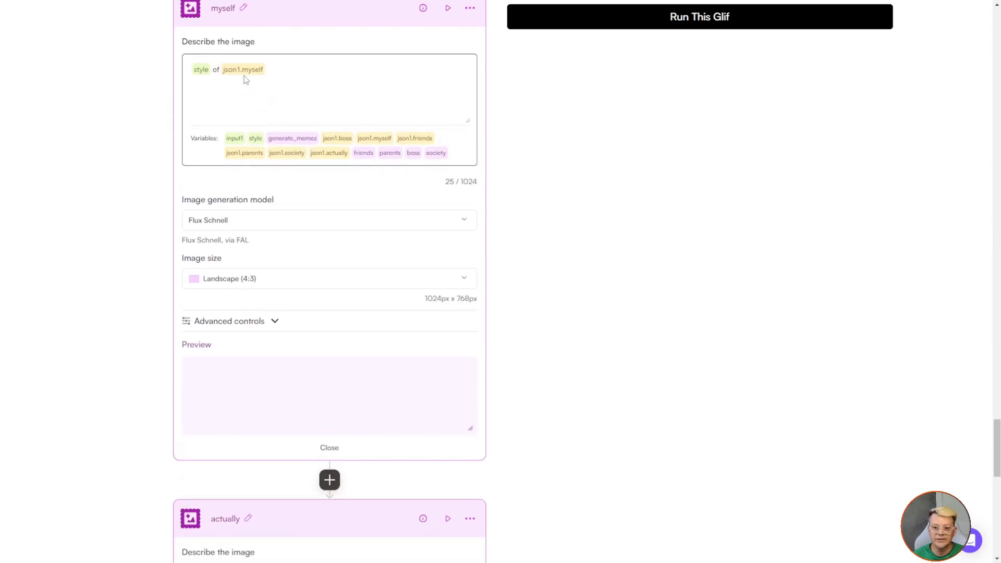
pyautogui.scroll(-3)
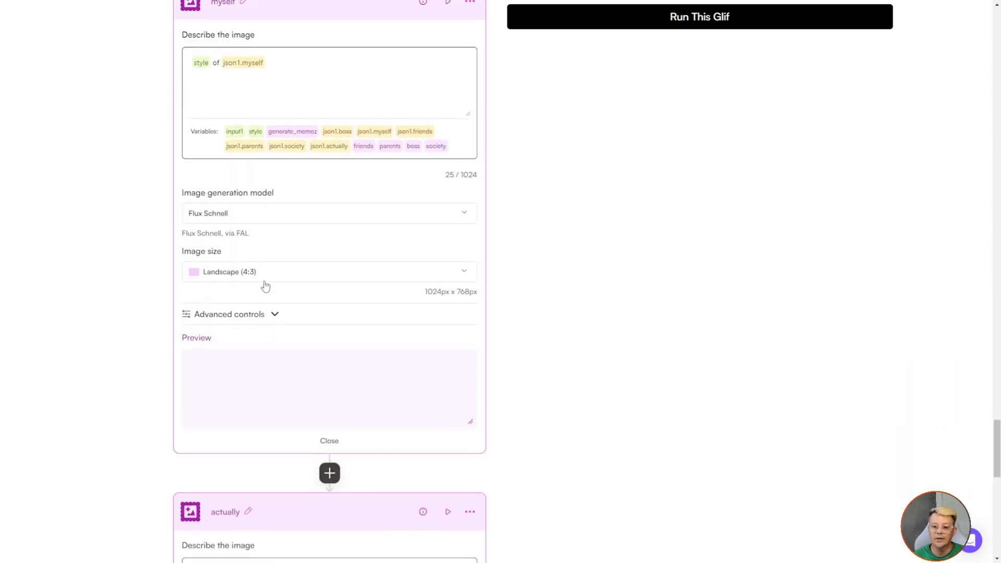
pyautogui.scroll(-3)
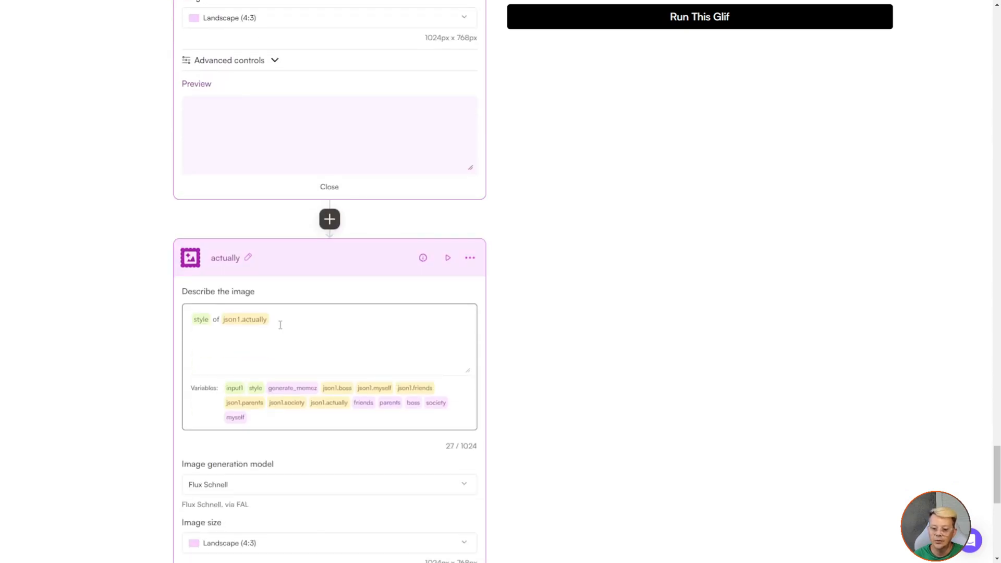
pyautogui.scroll(-3)
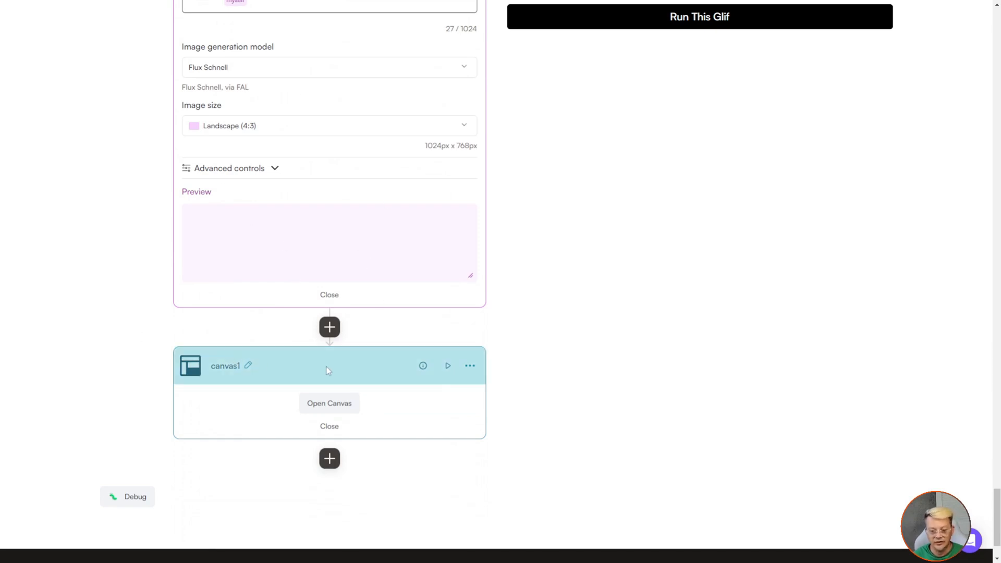
# Inspect canvas1's input1 title, WHAT I THINK I DO caption, friends and parents image panels.
pyautogui.click(328, 402)
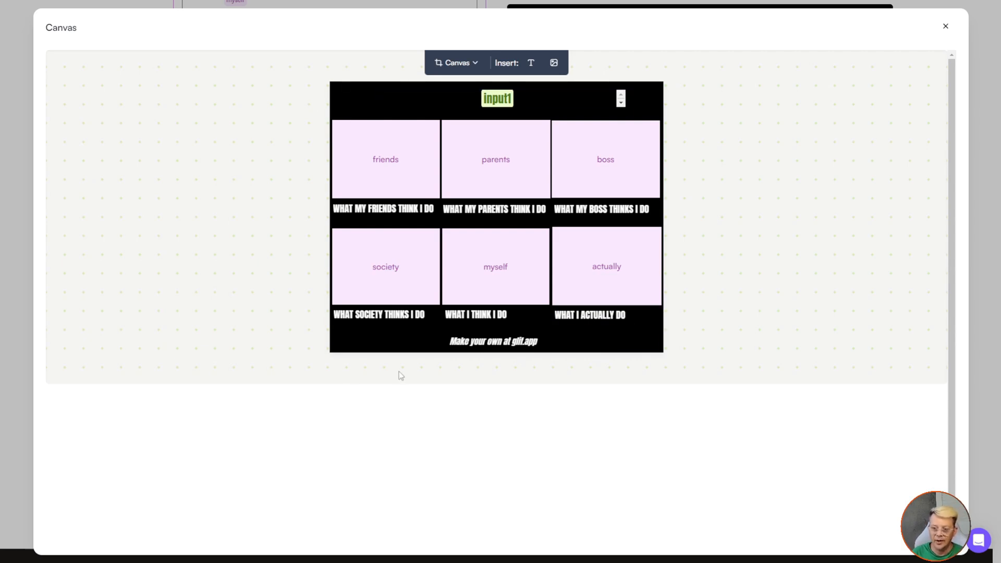
pyautogui.click(496, 314)
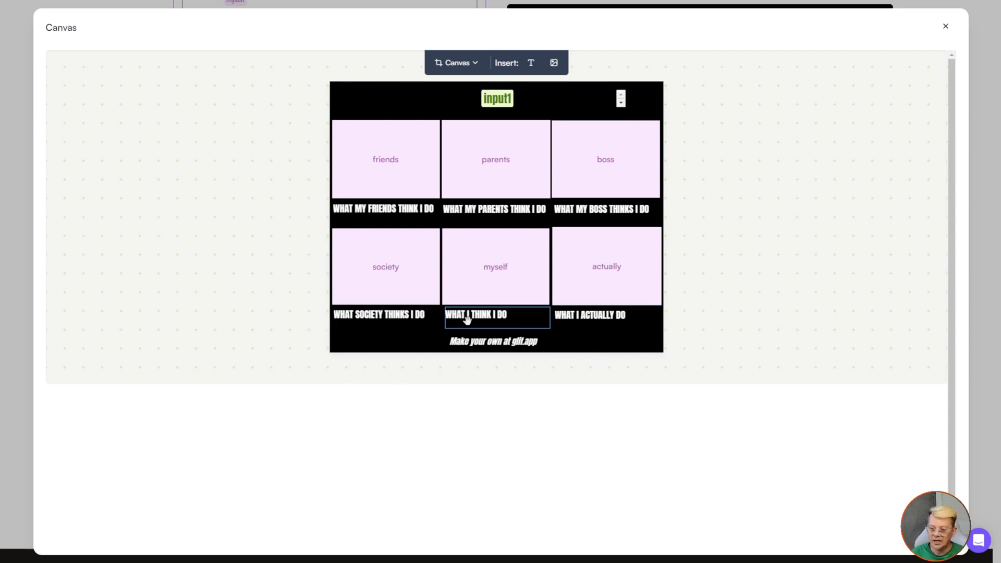
pyautogui.click(605, 212)
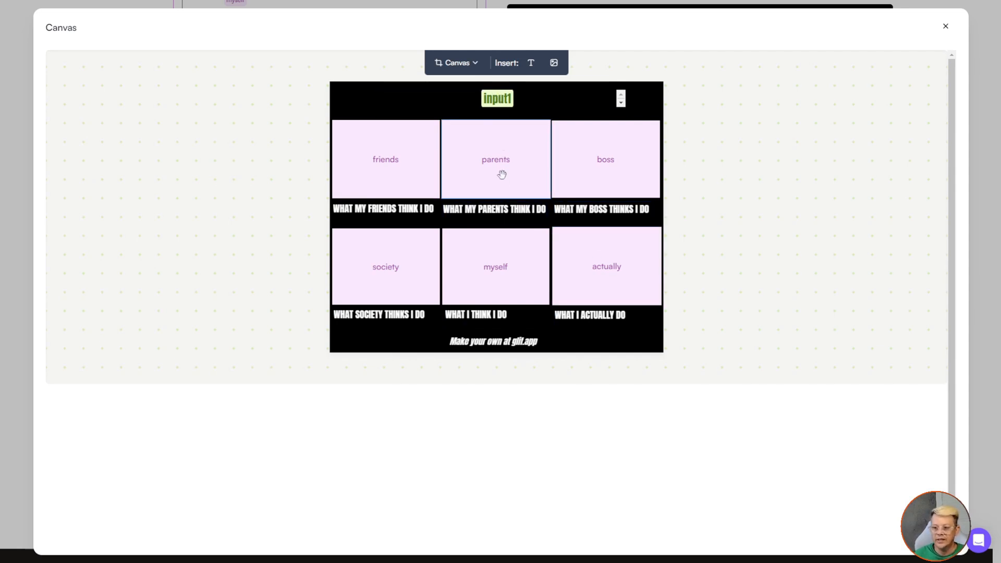
pyautogui.click(497, 98)
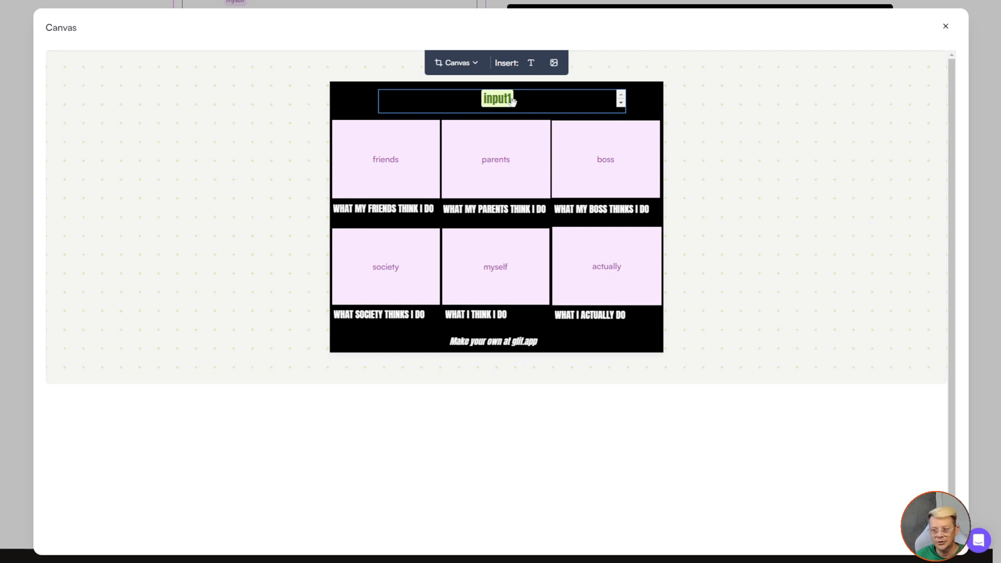
pyautogui.click(385, 159)
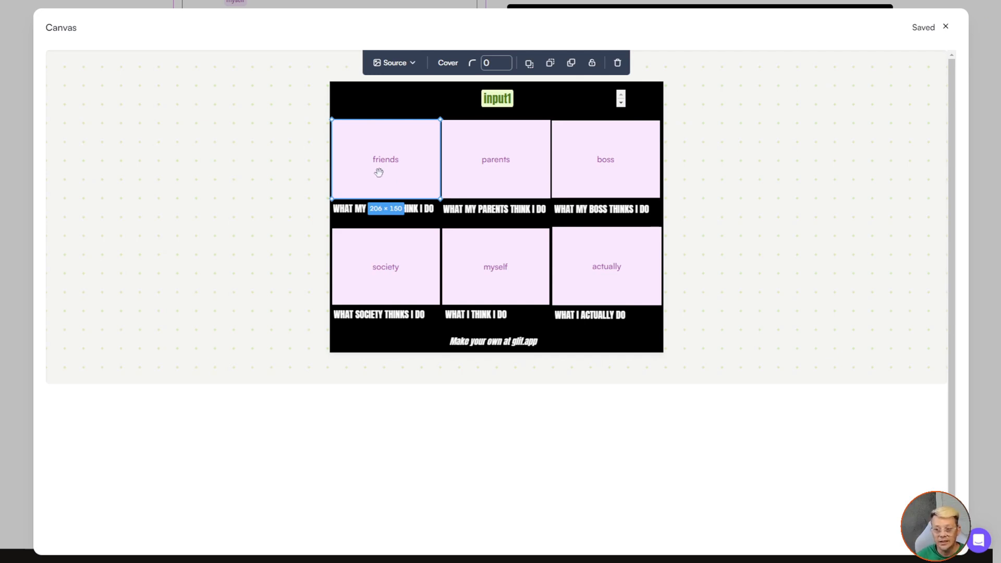
pyautogui.click(495, 159)
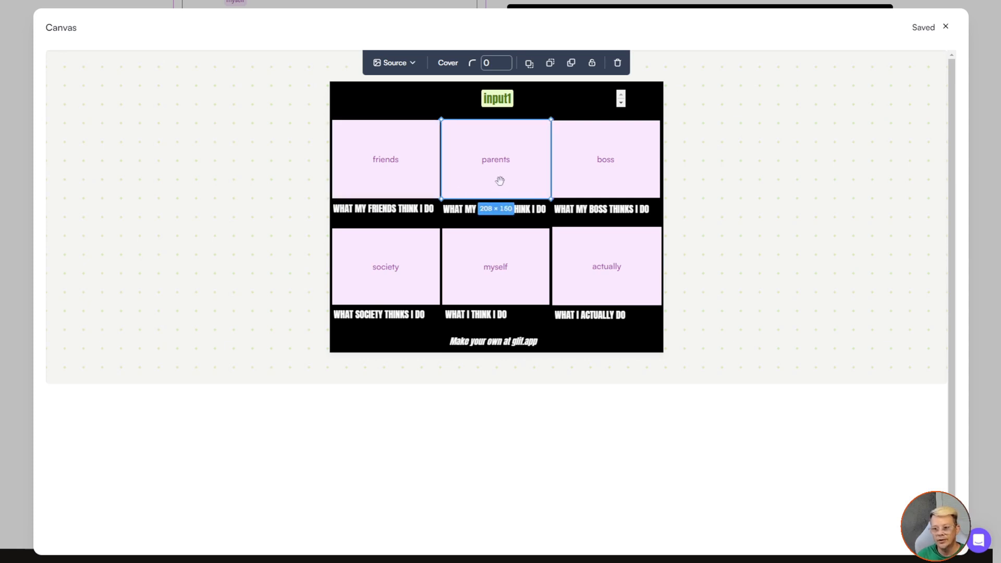
pyautogui.moveTo(338, 306)
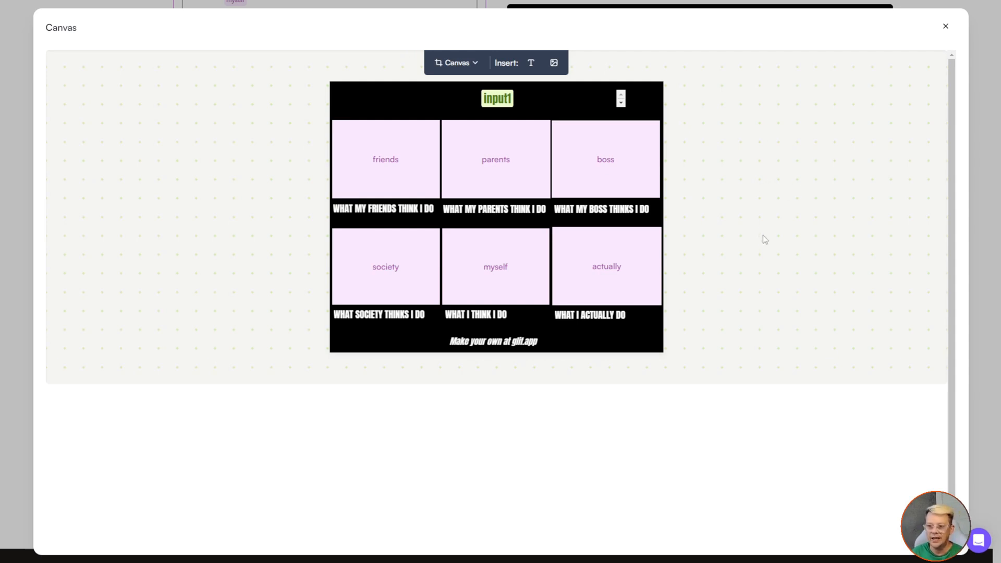
pyautogui.moveTo(793, 233)
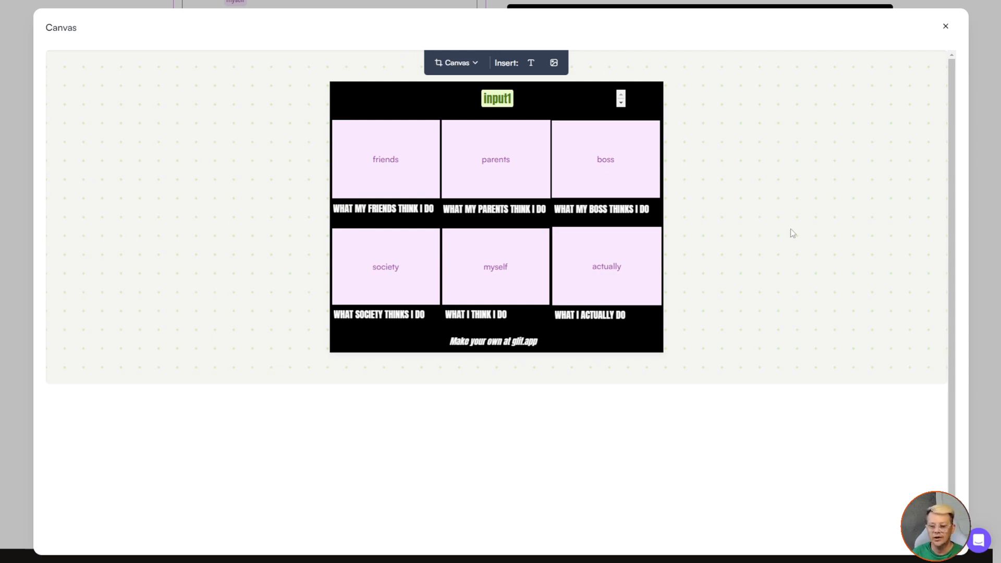
pyautogui.moveTo(192, 280)
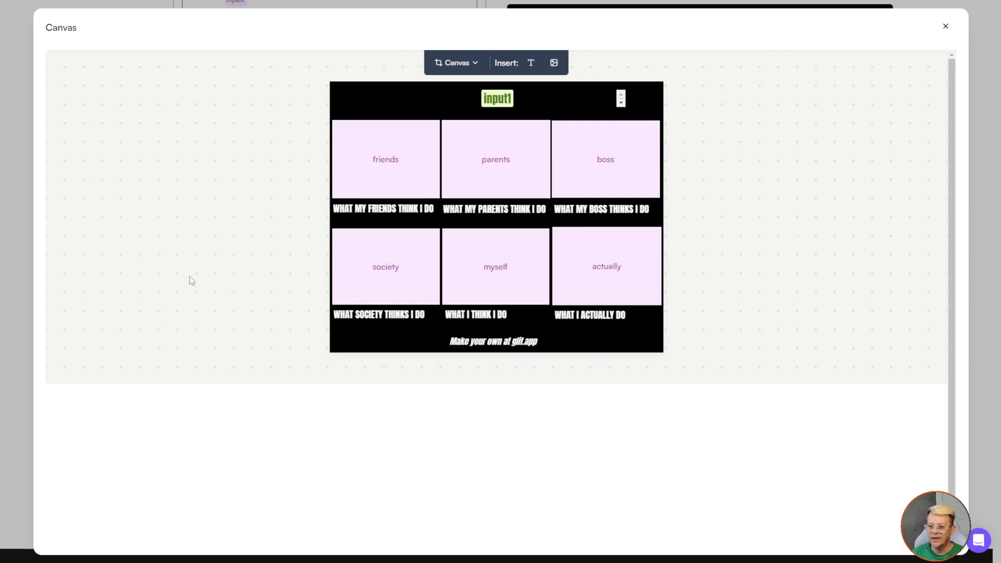
pyautogui.moveTo(775, 289)
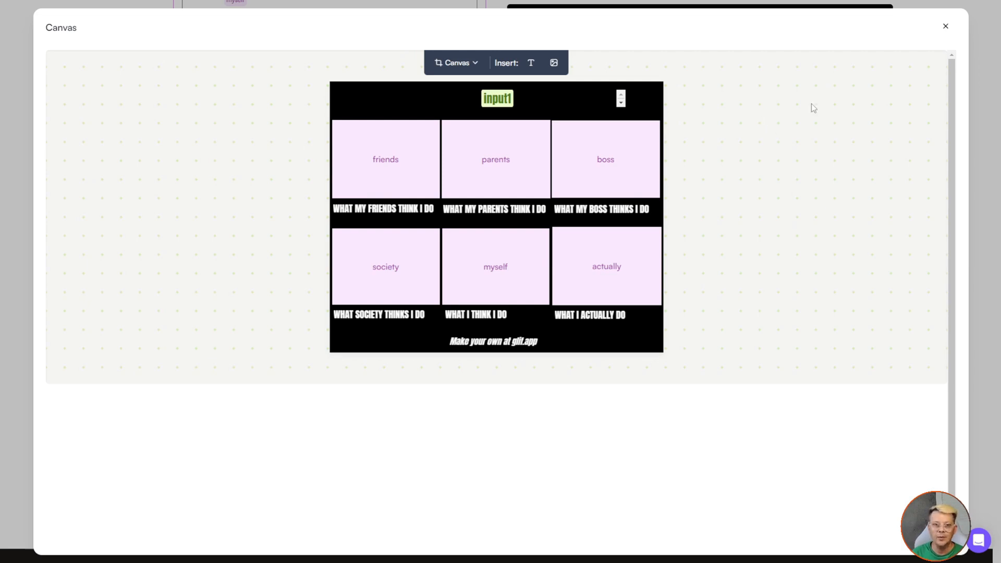
pyautogui.moveTo(941, 82)
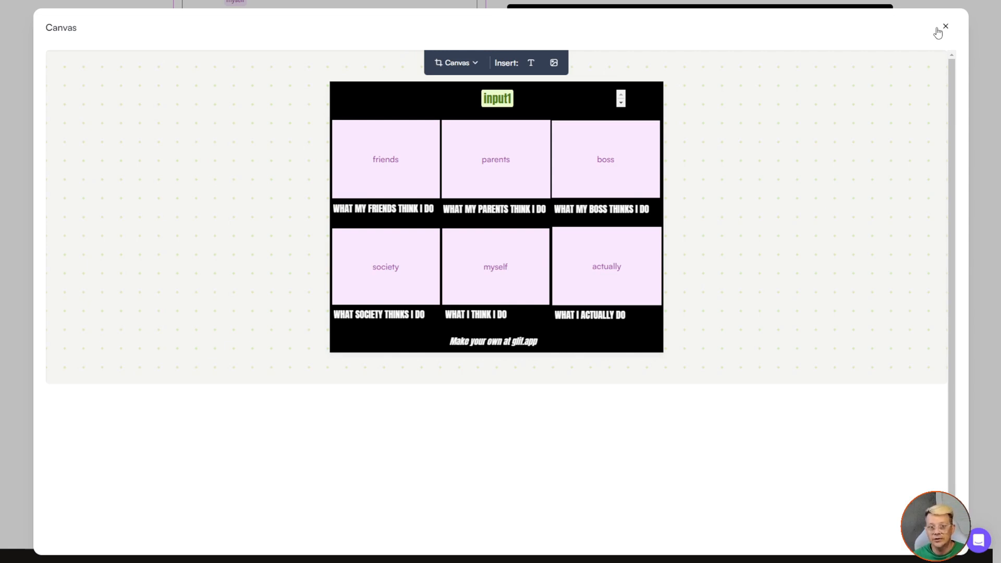
pyautogui.moveTo(947, 31)
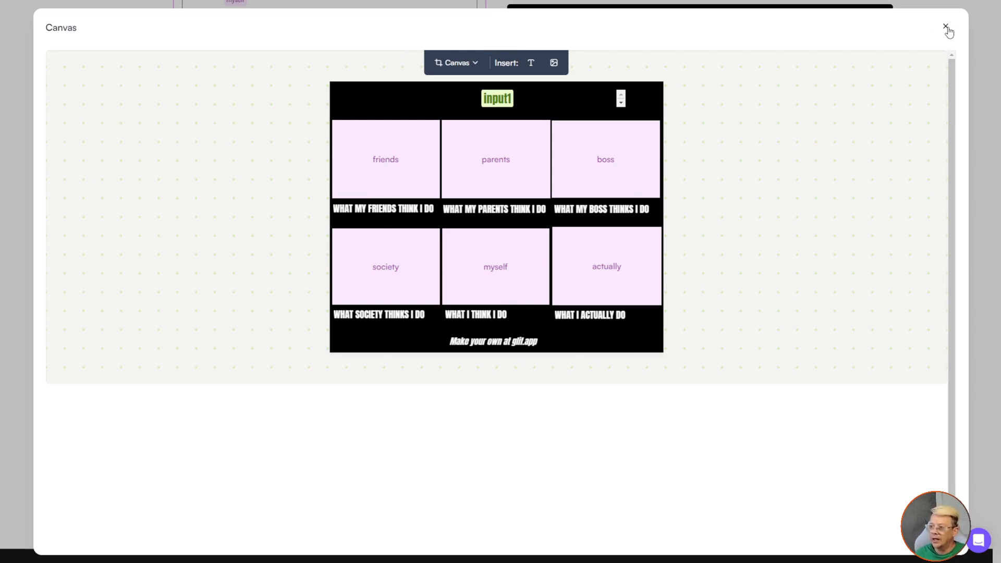
# Close the canvas editor and scroll past the builder blocks toward the glif gallery.
pyautogui.click(946, 27)
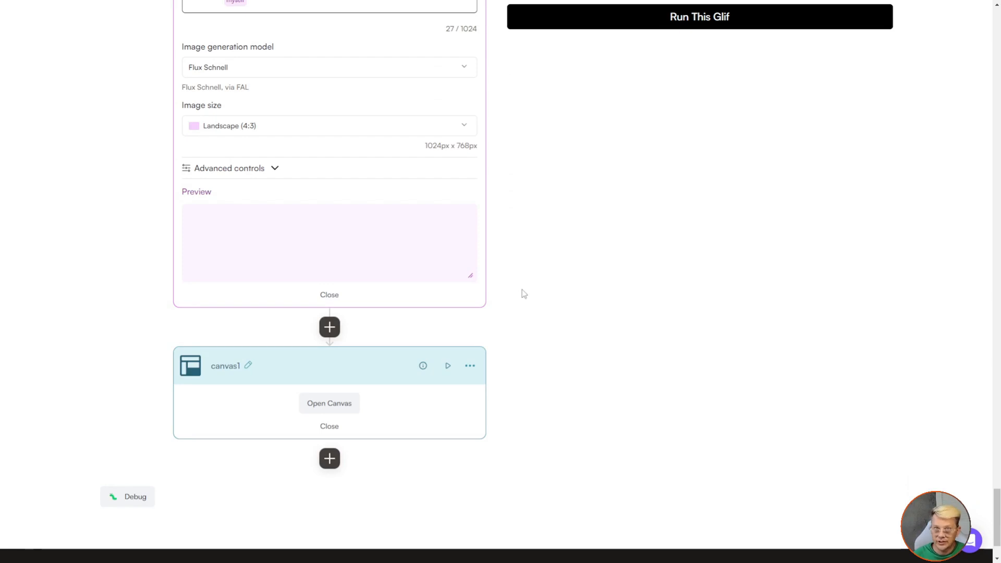
pyautogui.scroll(-3)
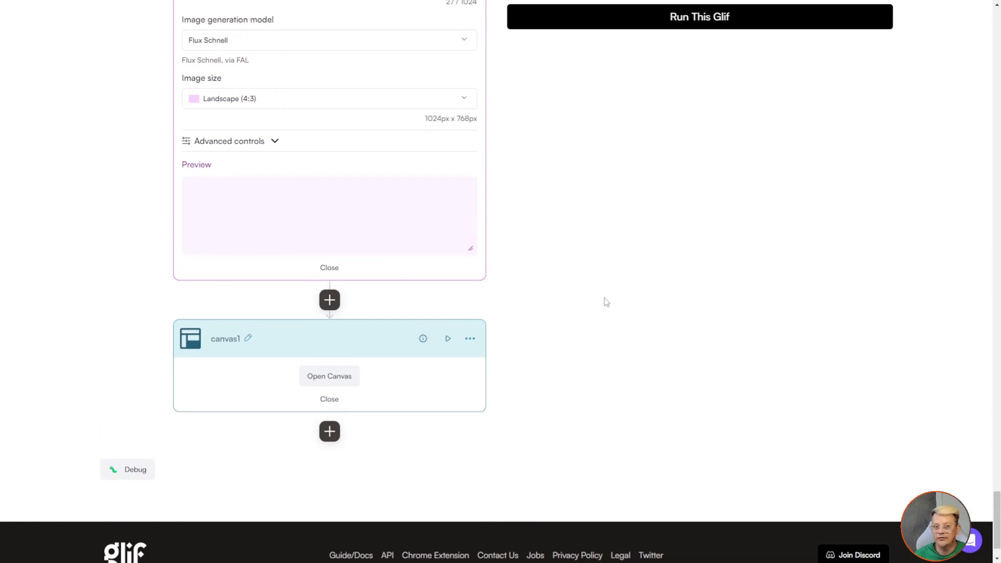
pyautogui.scroll(-3)
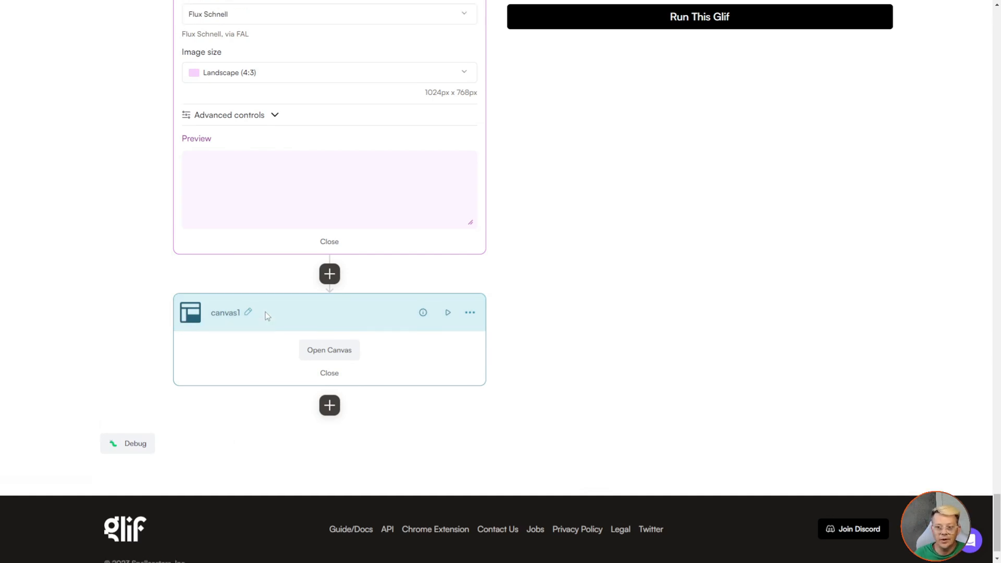
pyautogui.scroll(-3)
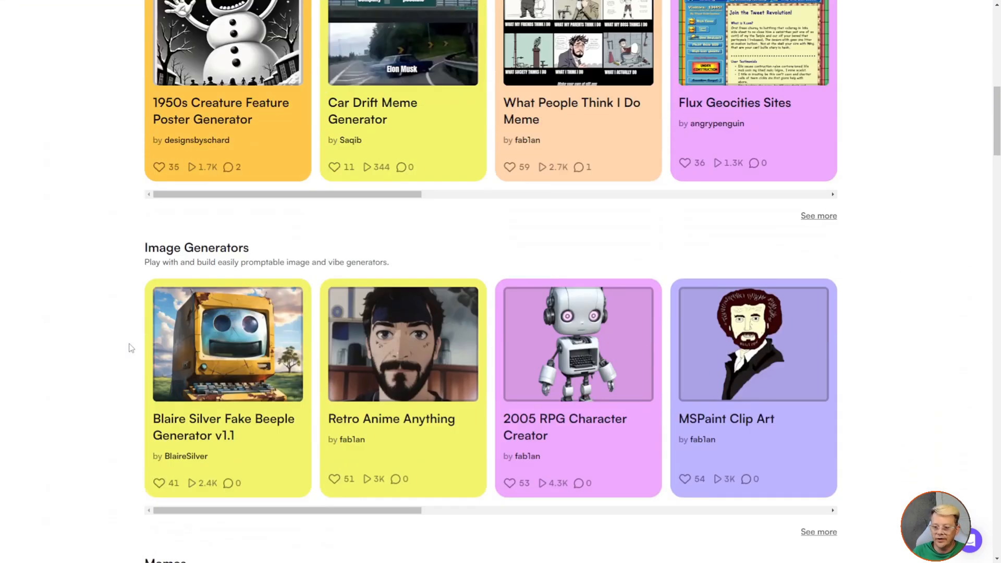
# Scroll the gallery category rows down to Video Generators and Insane Upscalers, then show the account menu.
pyautogui.scroll(-3)
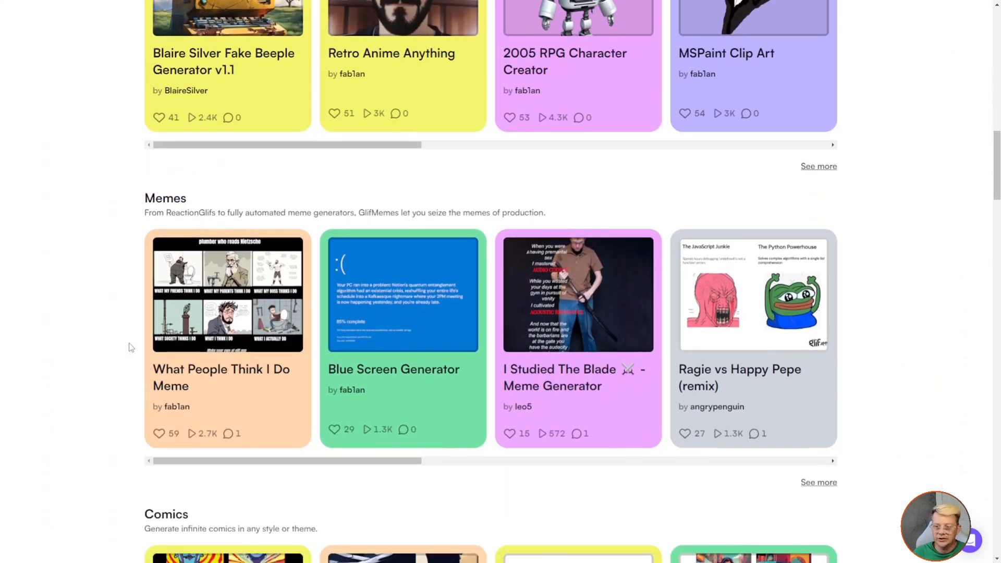
pyautogui.scroll(-3)
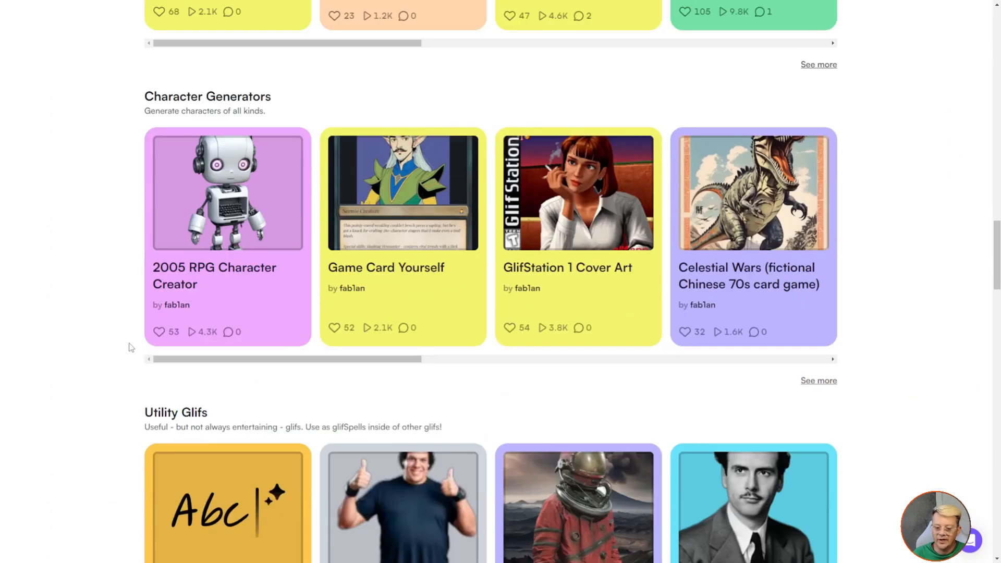
pyautogui.scroll(-3)
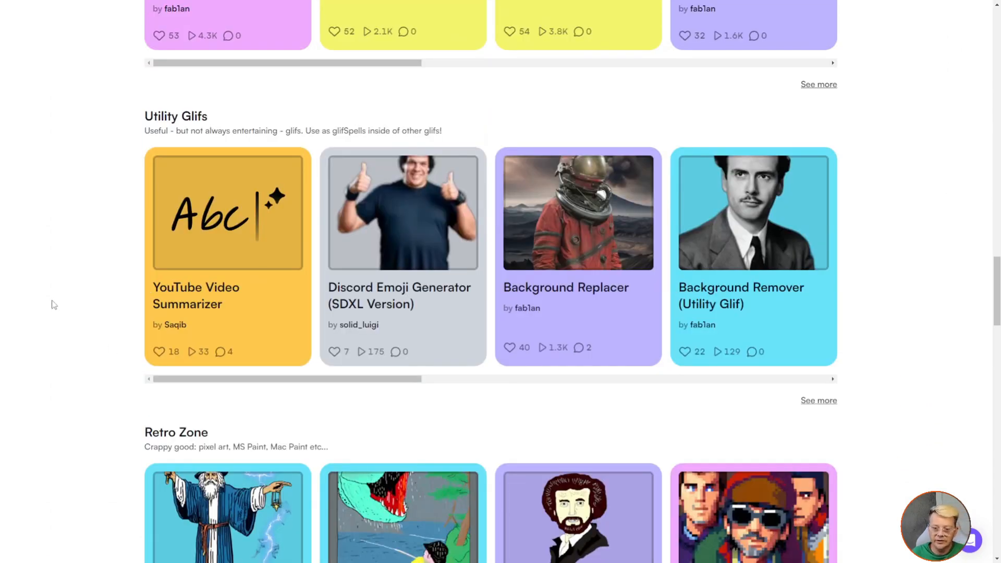
pyautogui.moveTo(268, 338)
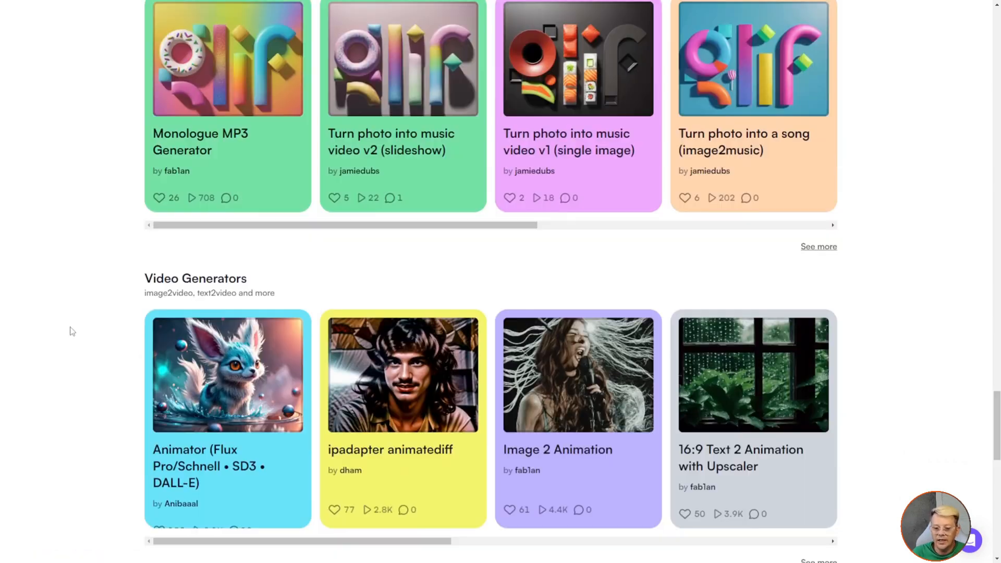
pyautogui.scroll(-3)
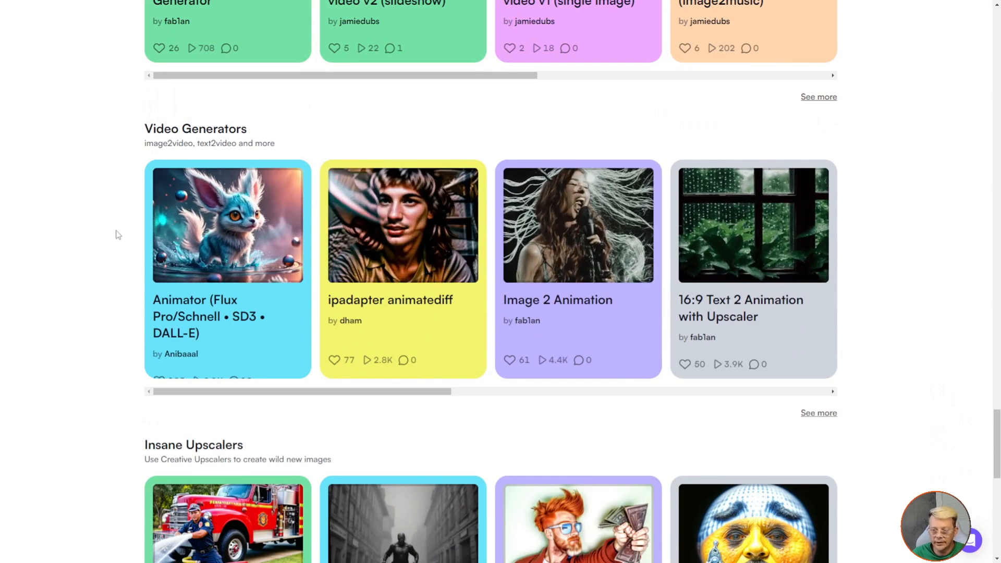
pyautogui.scroll(-3)
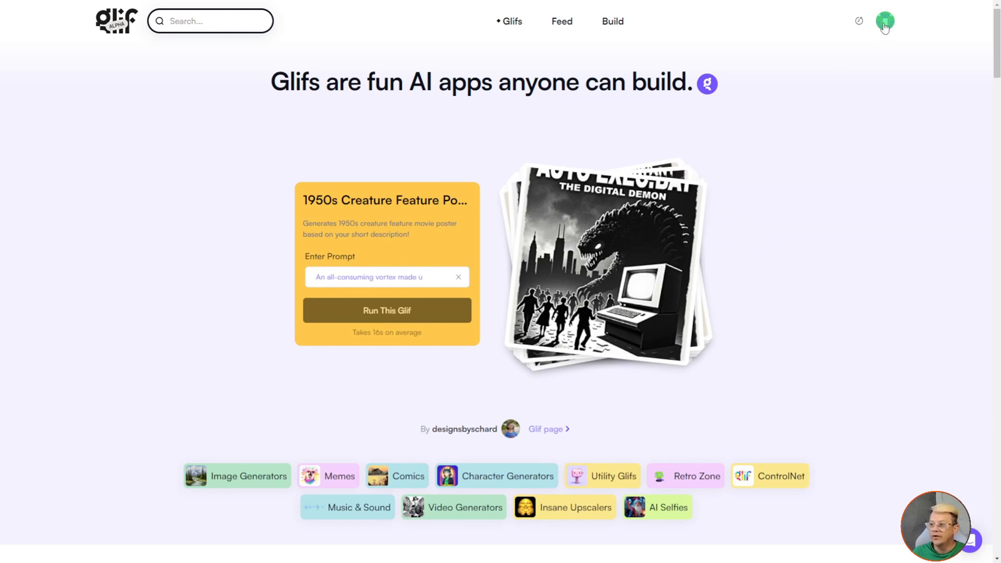
pyautogui.click(885, 21)
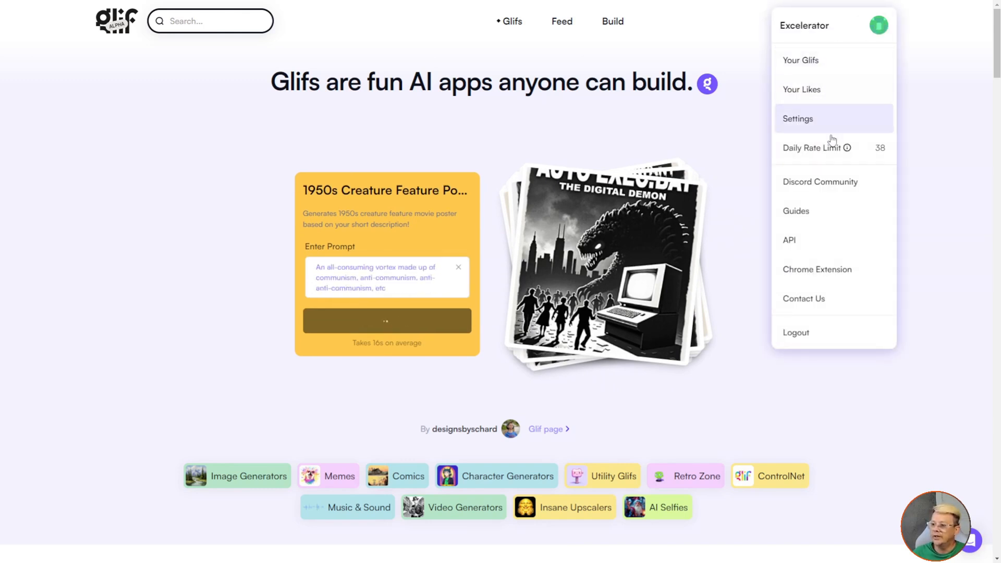
pyautogui.moveTo(830, 147)
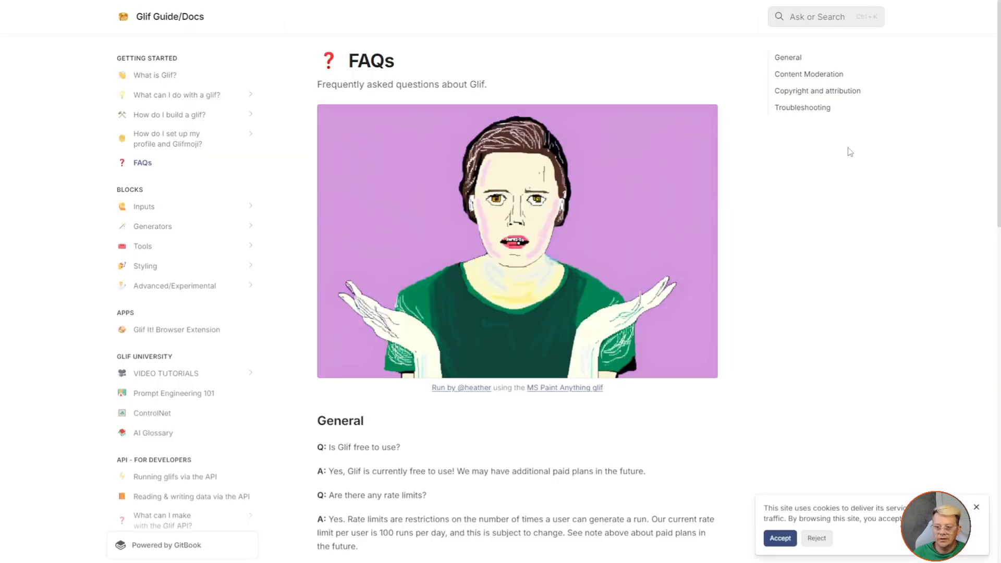
# Read the General FAQ answers and highlight 'We may have additional paid plans in the future.'.
pyautogui.scroll(-3)
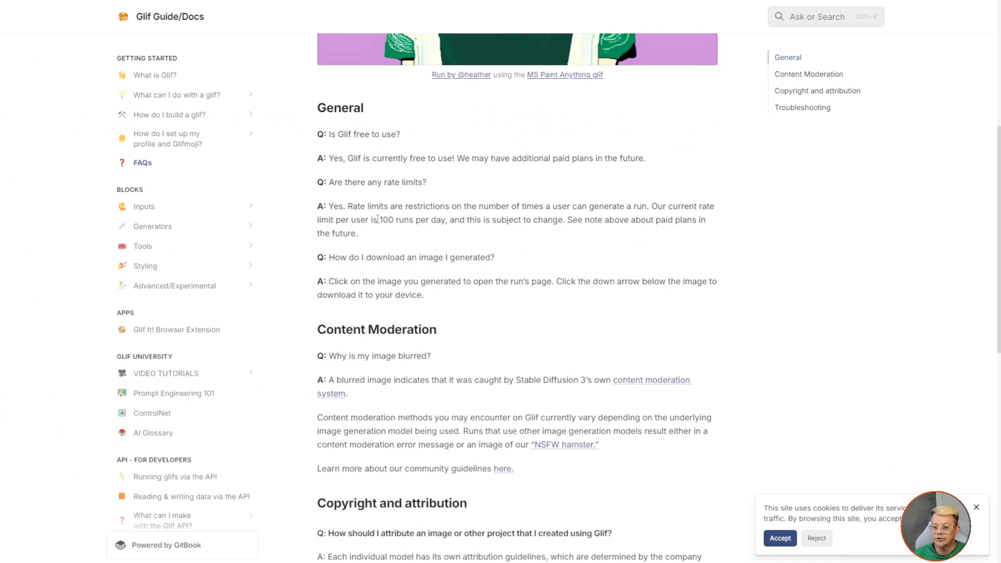
pyautogui.moveTo(380, 220); pyautogui.dragTo(447, 220)
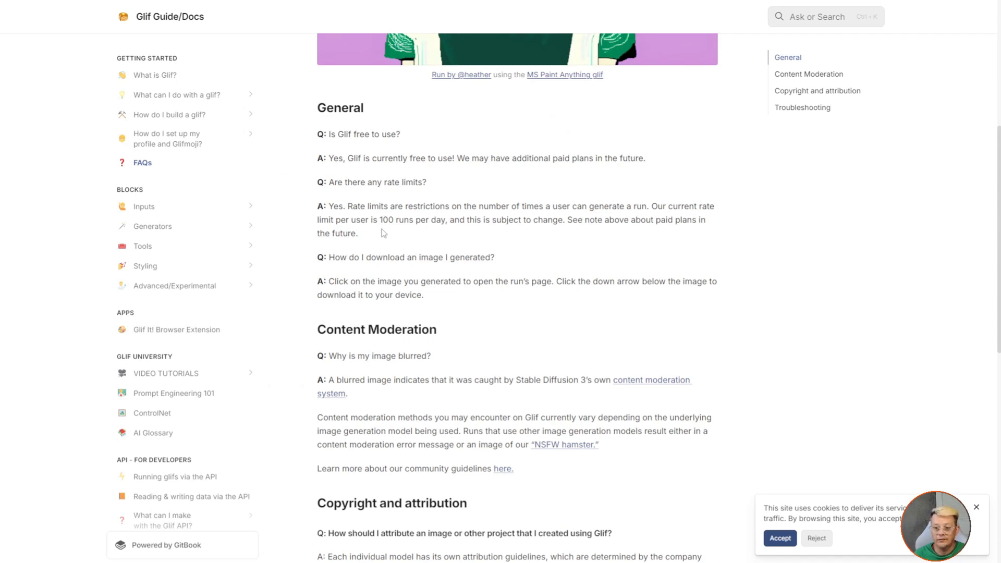
pyautogui.doubleClick(386, 220)
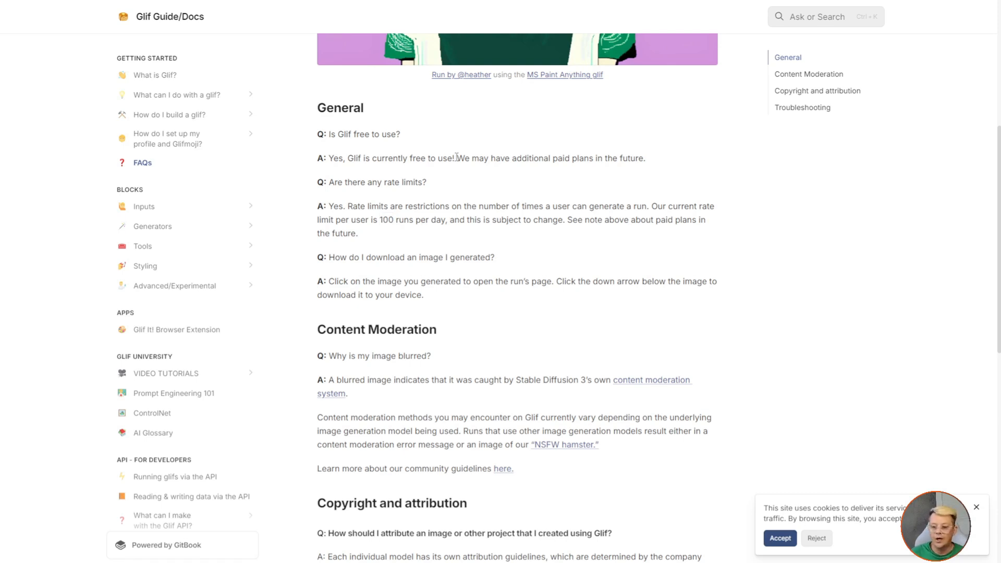
pyautogui.moveTo(457, 159); pyautogui.dragTo(635, 158)
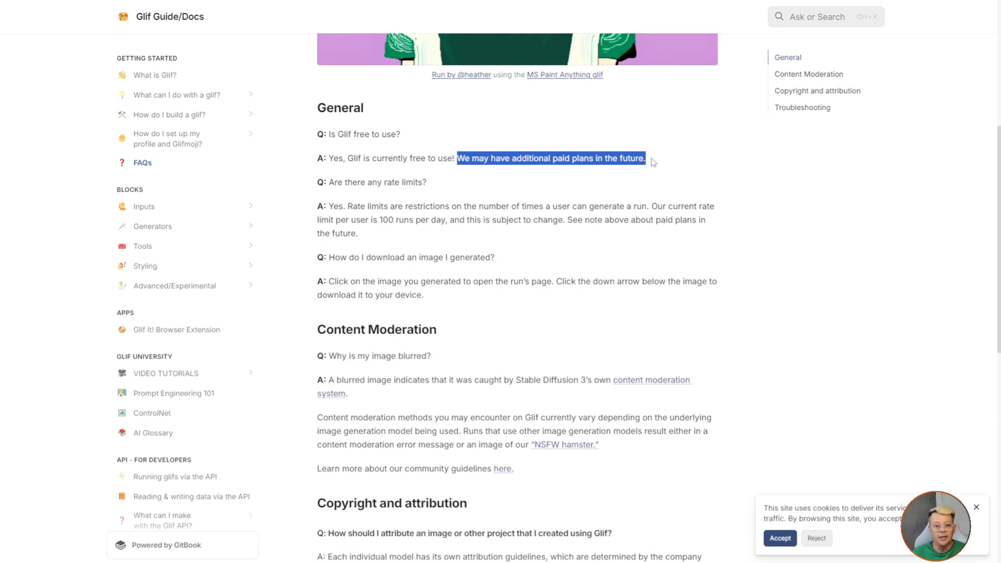
pyautogui.moveTo(757, 266)
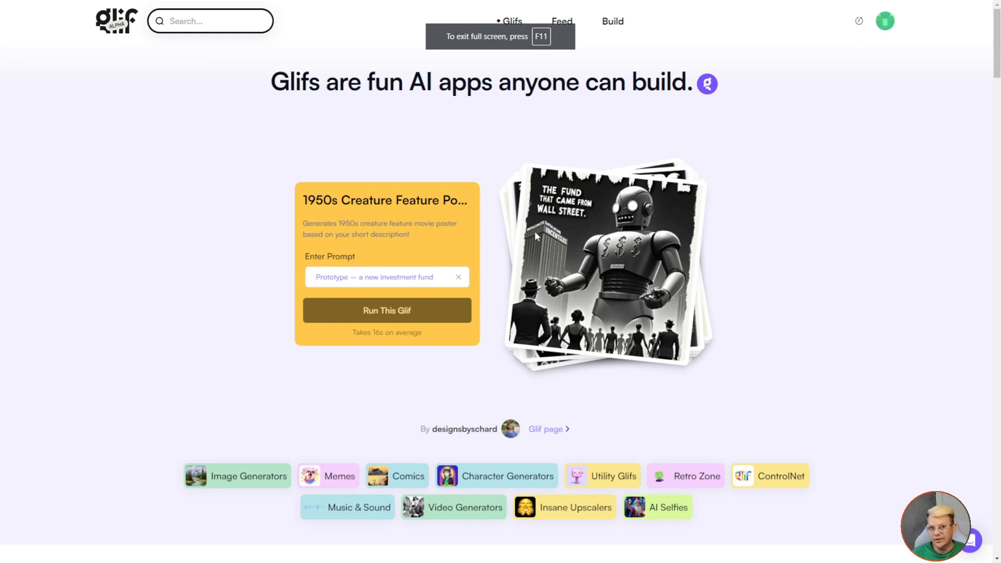
pyautogui.write('LLM jailbreaker horror')
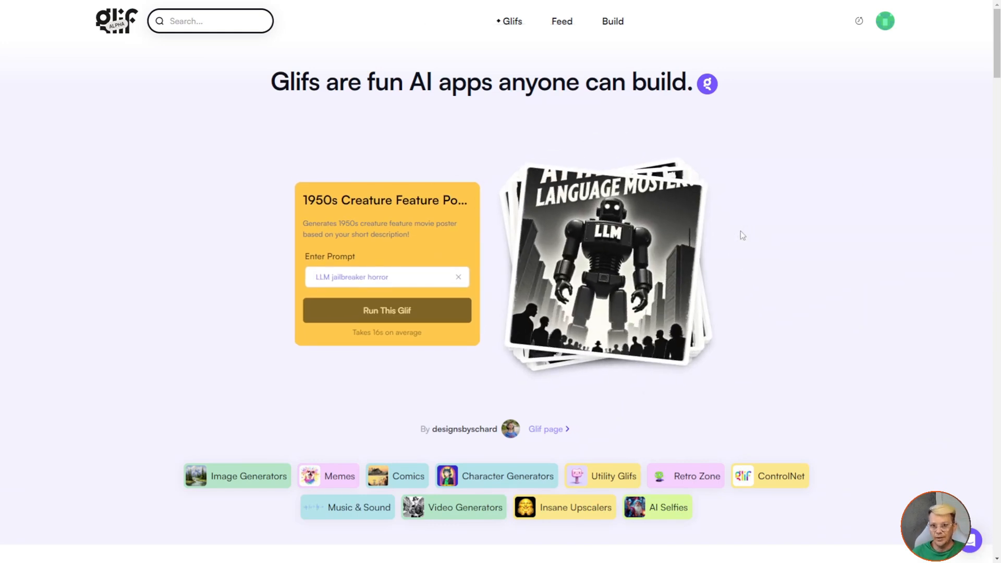
pyautogui.click(386, 311)
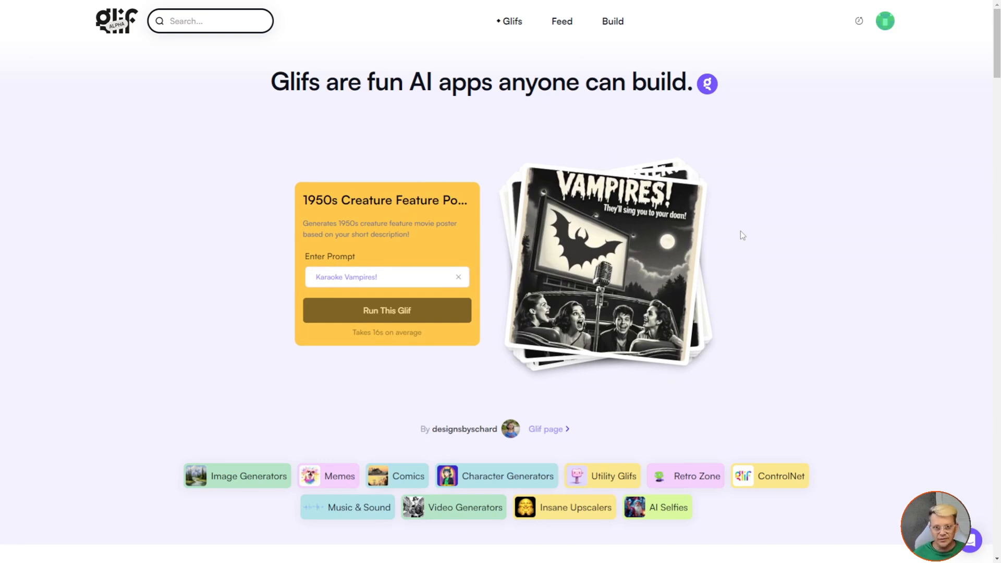
pyautogui.write('Strawberry the reasoning model but is is vaporware')
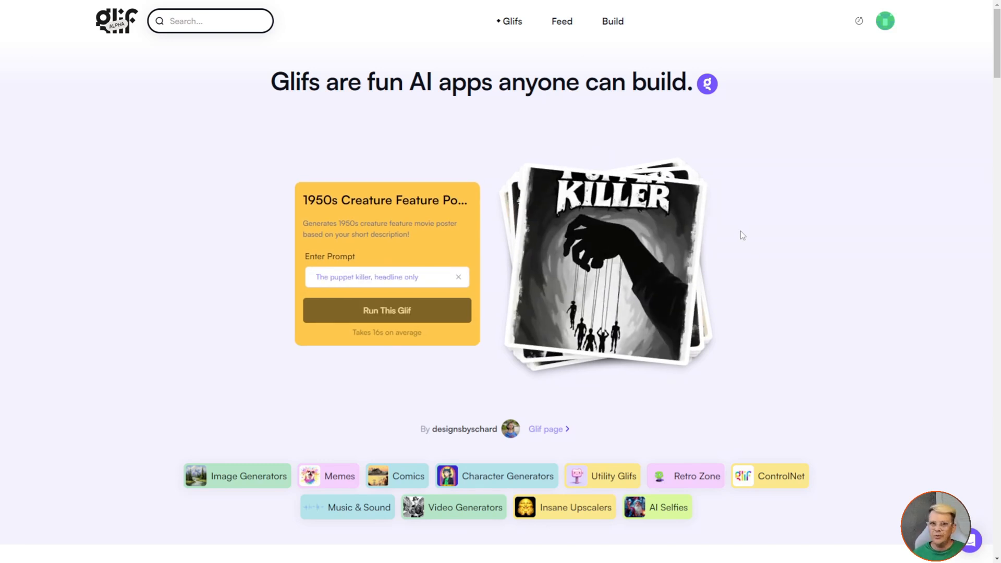
pyautogui.write('GLIF: THE')
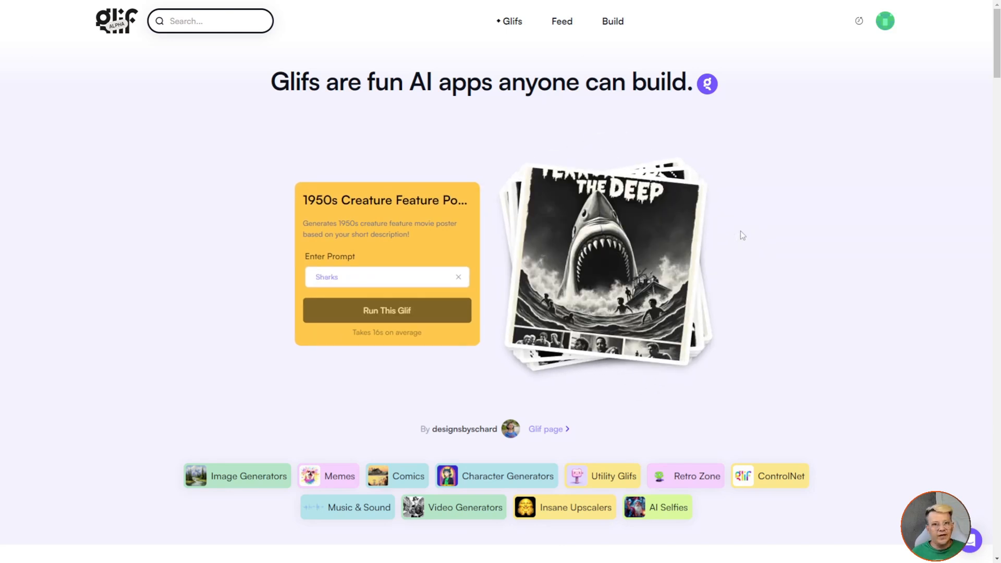
pyautogui.write('Computers')
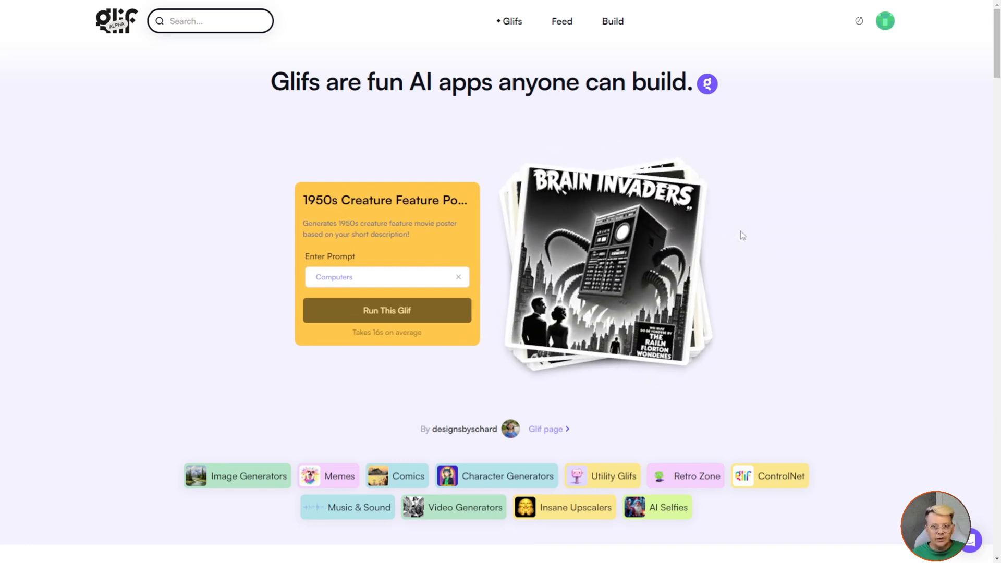
pyautogui.click(457, 277)
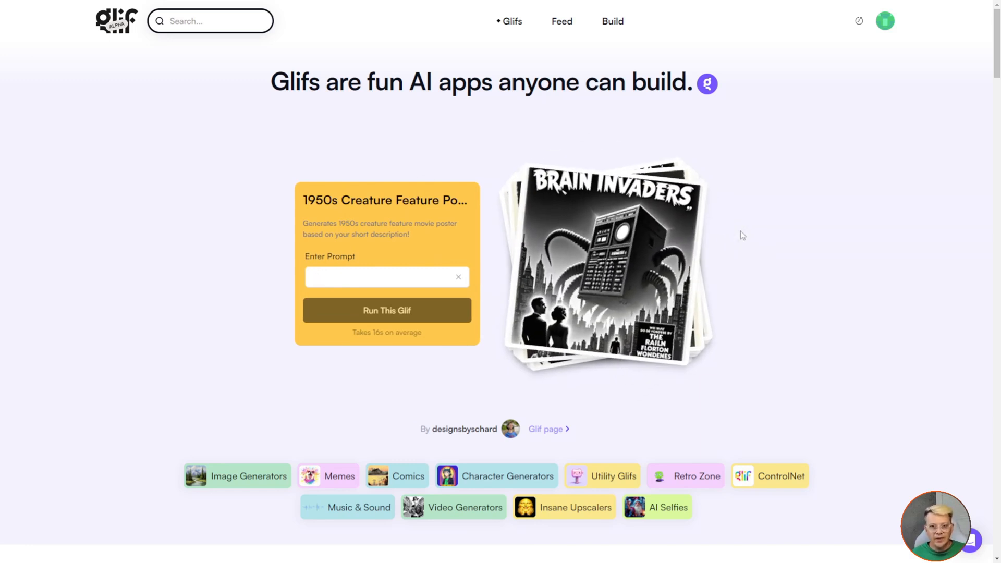
pyautogui.write('LLM jailbreaker horror')
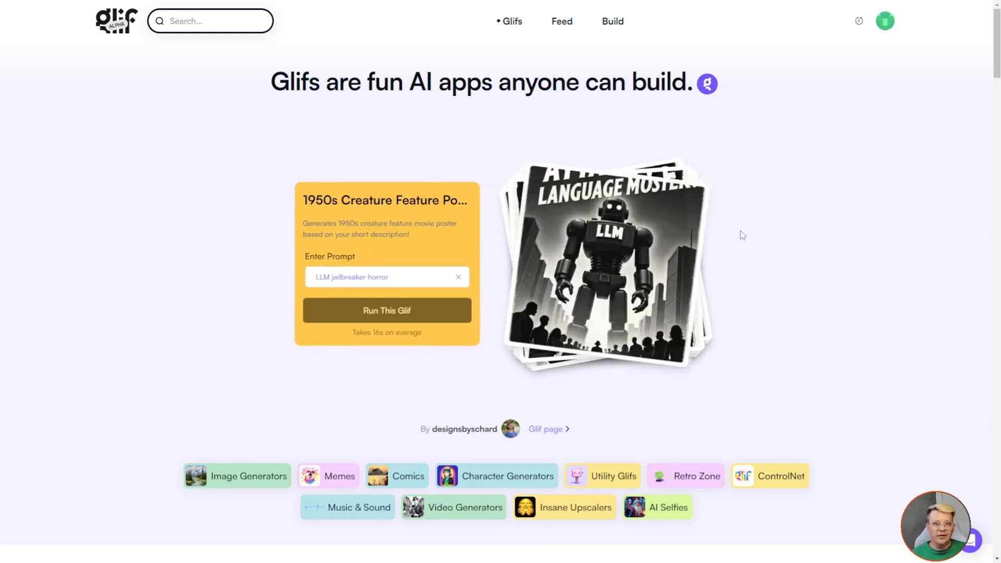
pyautogui.click(385, 311)
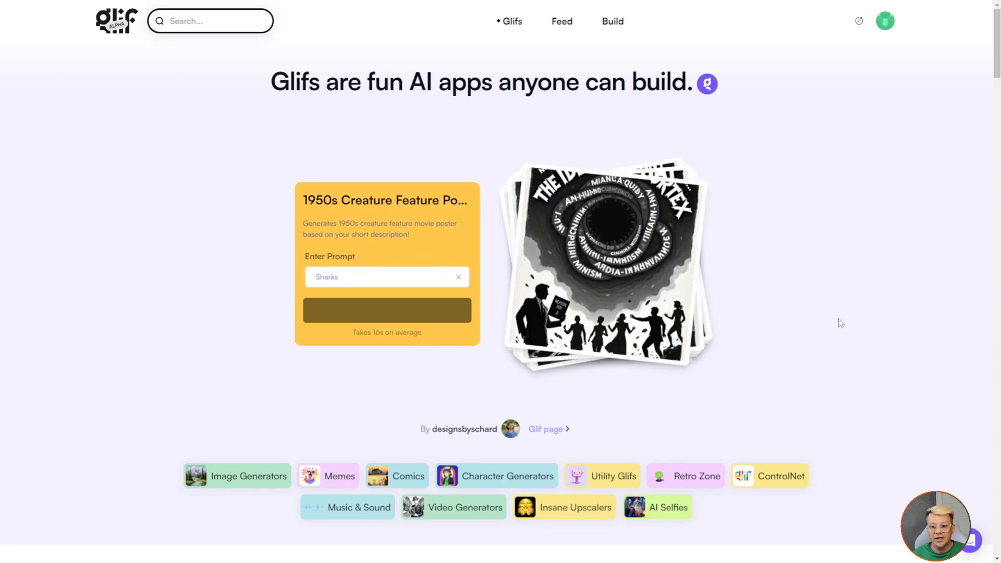
pyautogui.click(386, 311)
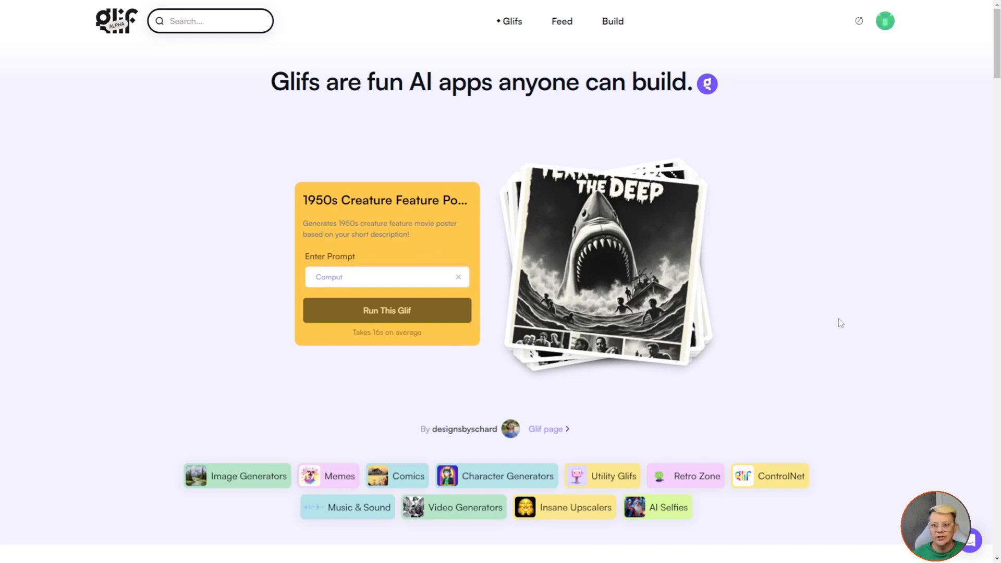
pyautogui.write('LLM jailbreaker horror')
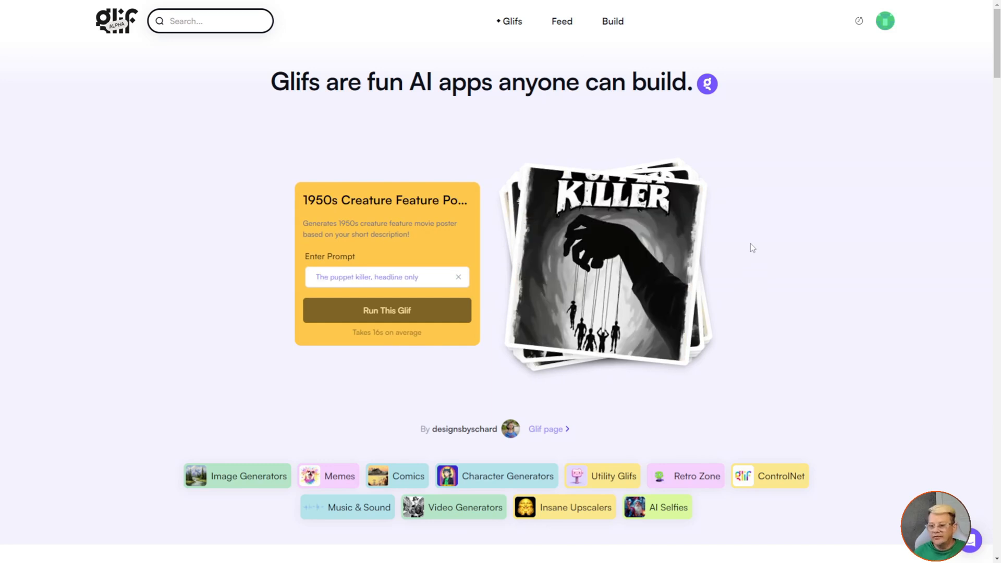
pyautogui.write('GLIF: THE KILLER WORKFL')
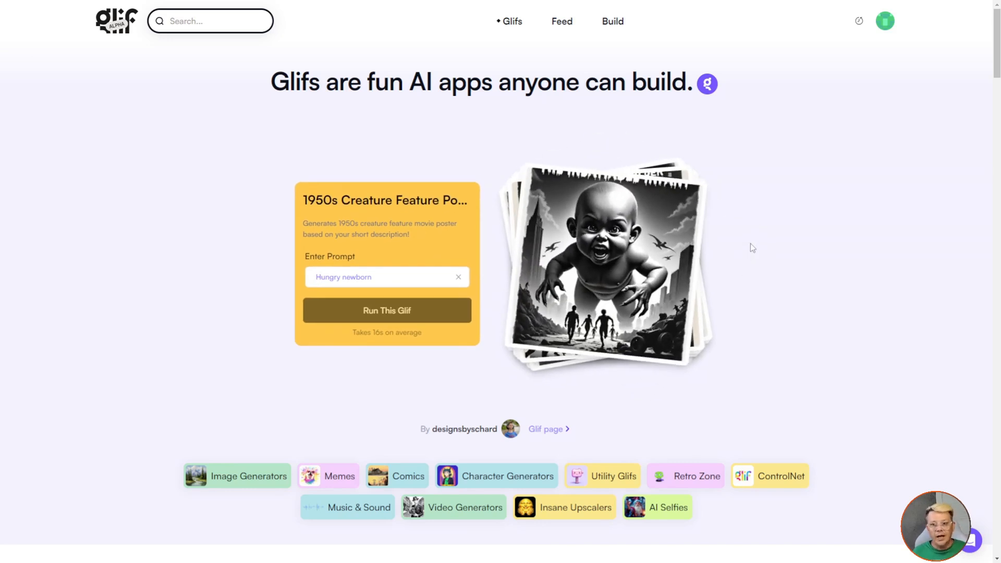
pyautogui.write('auto exec dot bat')
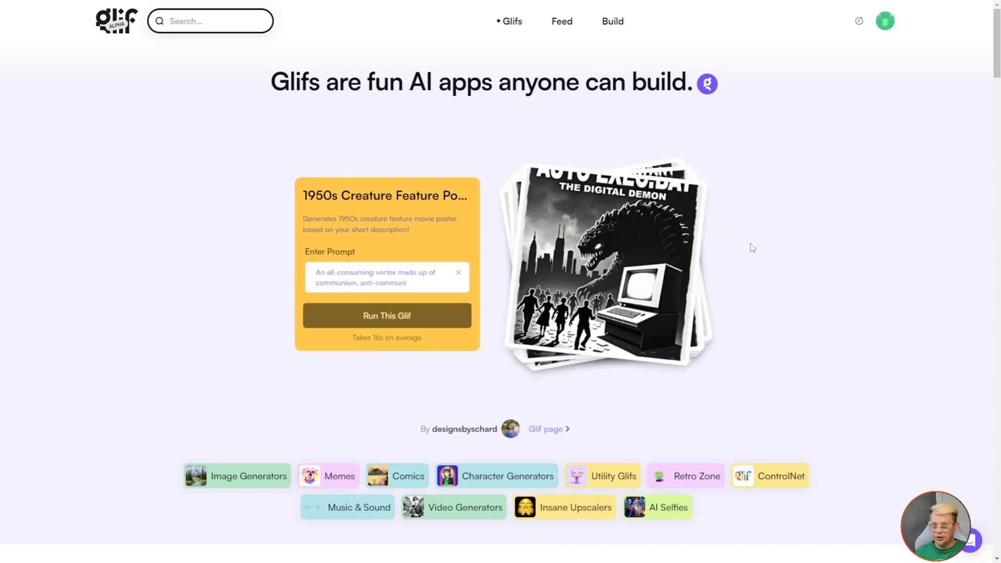
pyautogui.write('anti-communism, anti-anti-communism, etc')
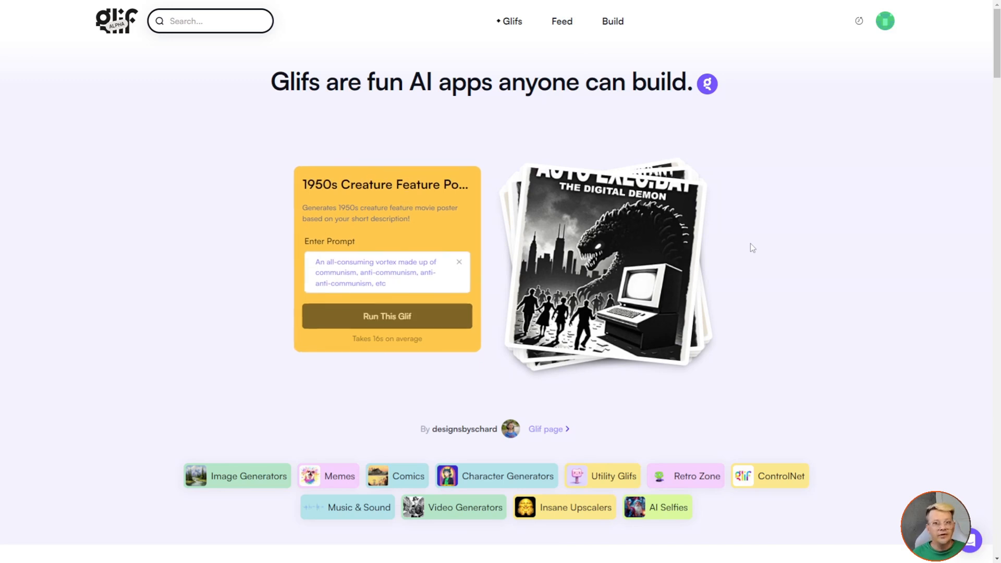